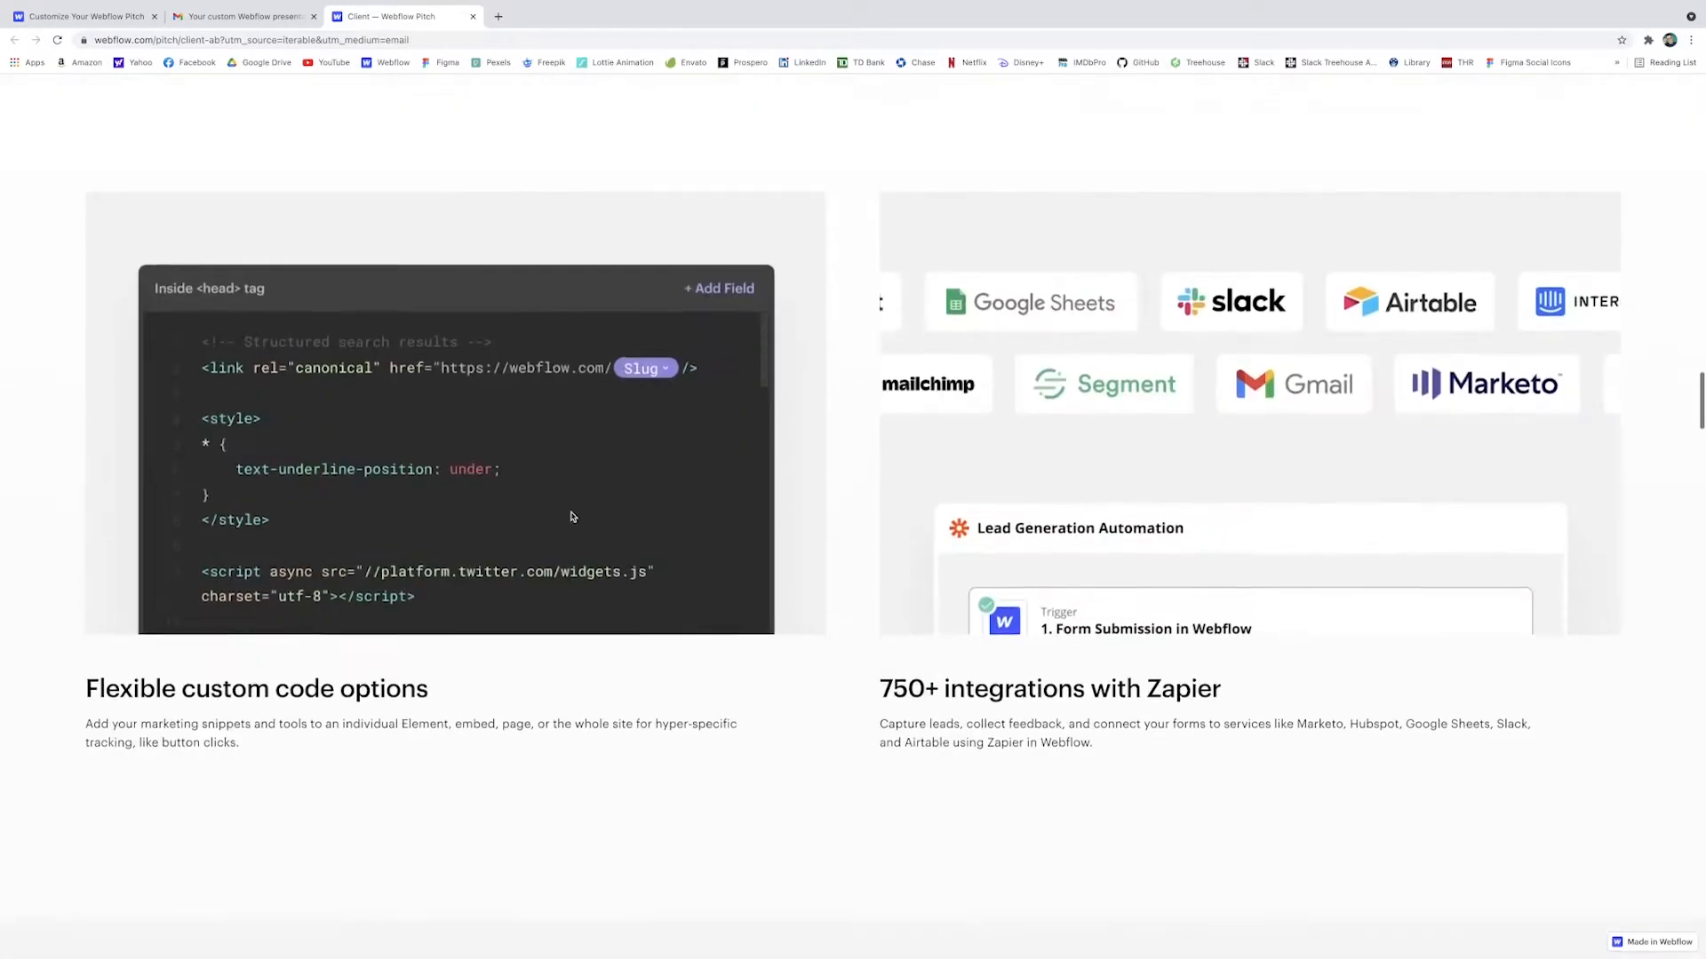
Step: Autofill the name and email fields and submit them to create a custom presentation
{"action": "scroll", "scroll_direction": "down", "scroll_amount": 3}
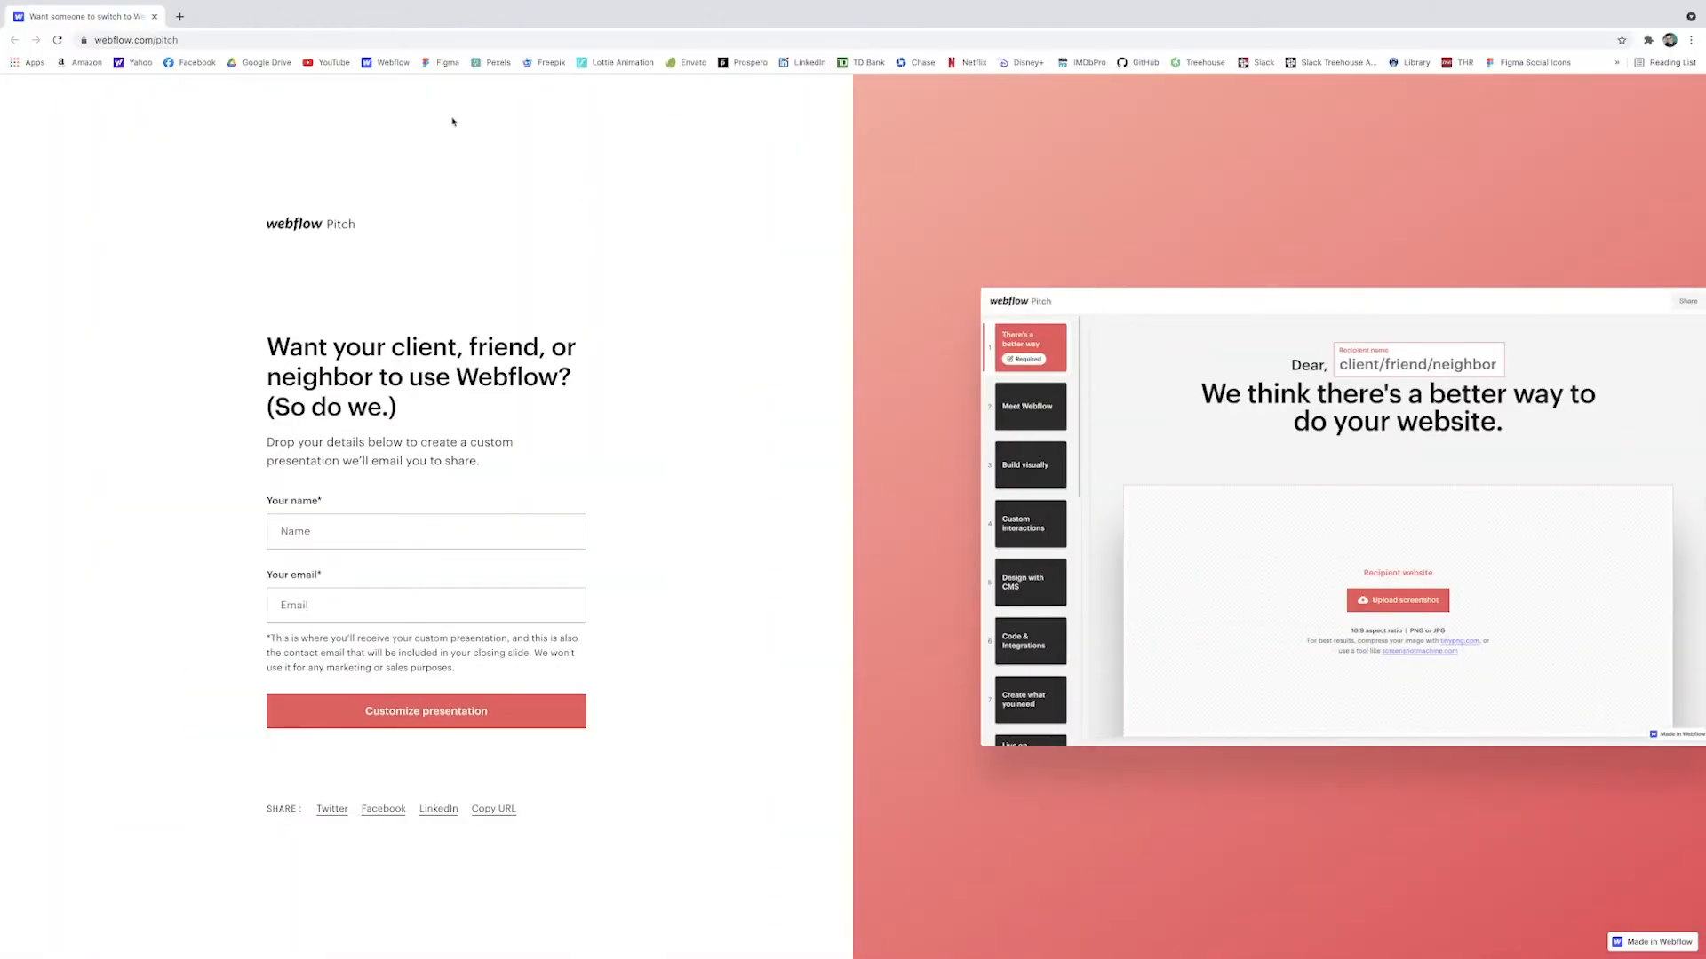
{"action": "mouse_move", "coordinate": [482, 116]}
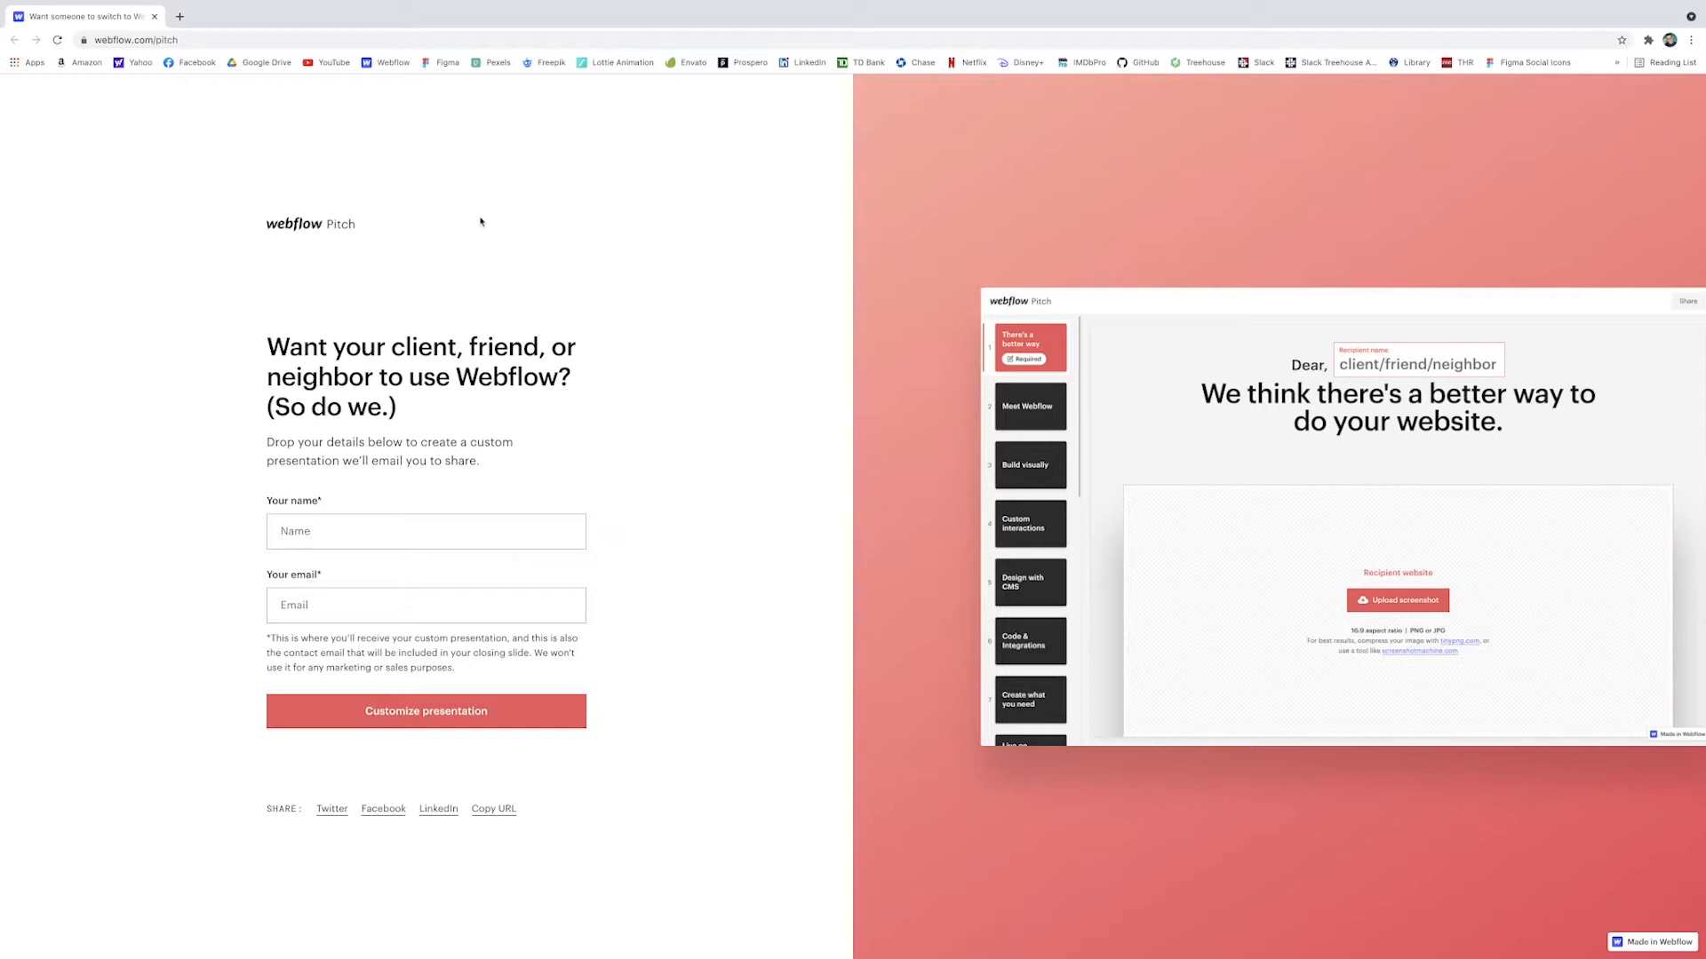
{"action": "left_click", "coordinate": [425, 531]}
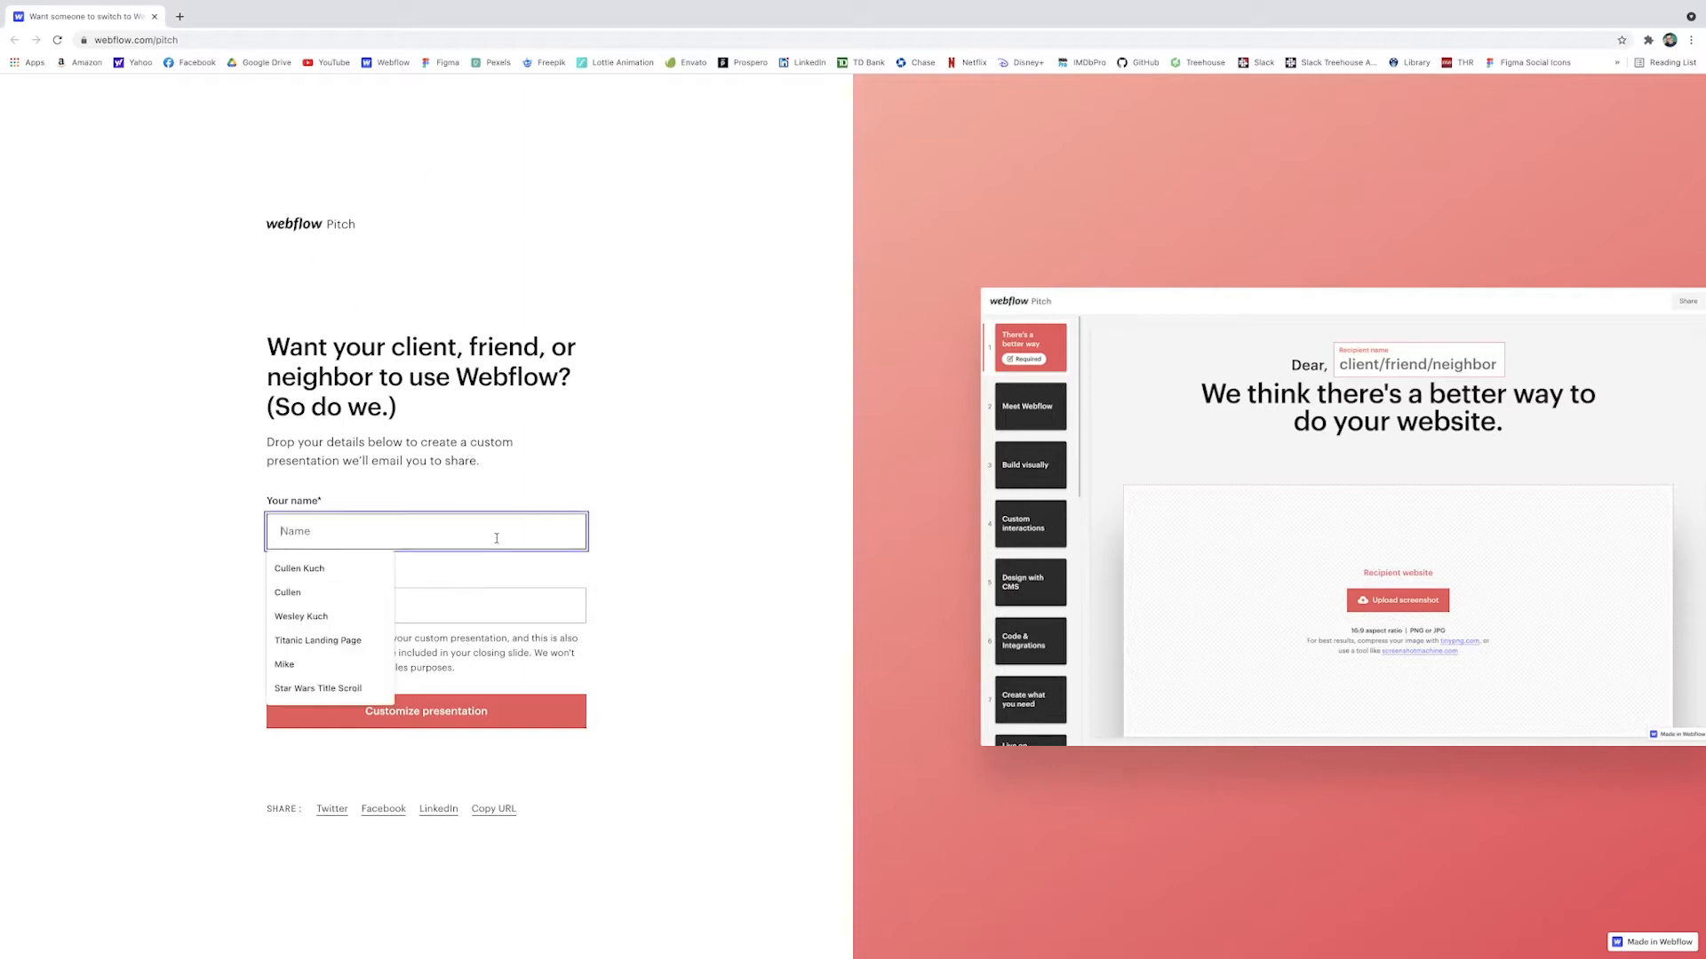
{"action": "left_click", "coordinate": [299, 568]}
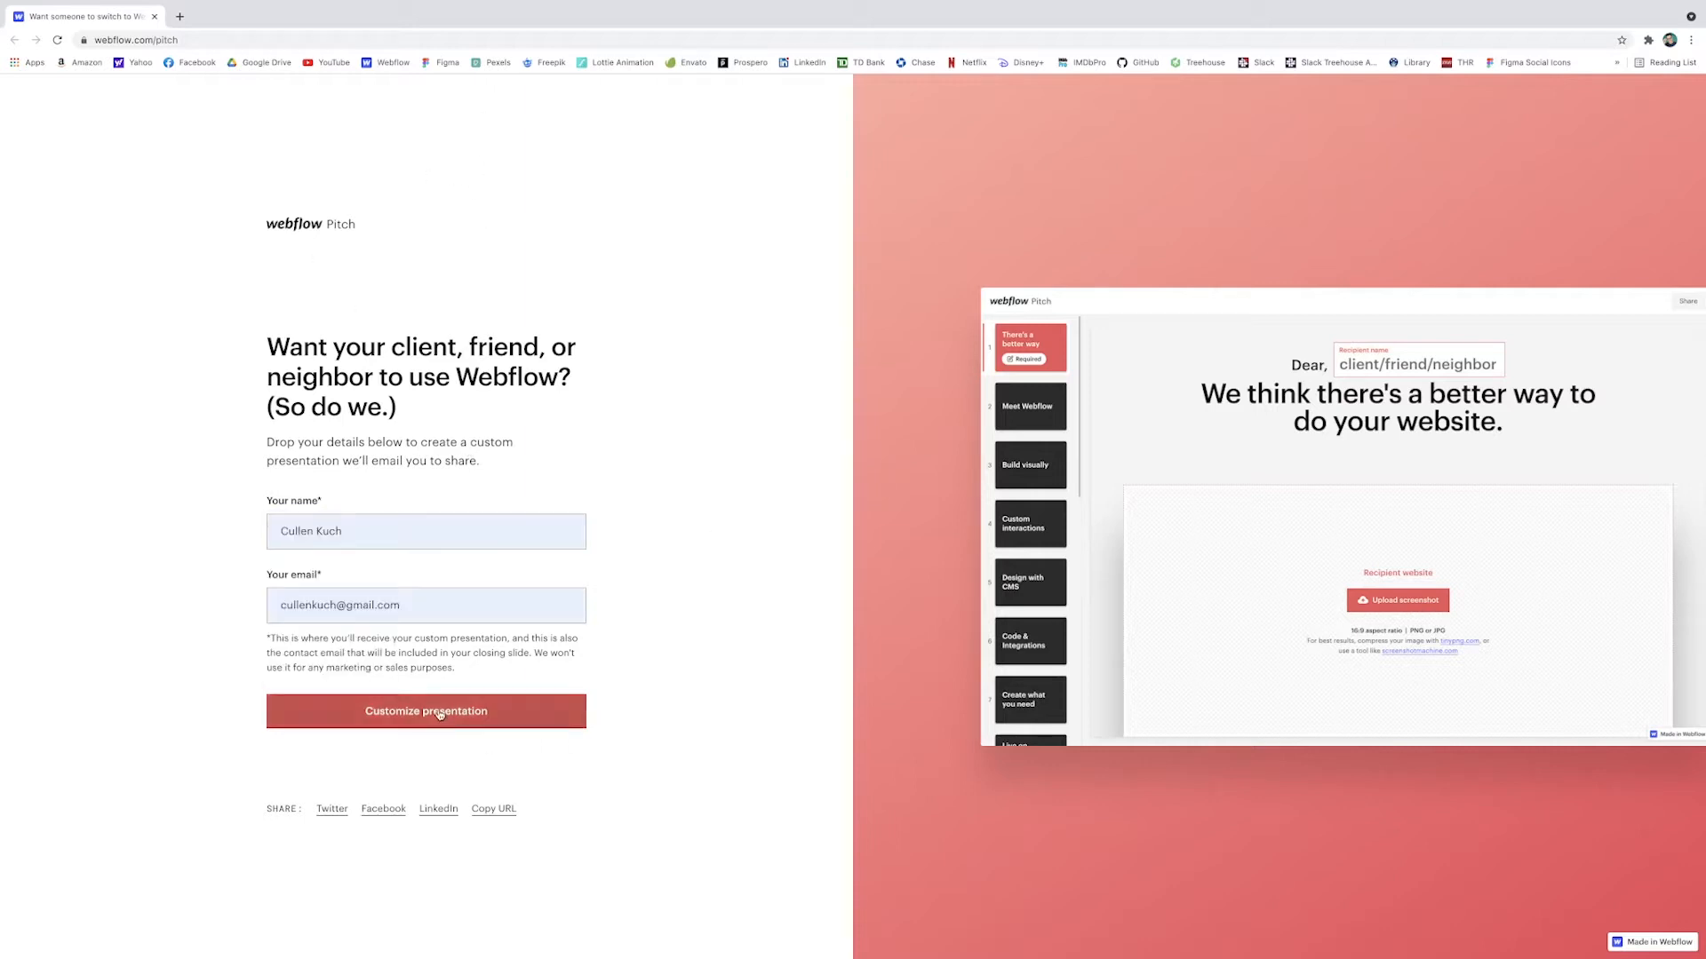
{"action": "left_click", "coordinate": [425, 711]}
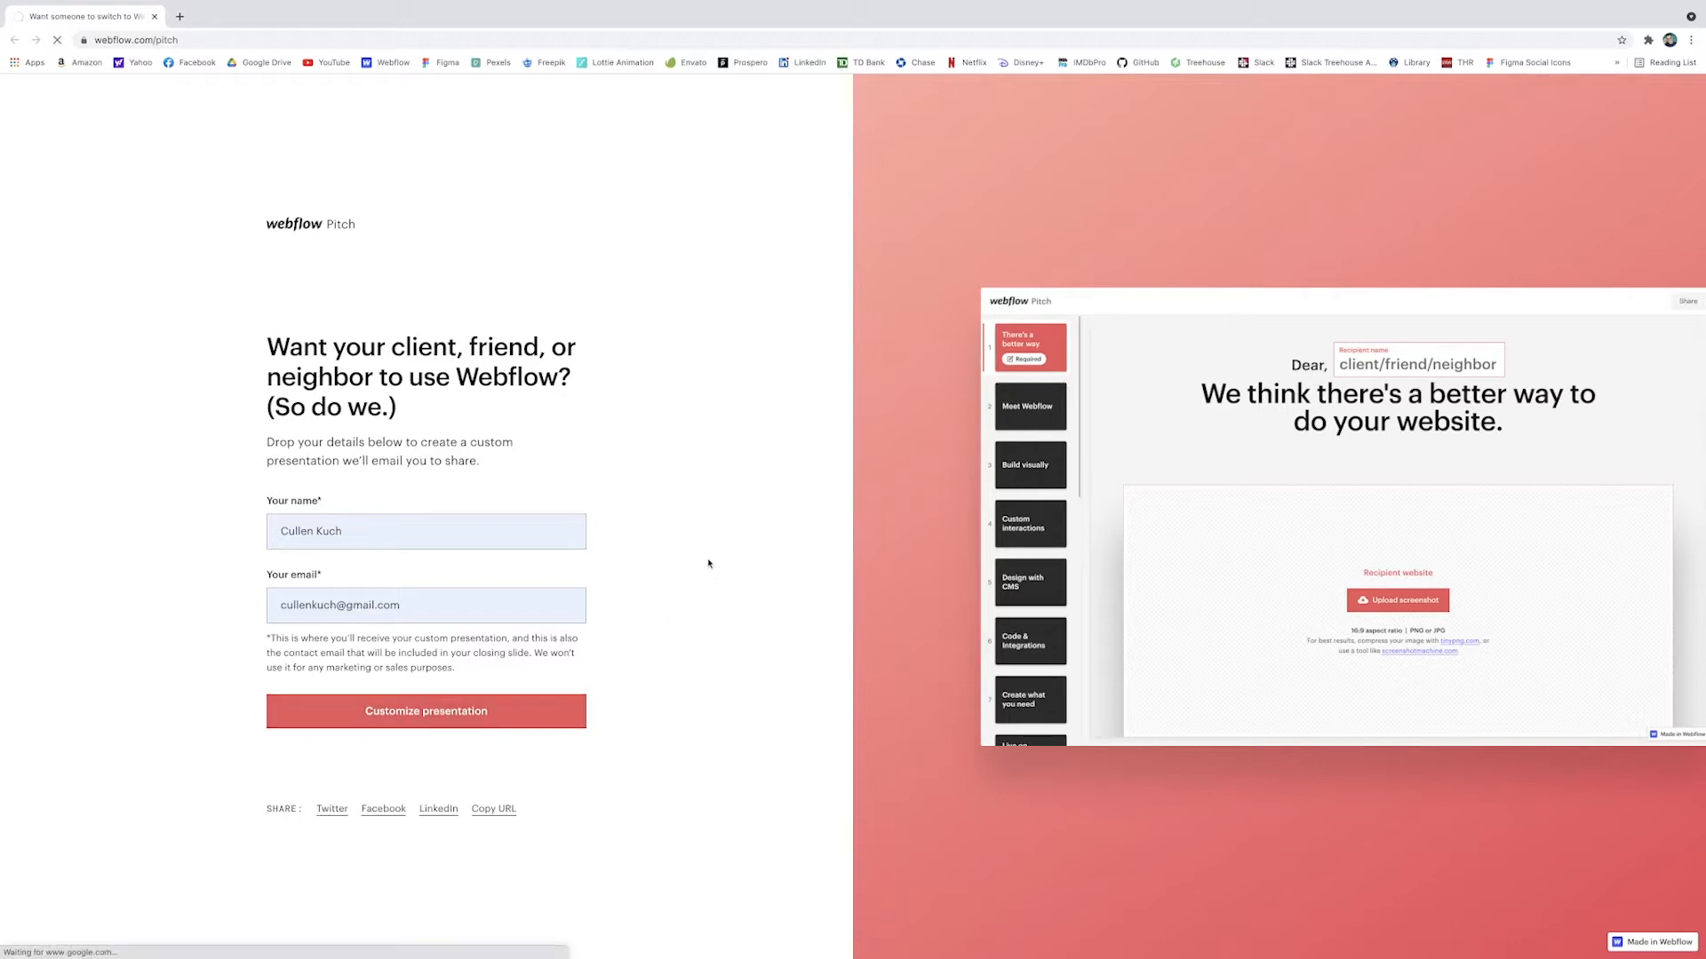
{"action": "left_click", "coordinate": [426, 710]}
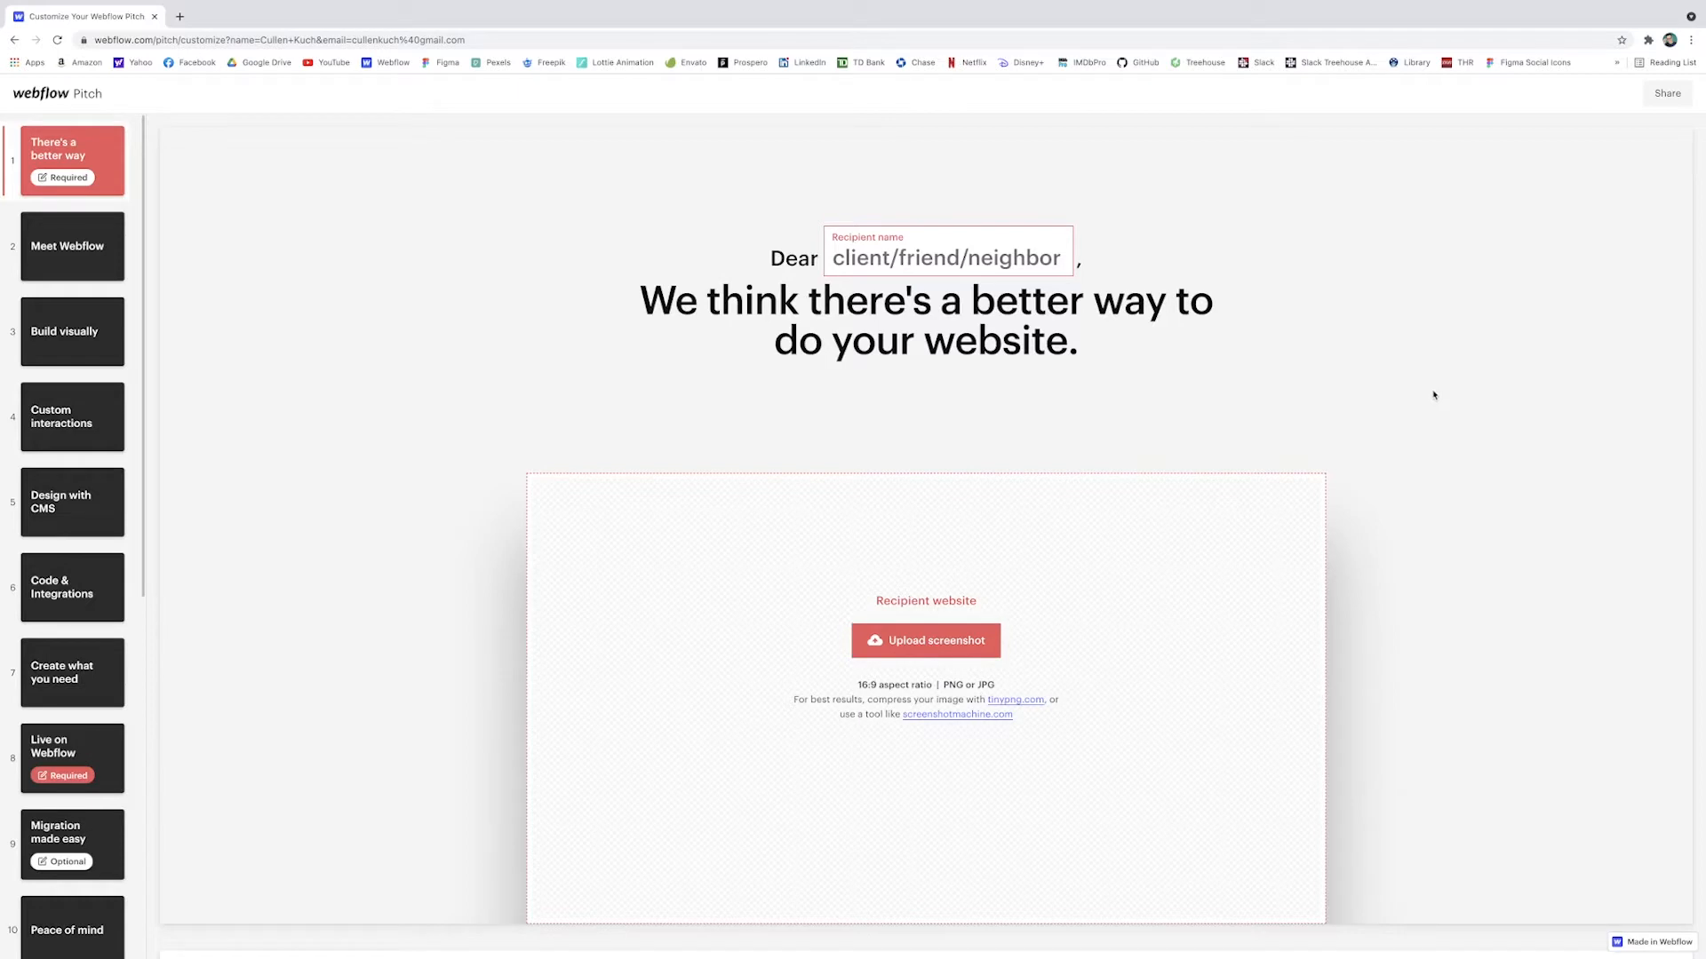
{"action": "mouse_move", "coordinate": [717, 427]}
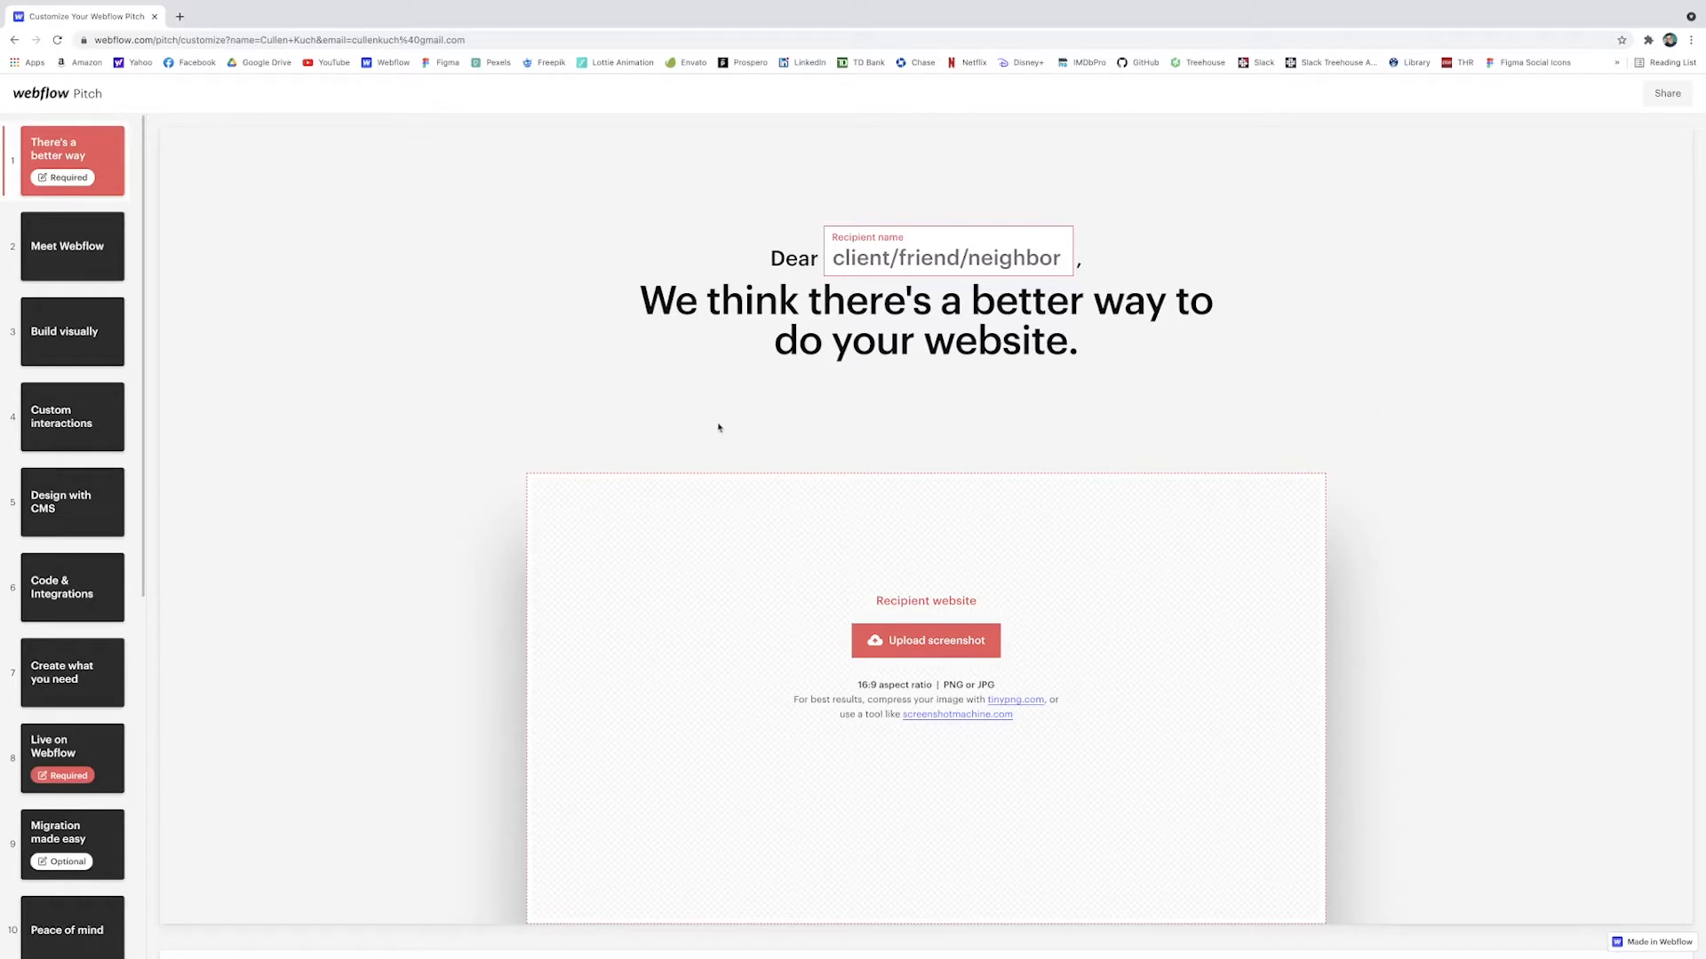
{"action": "mouse_move", "coordinate": [1354, 541]}
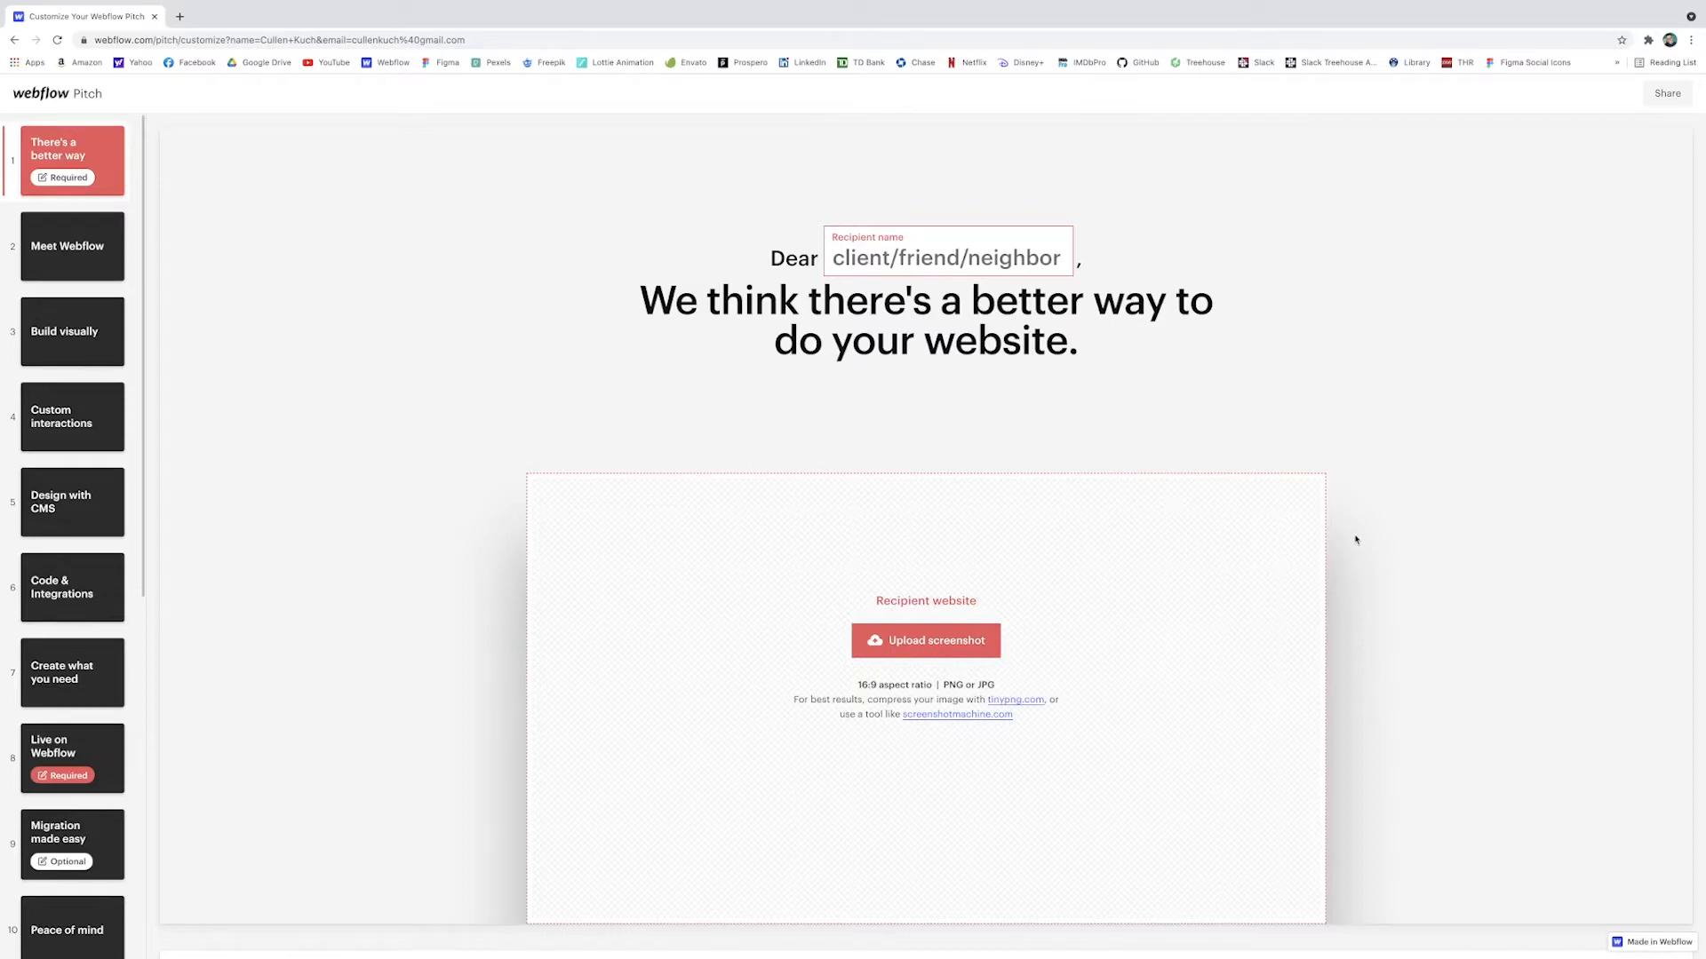
{"action": "mouse_move", "coordinate": [1310, 541]}
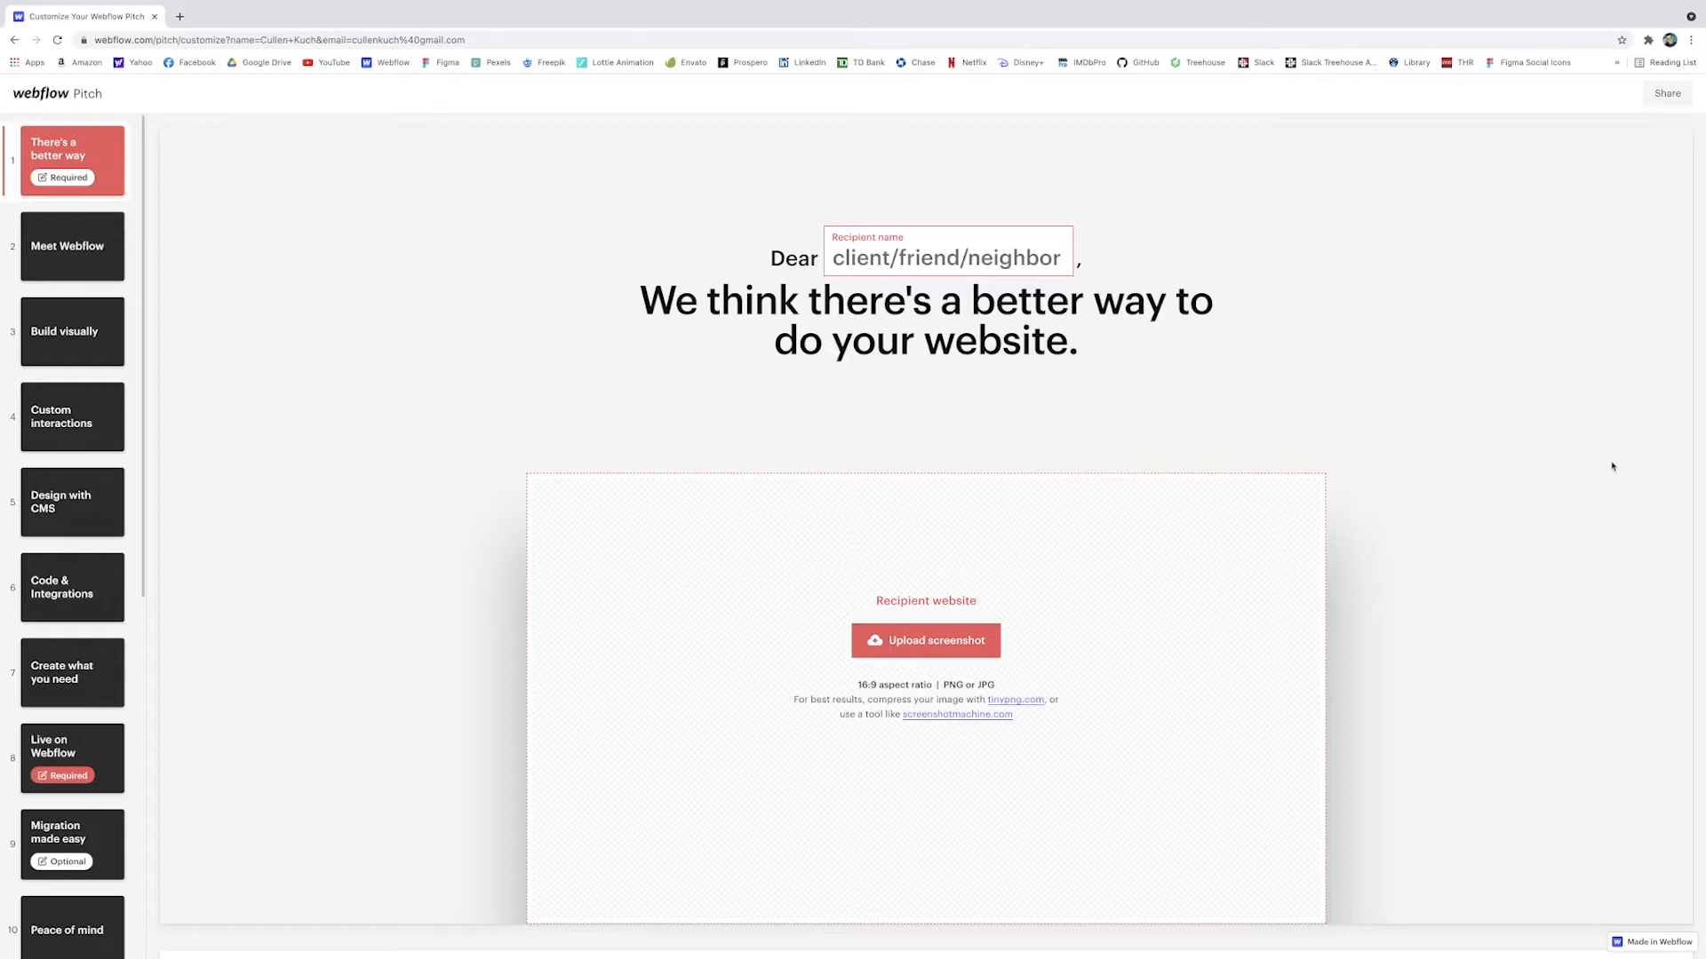
{"action": "mouse_move", "coordinate": [1378, 407]}
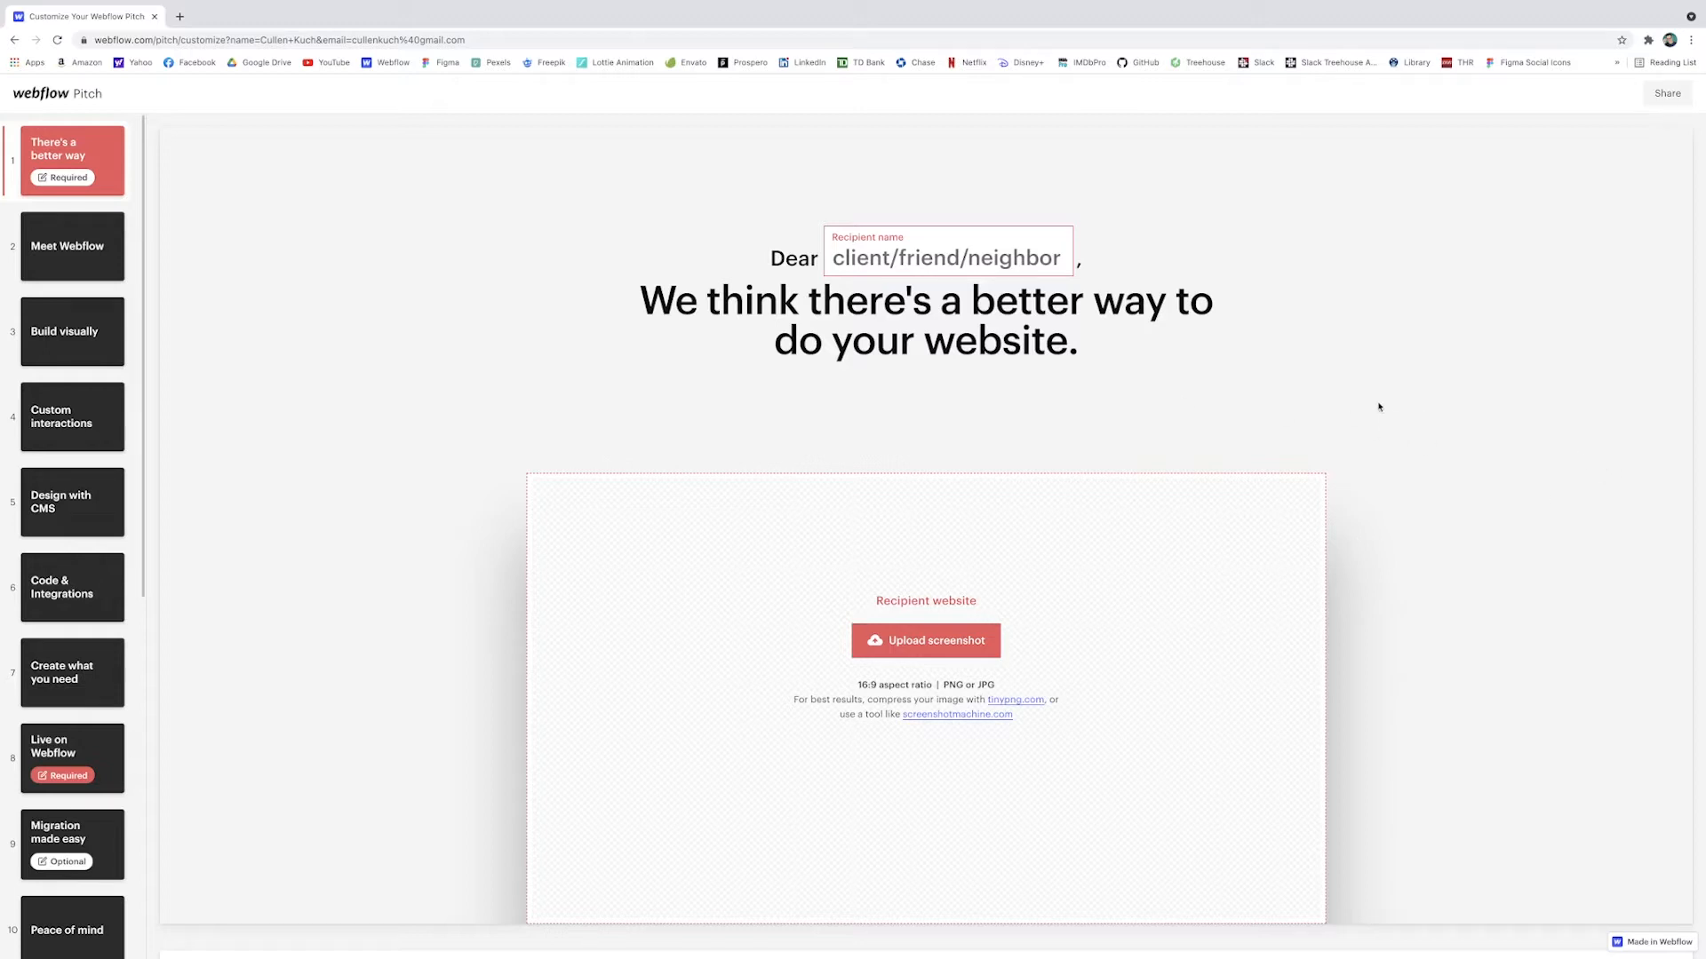
Step: Choose Client in slide 1's Recipient name field
{"action": "scroll", "scroll_direction": "down", "scroll_amount": 3}
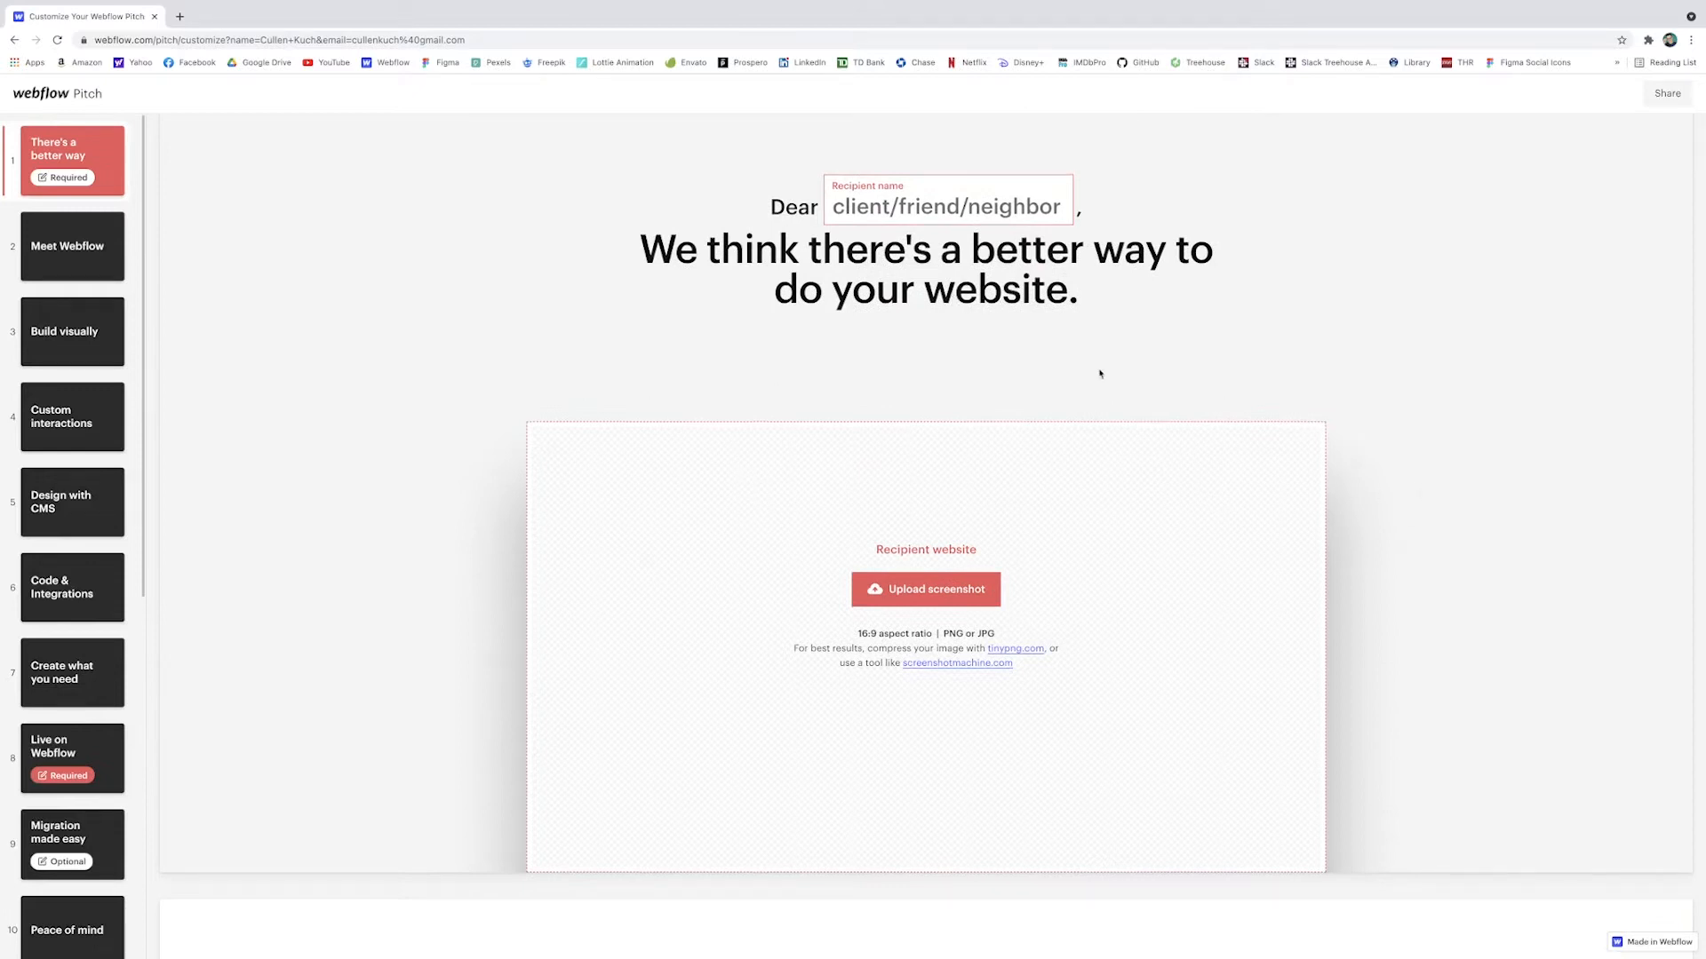
{"action": "left_click", "coordinate": [945, 207]}
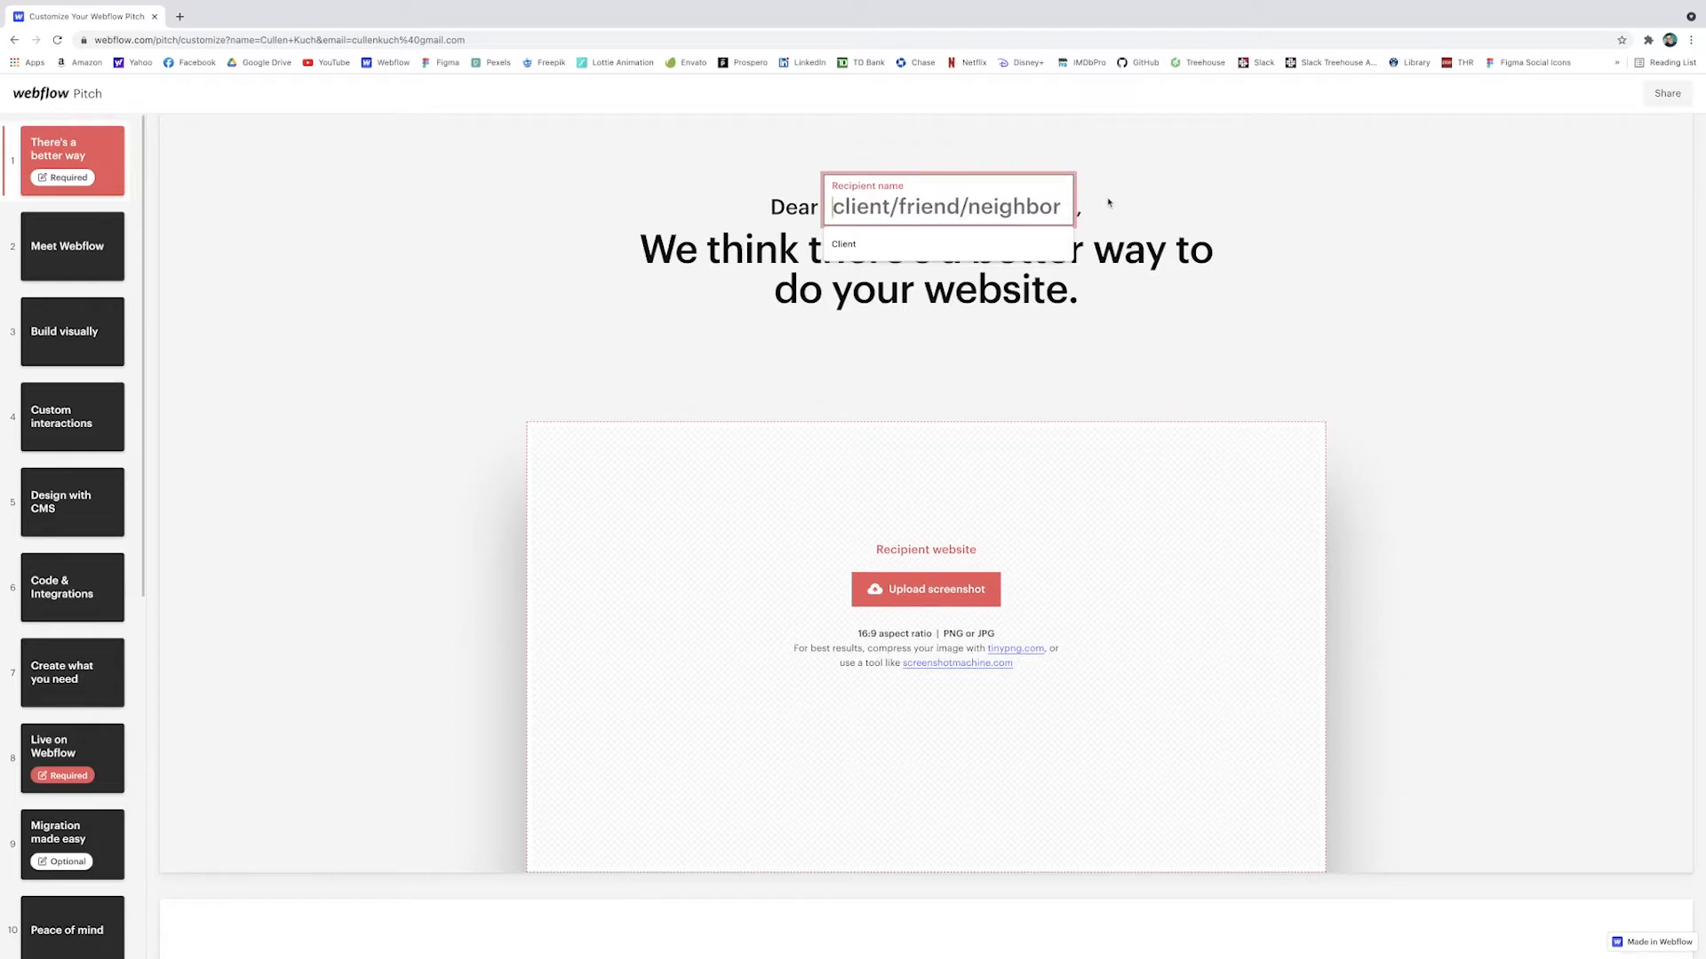
{"action": "left_click", "coordinate": [843, 244]}
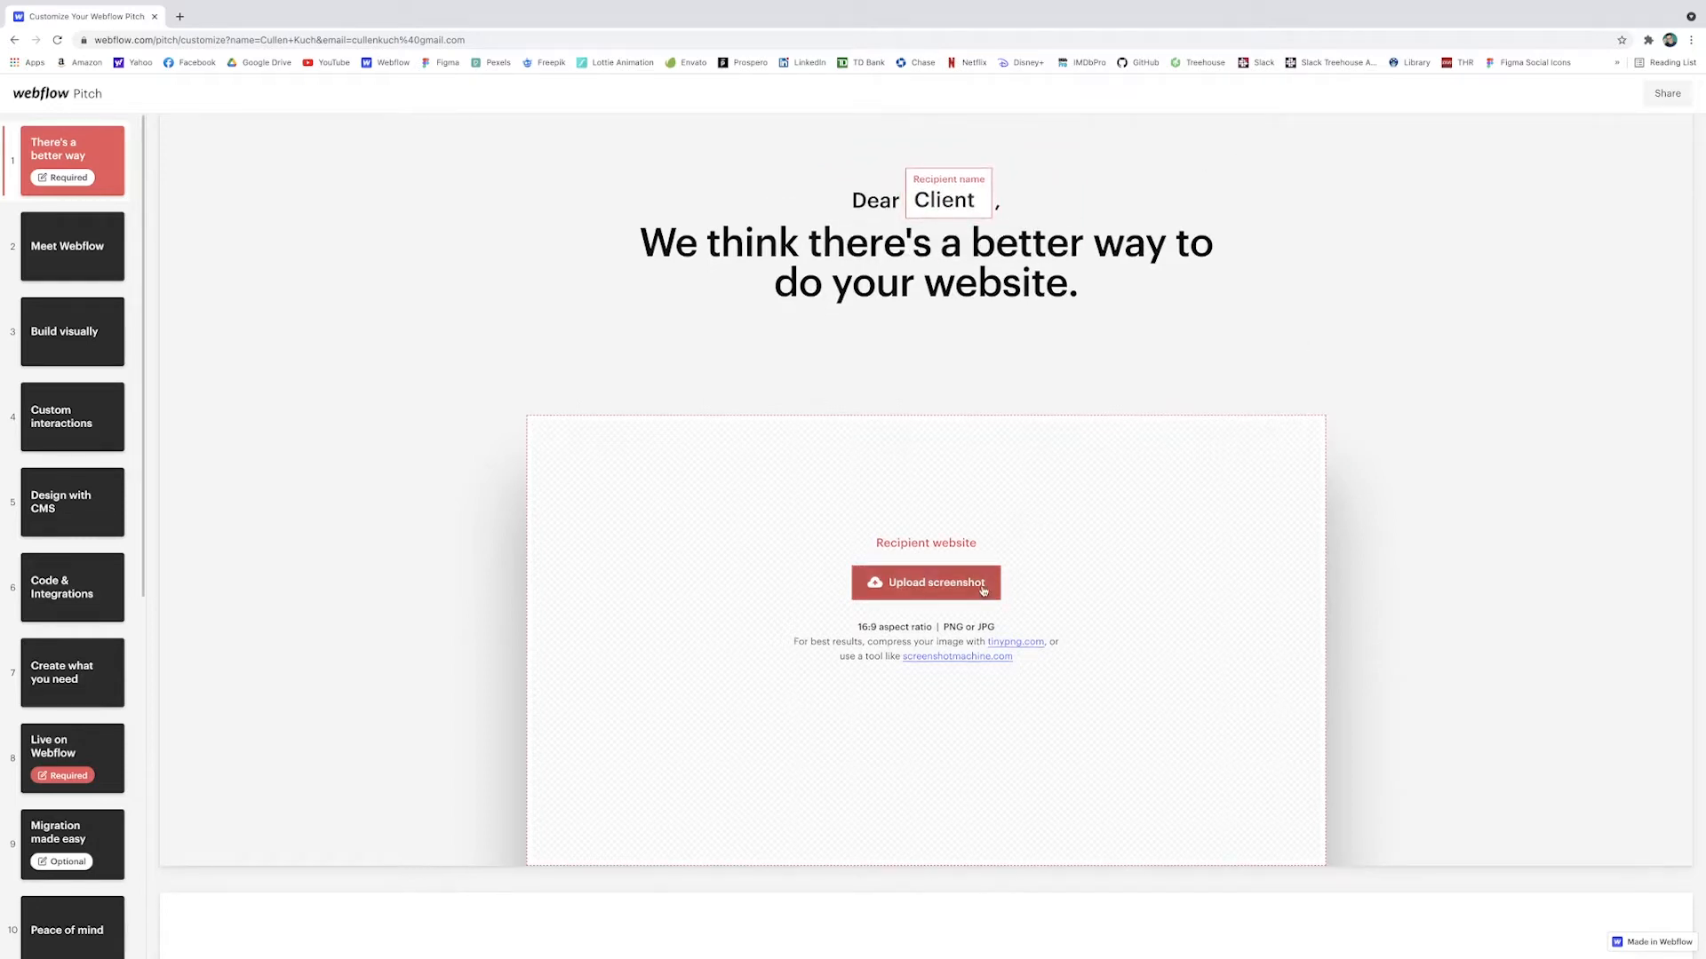
{"action": "scroll", "scroll_direction": "down", "scroll_amount": 3}
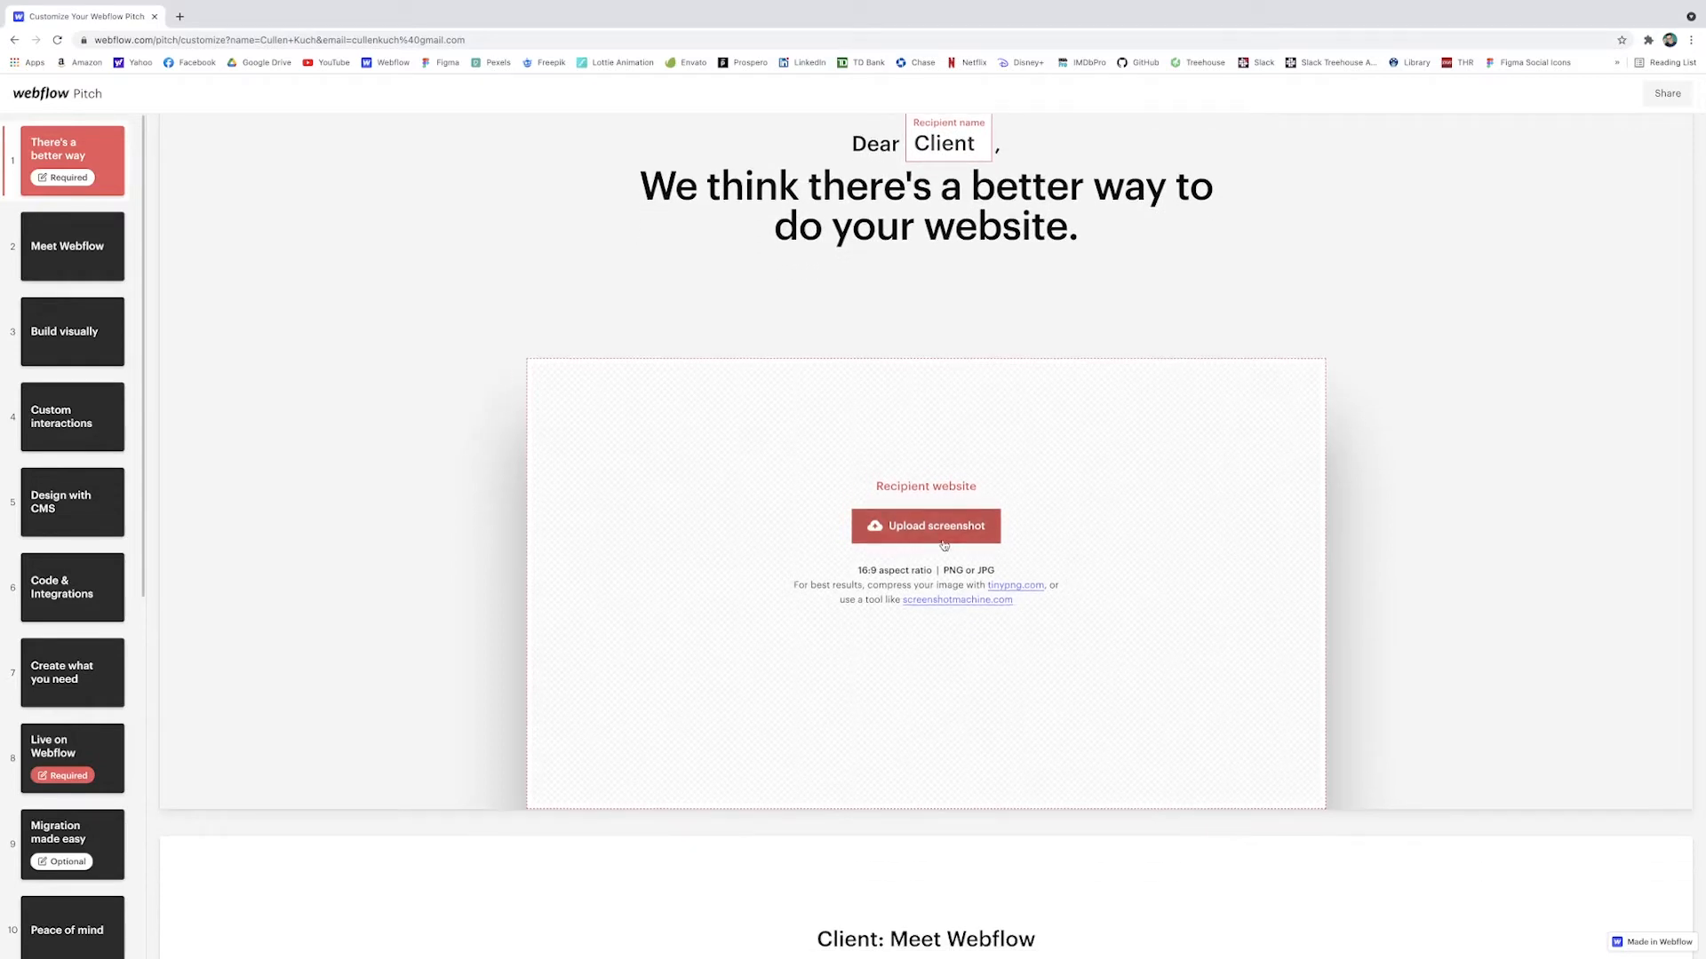
{"action": "mouse_move", "coordinate": [1027, 549]}
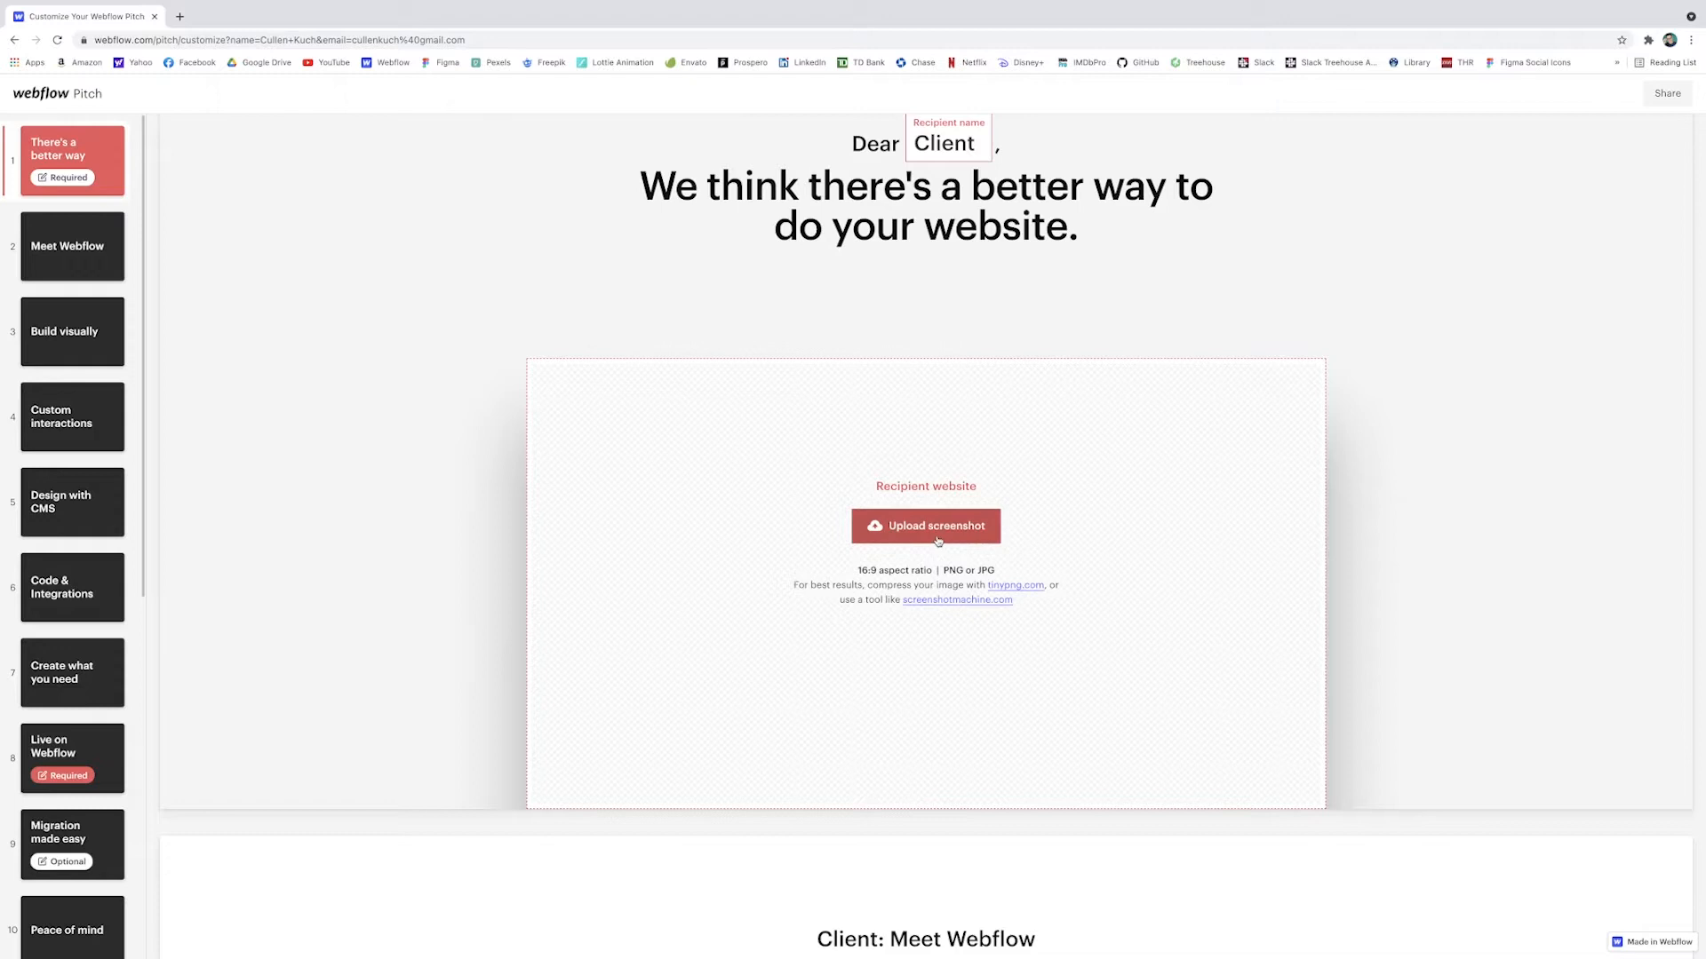
Step: Upload Website Smaller.png as the recipient's website screenshot on the first slide
{"action": "left_click", "coordinate": [925, 525]}
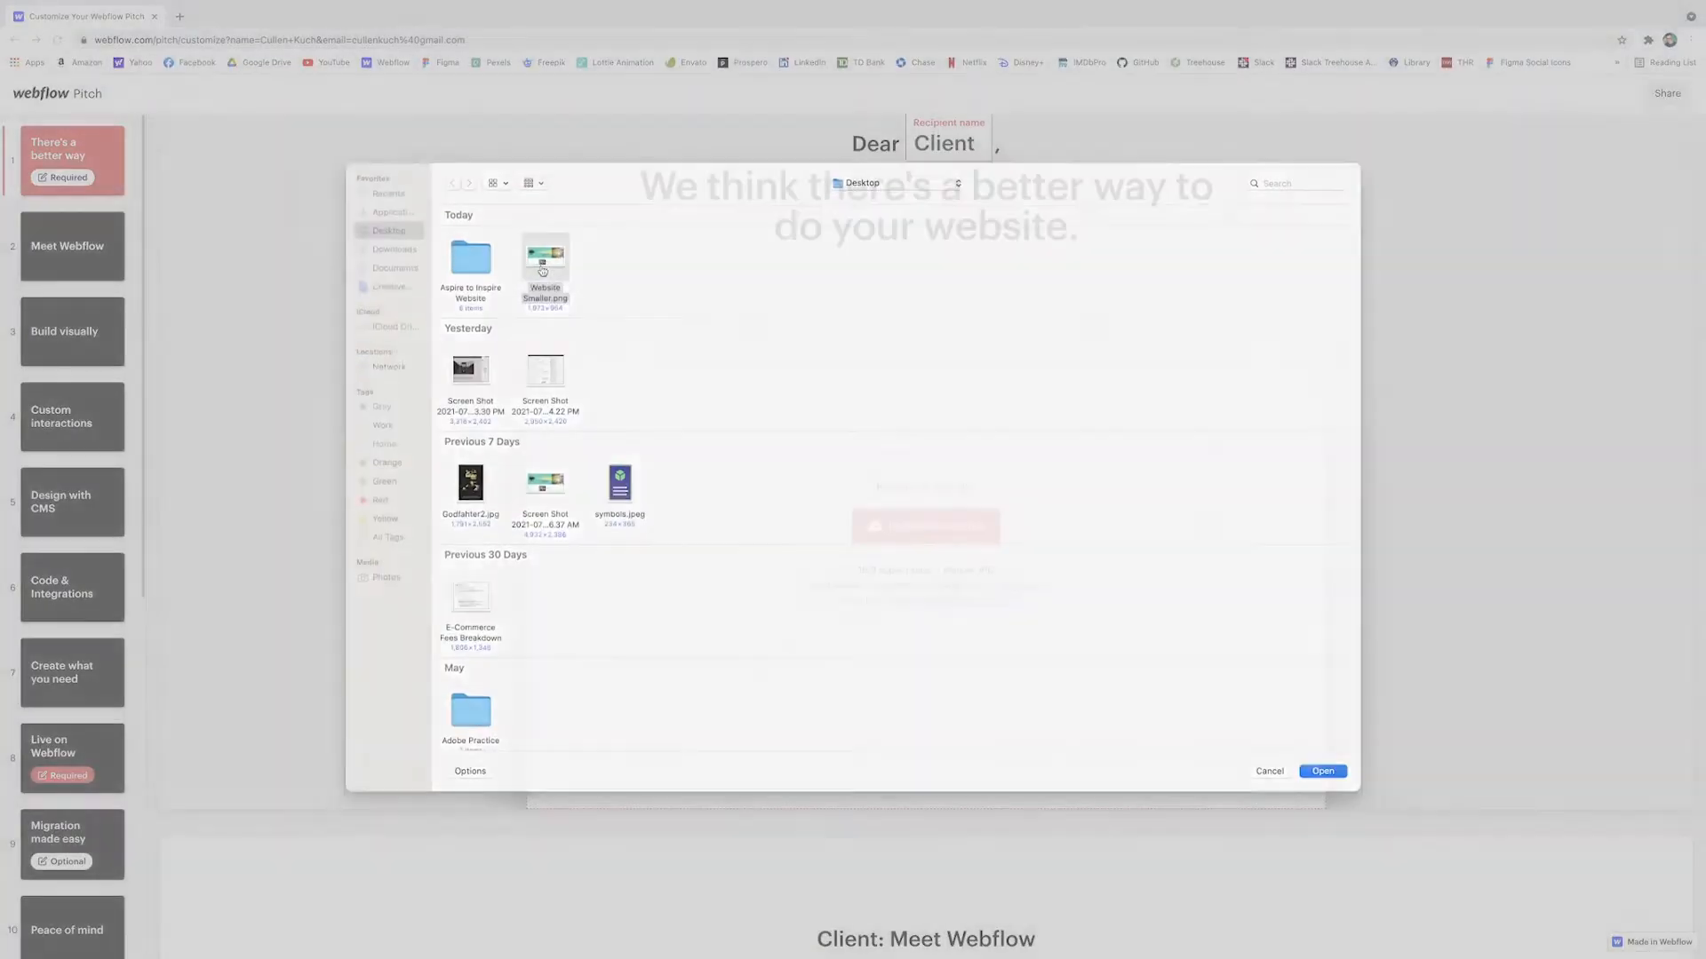
{"action": "left_click", "coordinate": [1322, 771]}
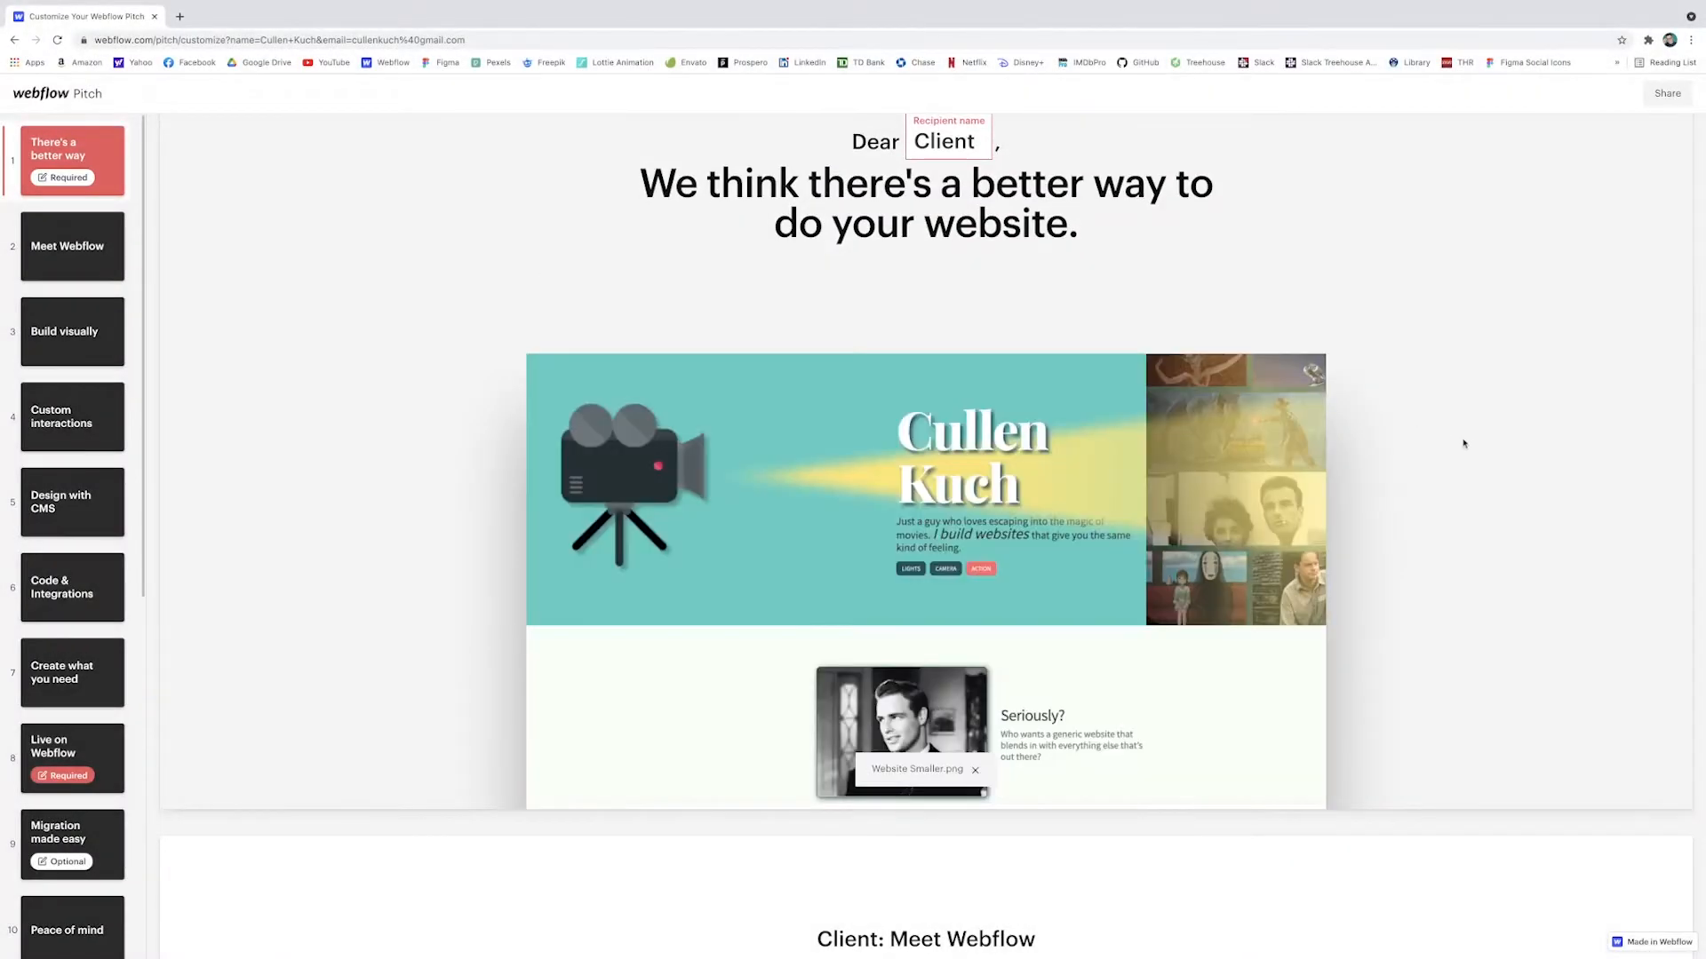
{"action": "scroll", "scroll_direction": "down", "scroll_amount": 3}
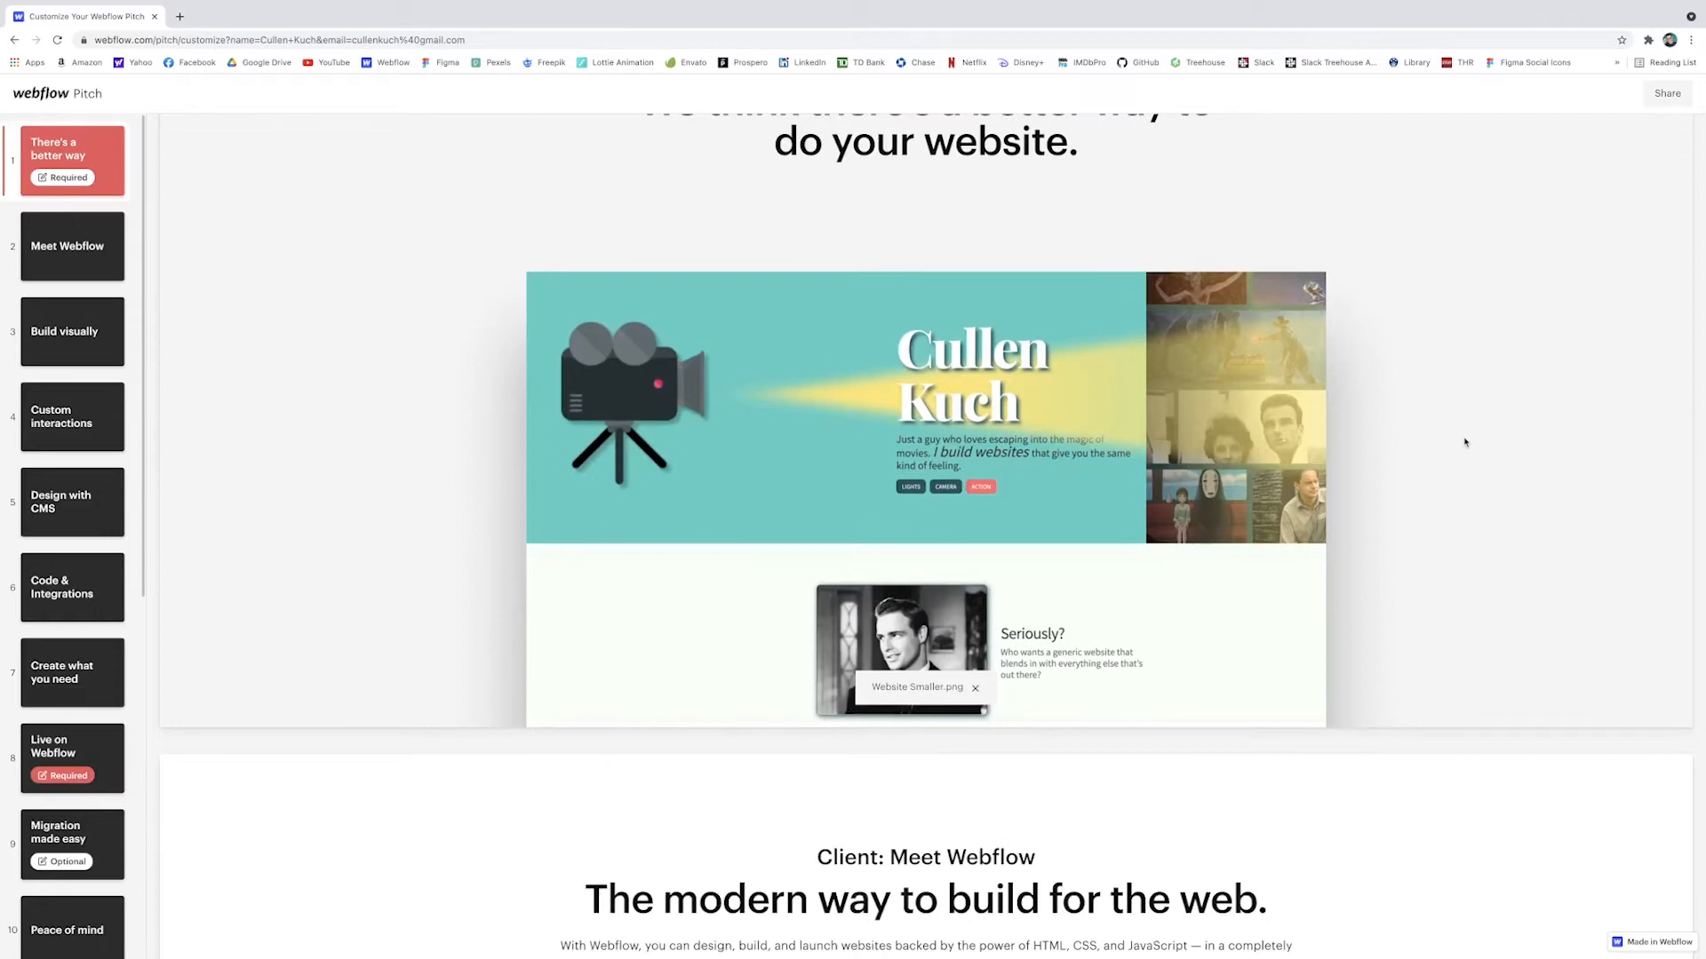
{"action": "scroll", "scroll_direction": "down", "scroll_amount": 3}
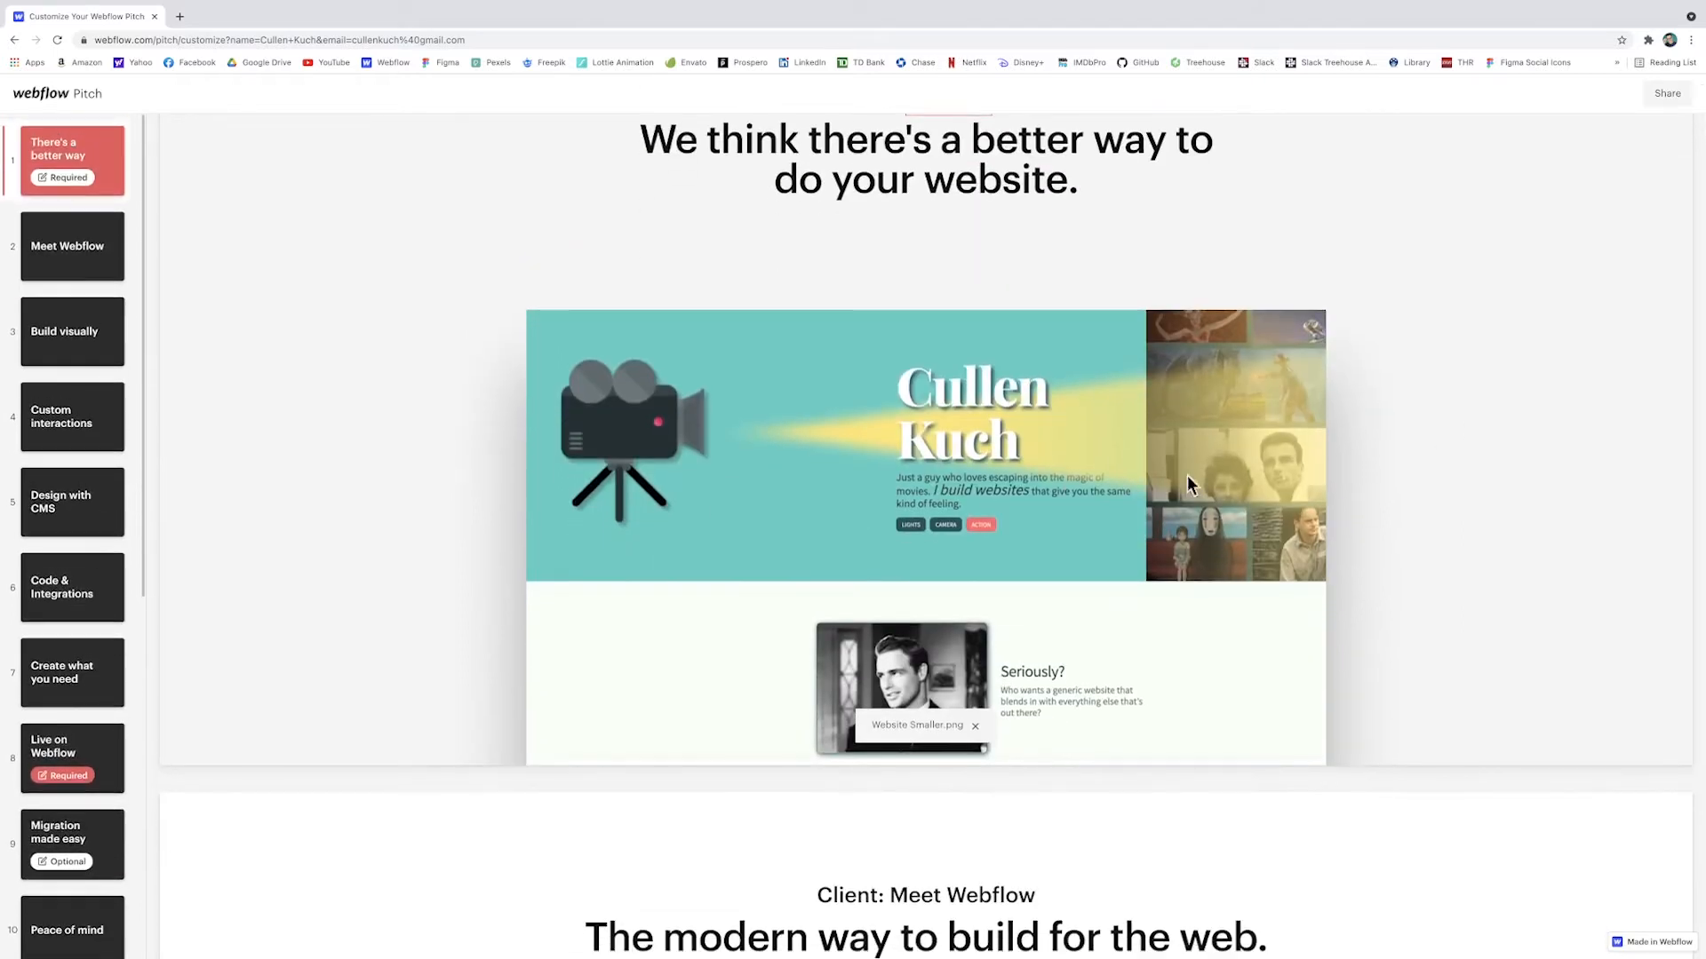
{"action": "mouse_move", "coordinate": [1407, 478]}
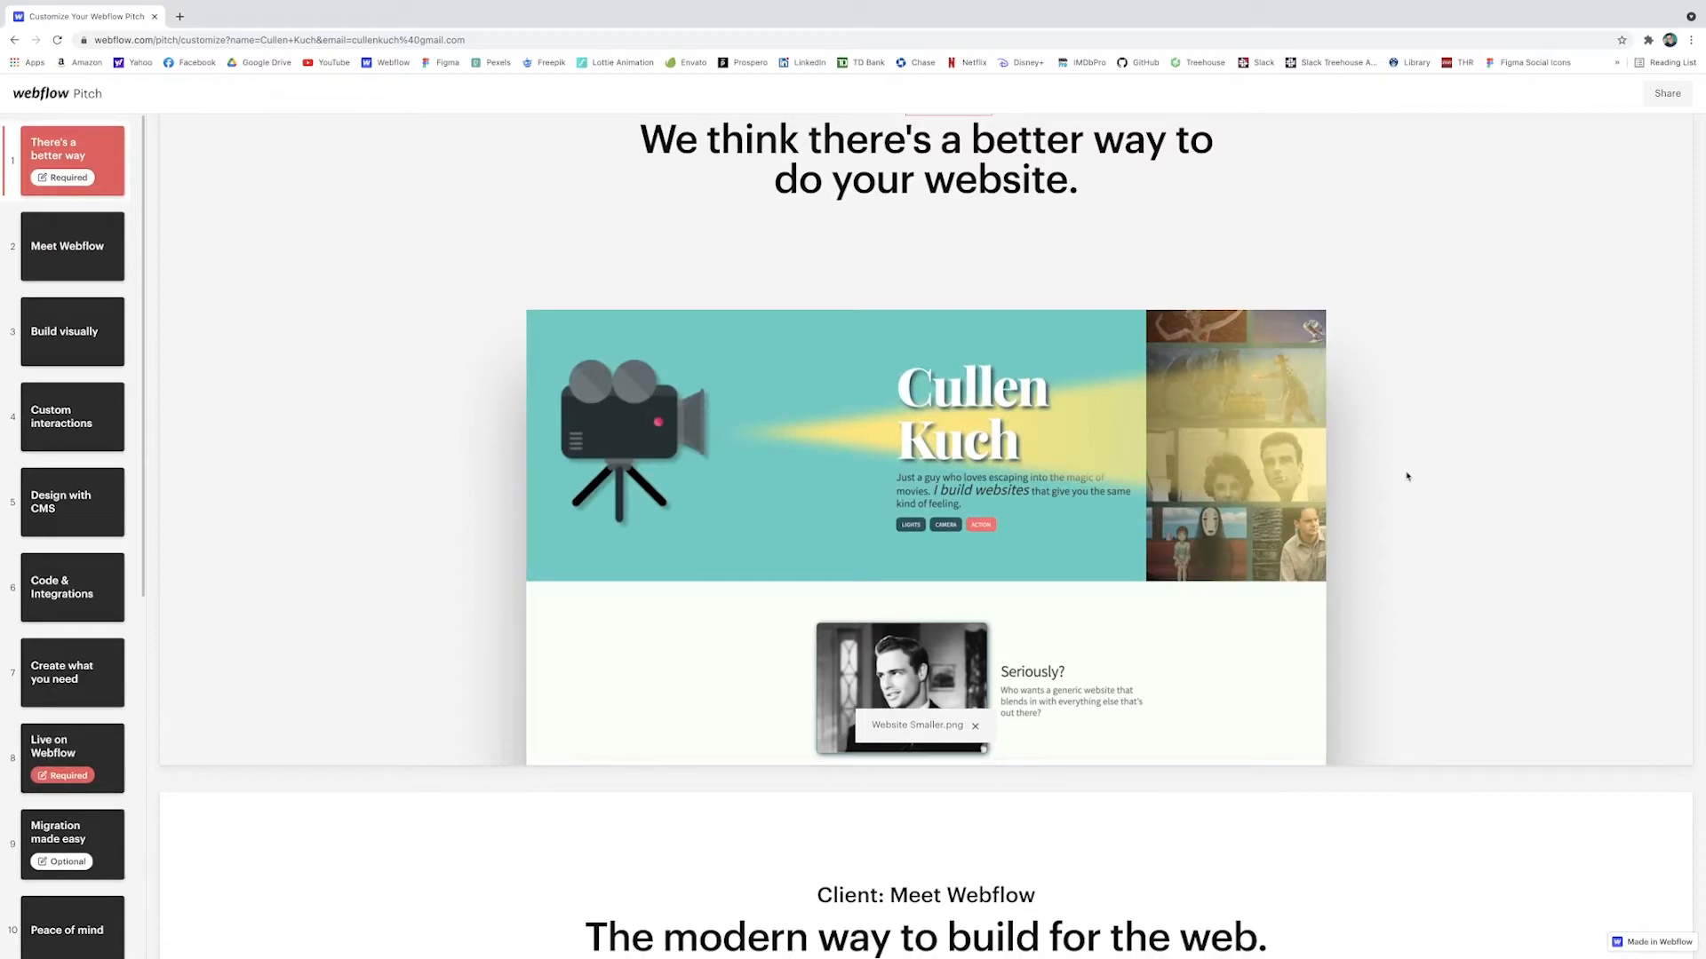
{"action": "mouse_move", "coordinate": [1359, 615]}
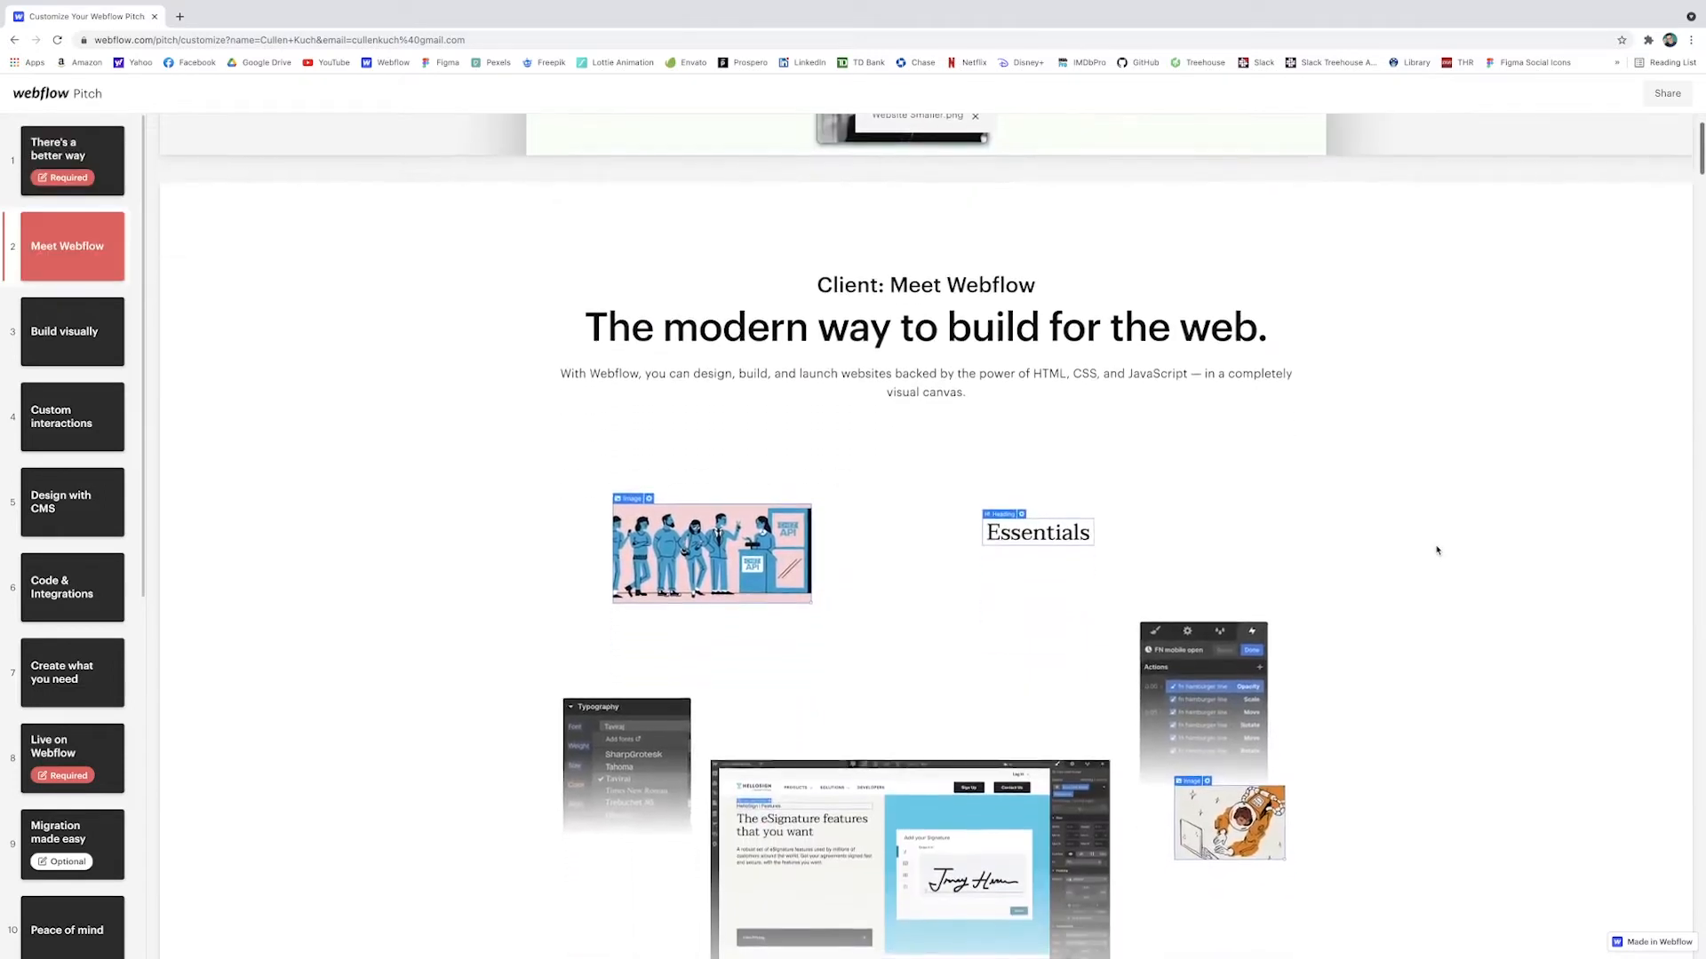
Step: Scroll through the intermediate slides down to the Live on Webflow slide
{"action": "scroll", "scroll_direction": "down", "scroll_amount": 3}
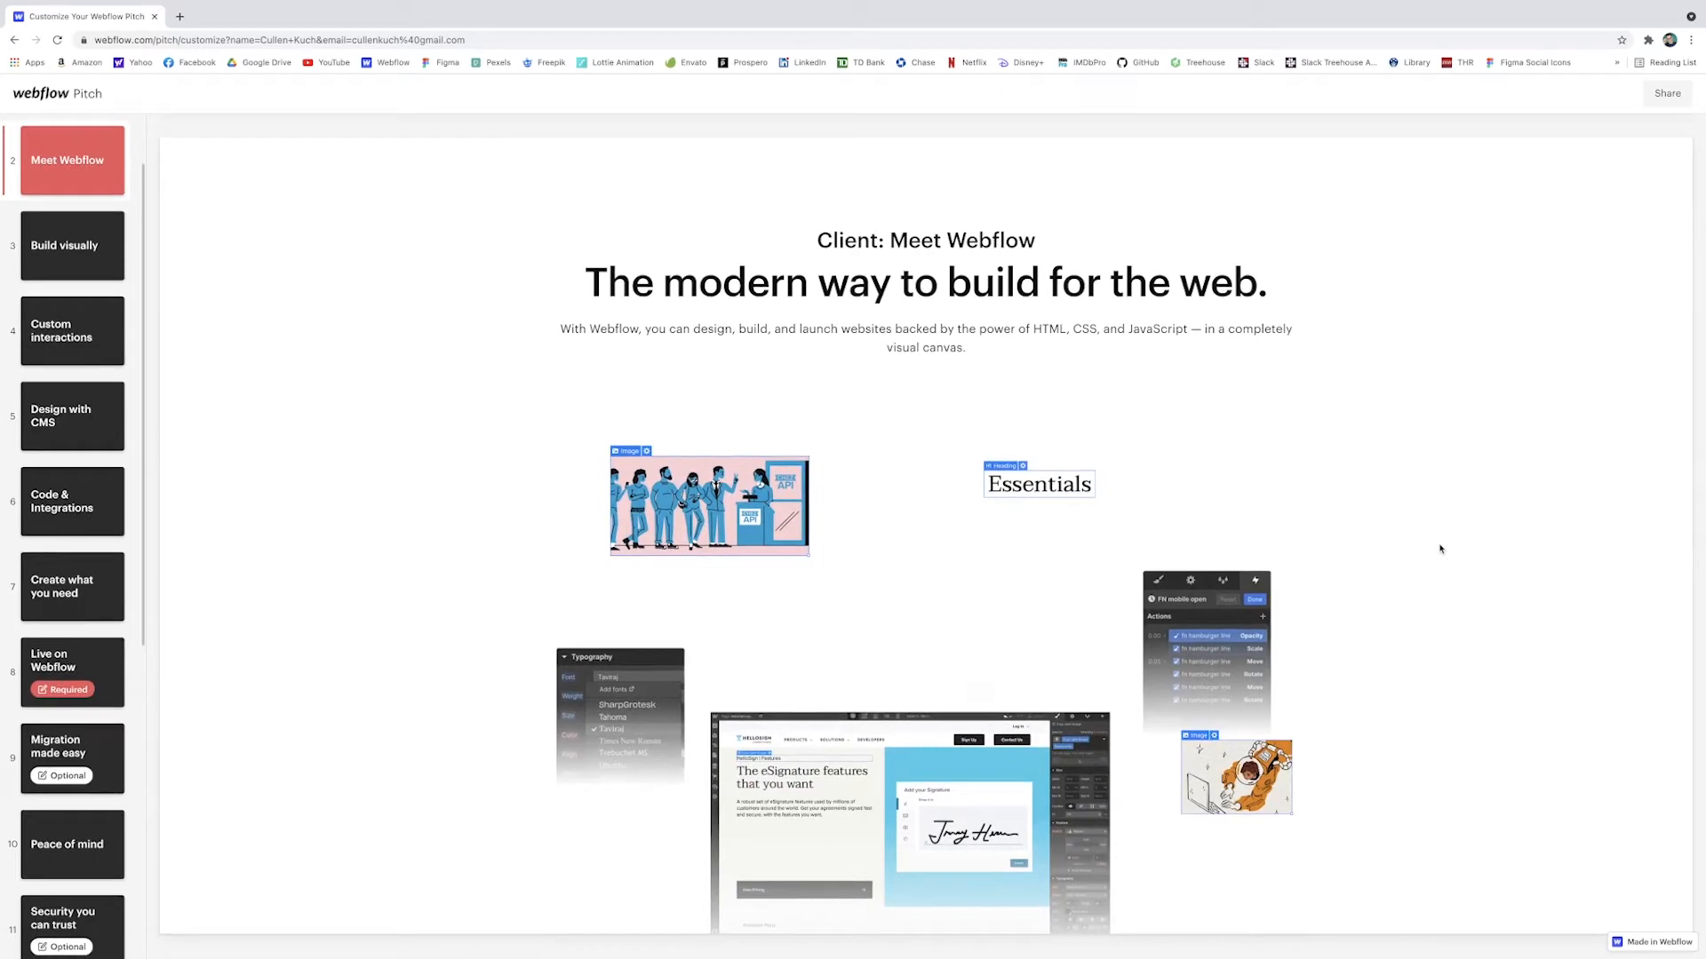
{"action": "scroll", "scroll_direction": "down", "scroll_amount": 3}
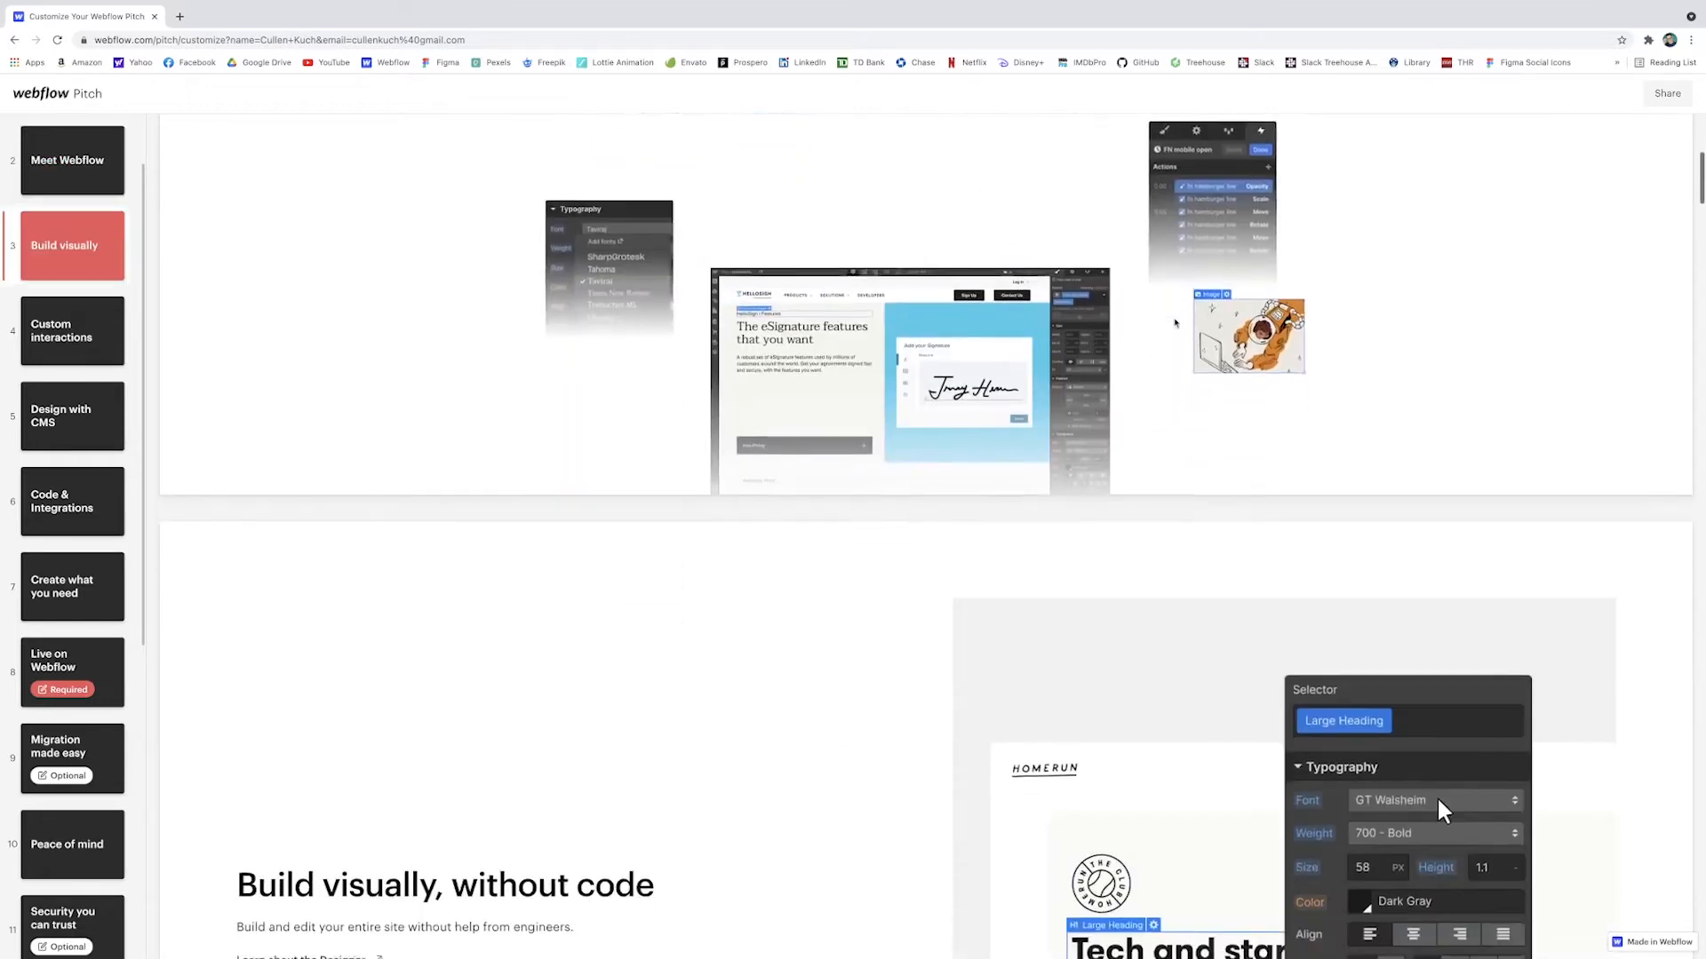
{"action": "scroll", "scroll_direction": "down", "scroll_amount": 3}
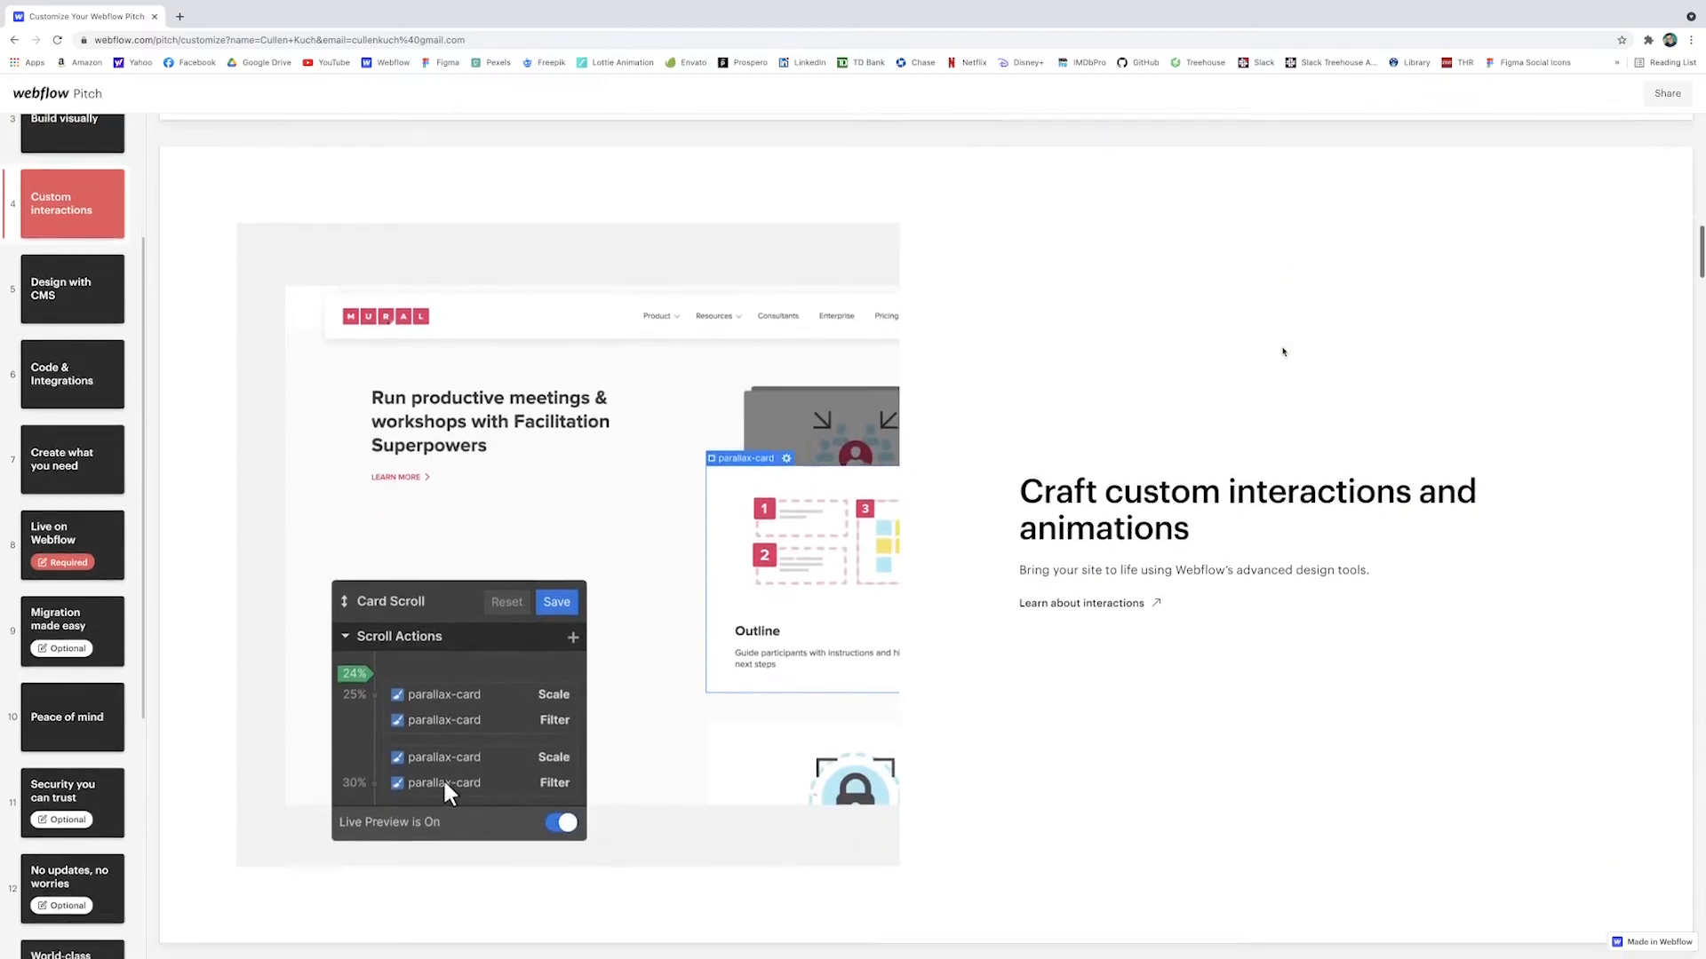
{"action": "scroll", "scroll_direction": "down", "scroll_amount": 3}
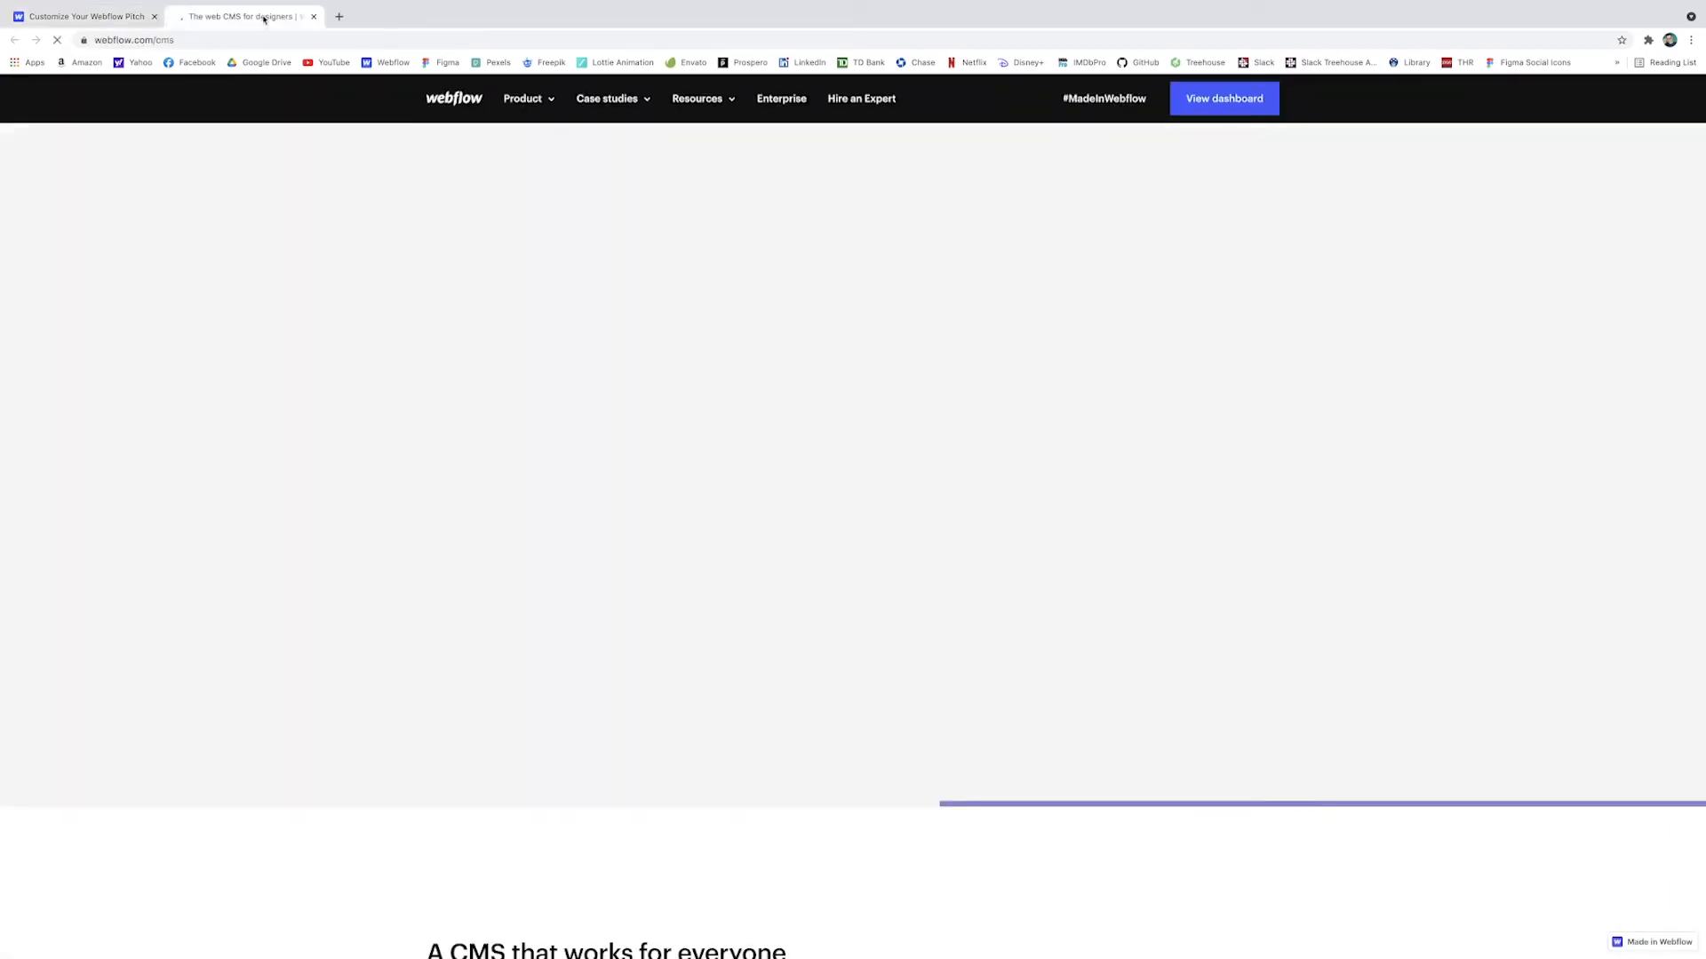
{"action": "scroll", "scroll_direction": "down", "scroll_amount": 3}
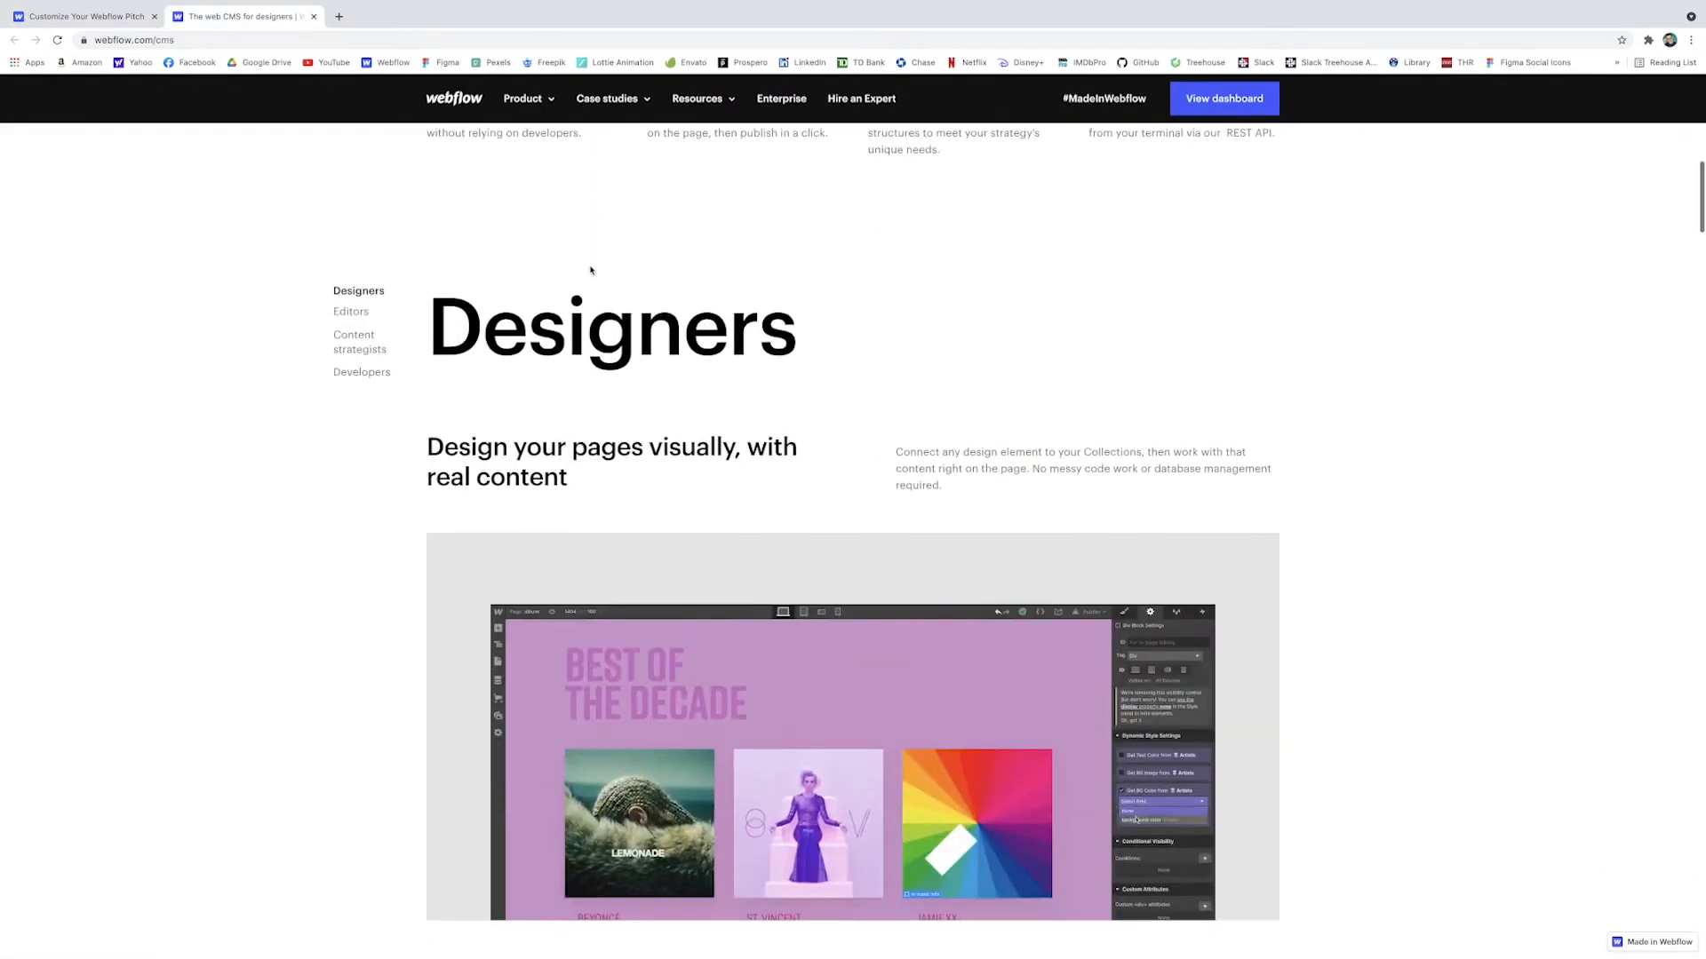
{"action": "scroll", "scroll_direction": "down", "scroll_amount": 3}
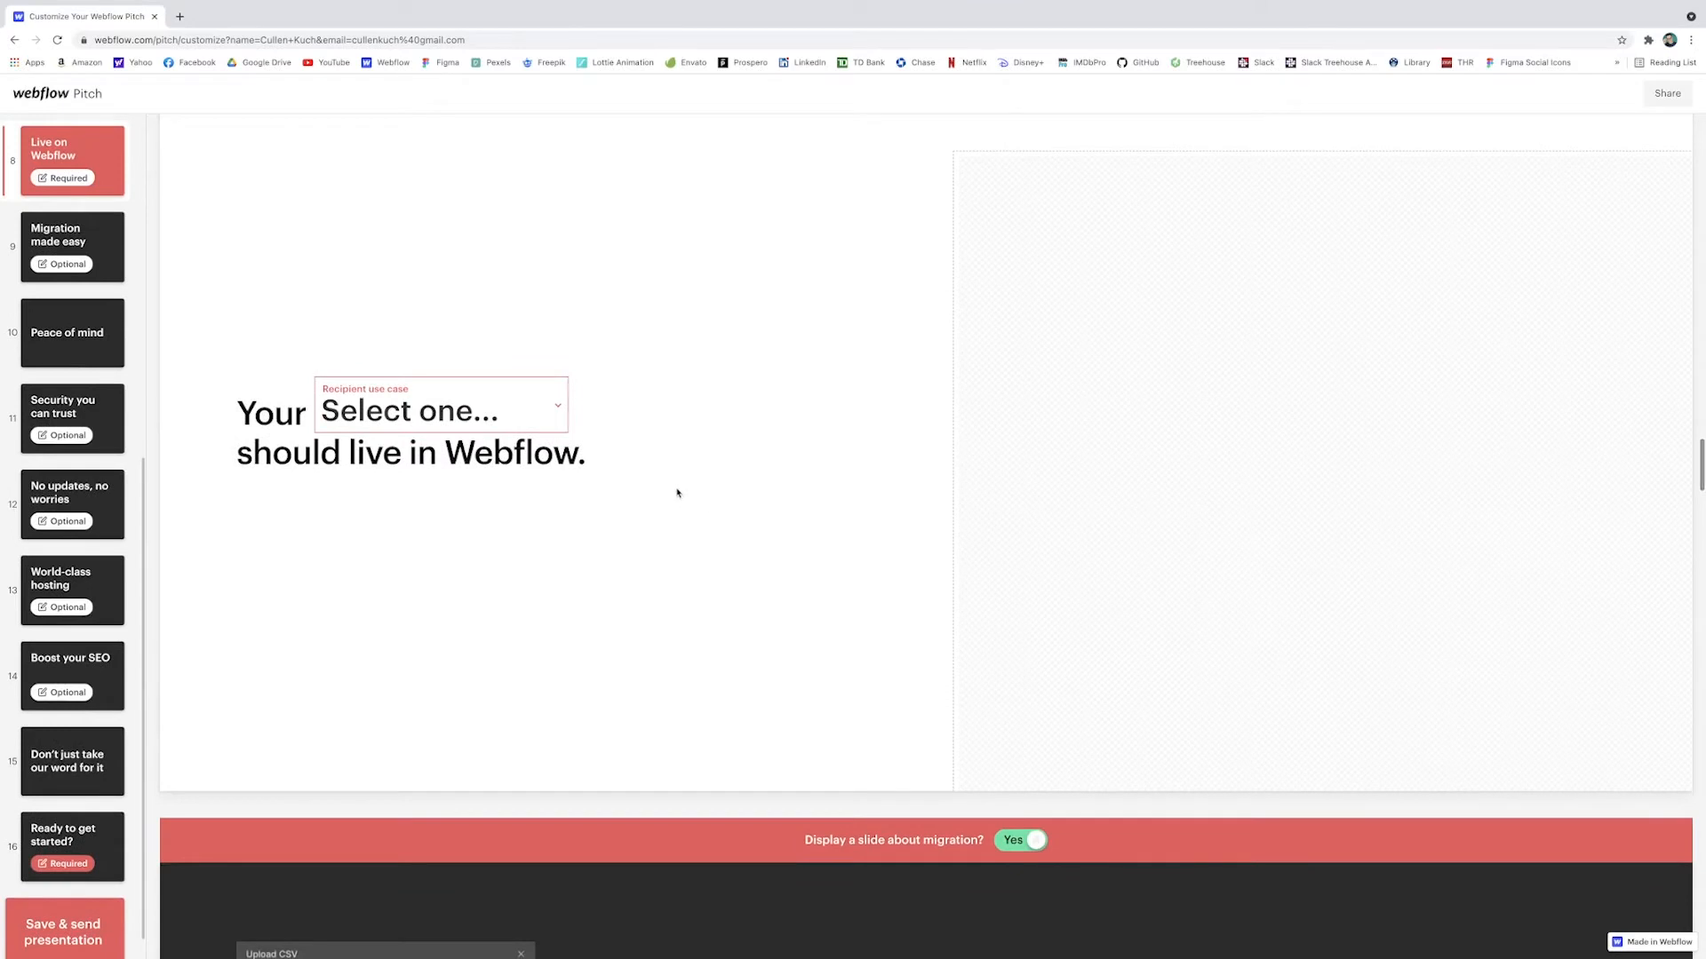
Step: Pick 'online store' as the recipient use case on the Live on Webflow slide
{"action": "left_click", "coordinate": [440, 411]}
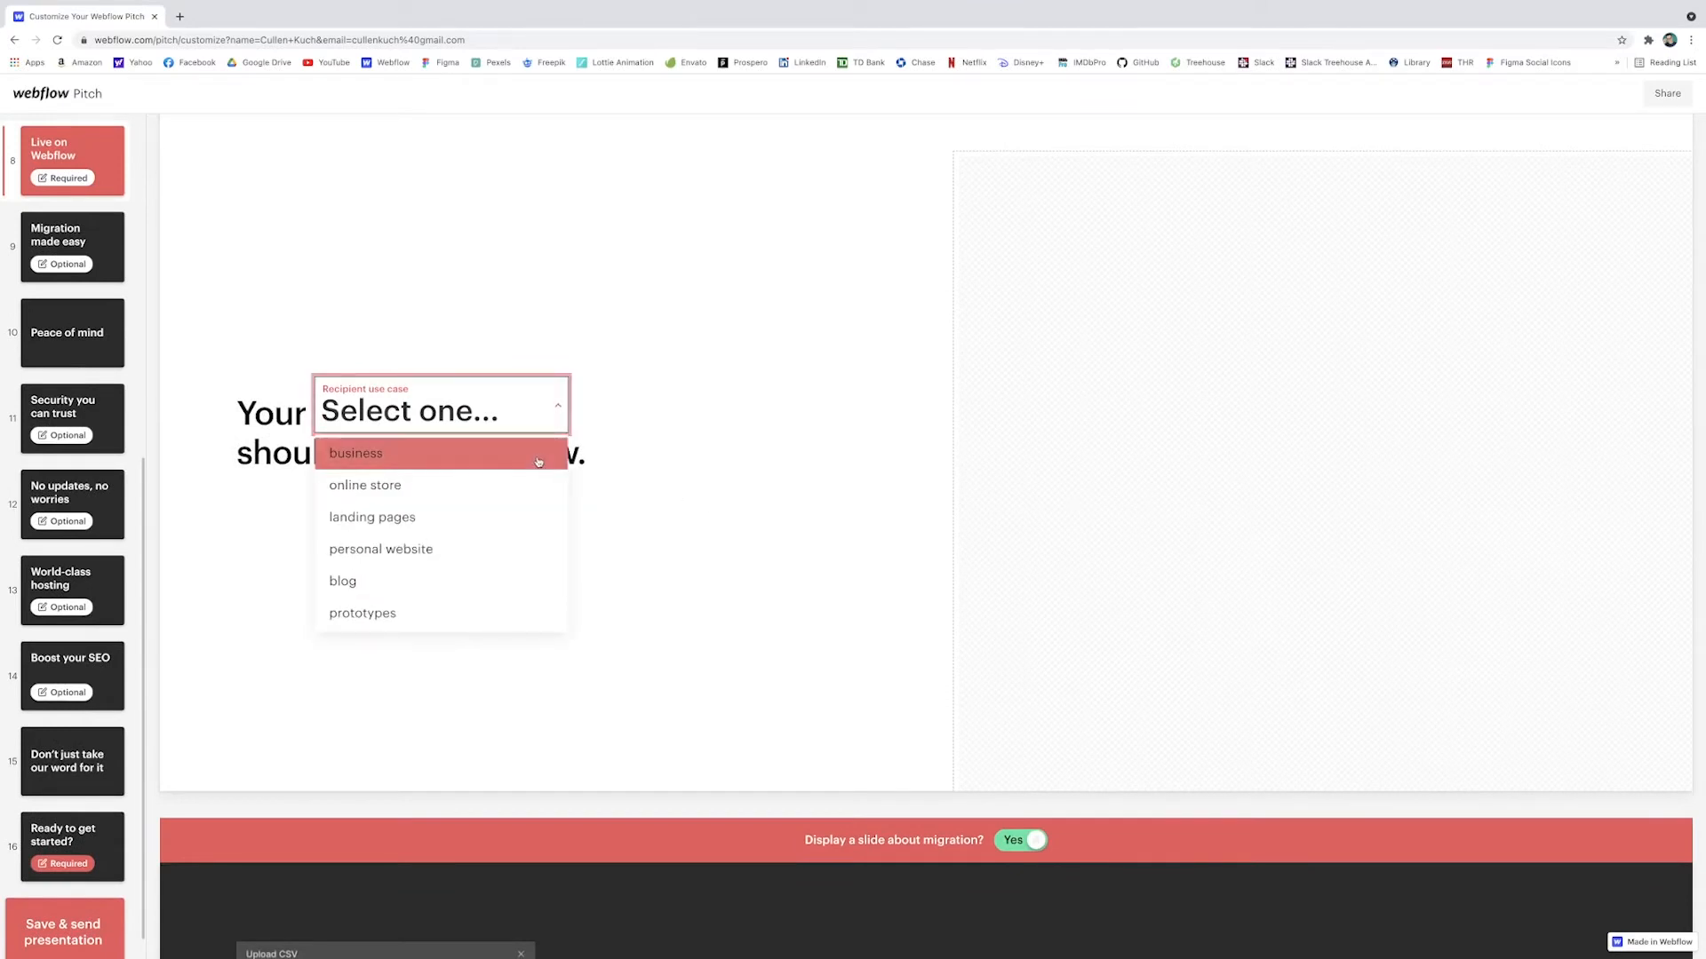
{"action": "mouse_move", "coordinate": [521, 458]}
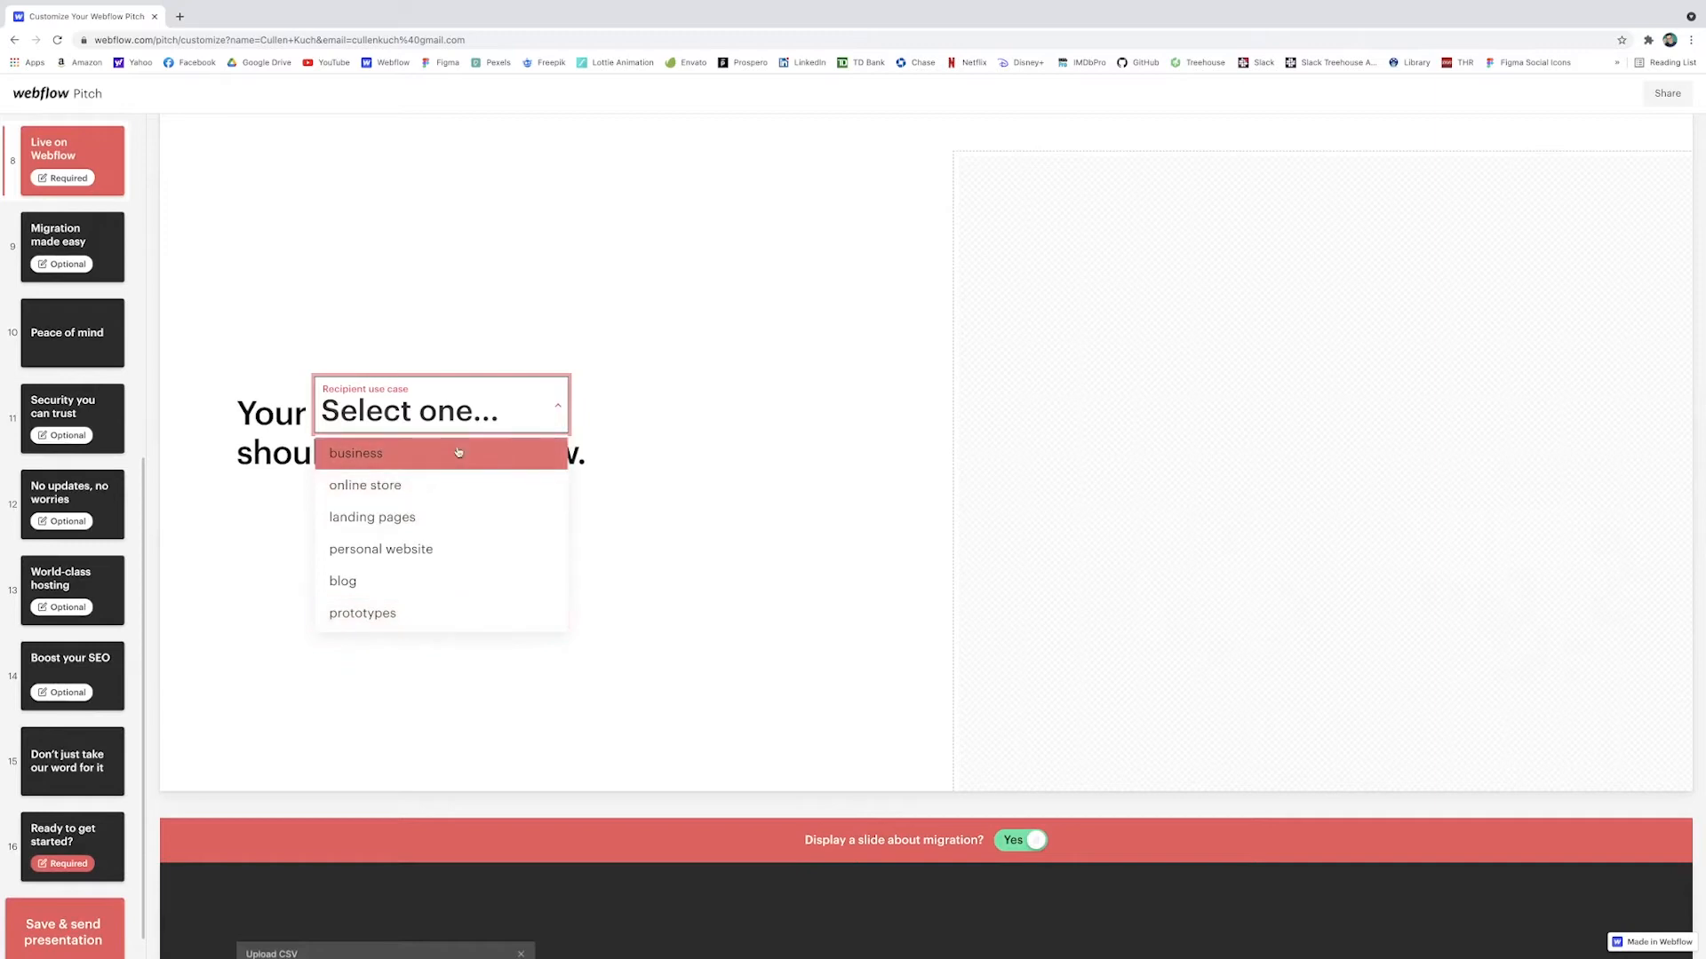
{"action": "left_click", "coordinate": [364, 485]}
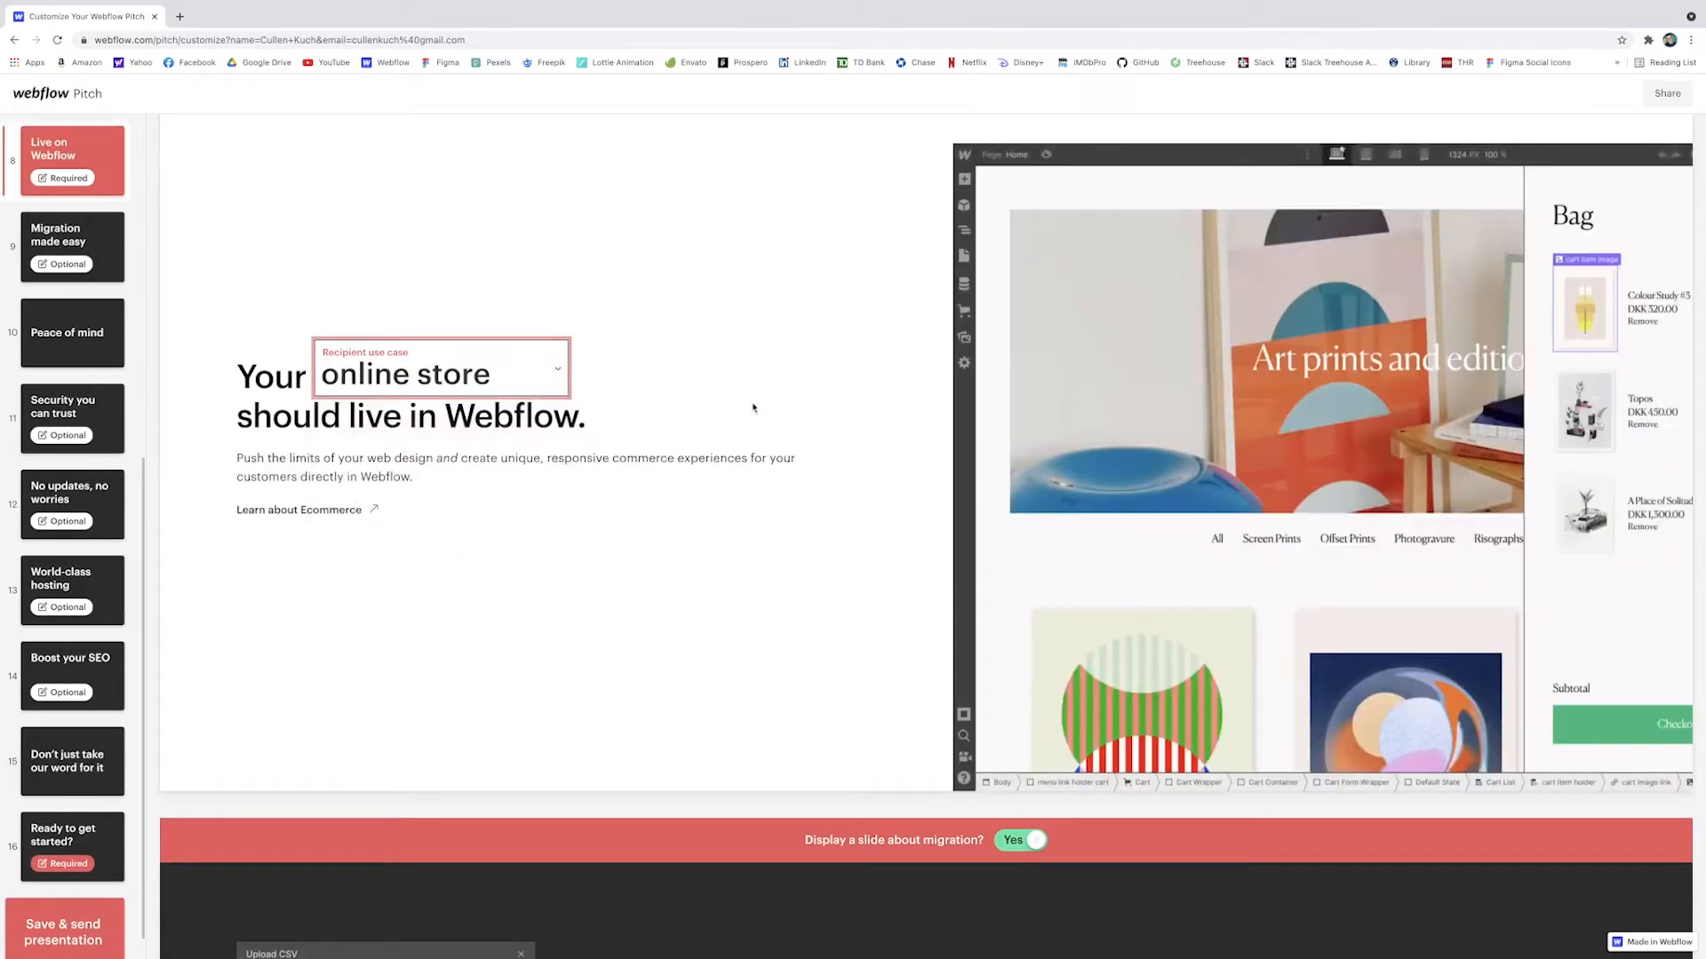
{"action": "mouse_move", "coordinate": [910, 459]}
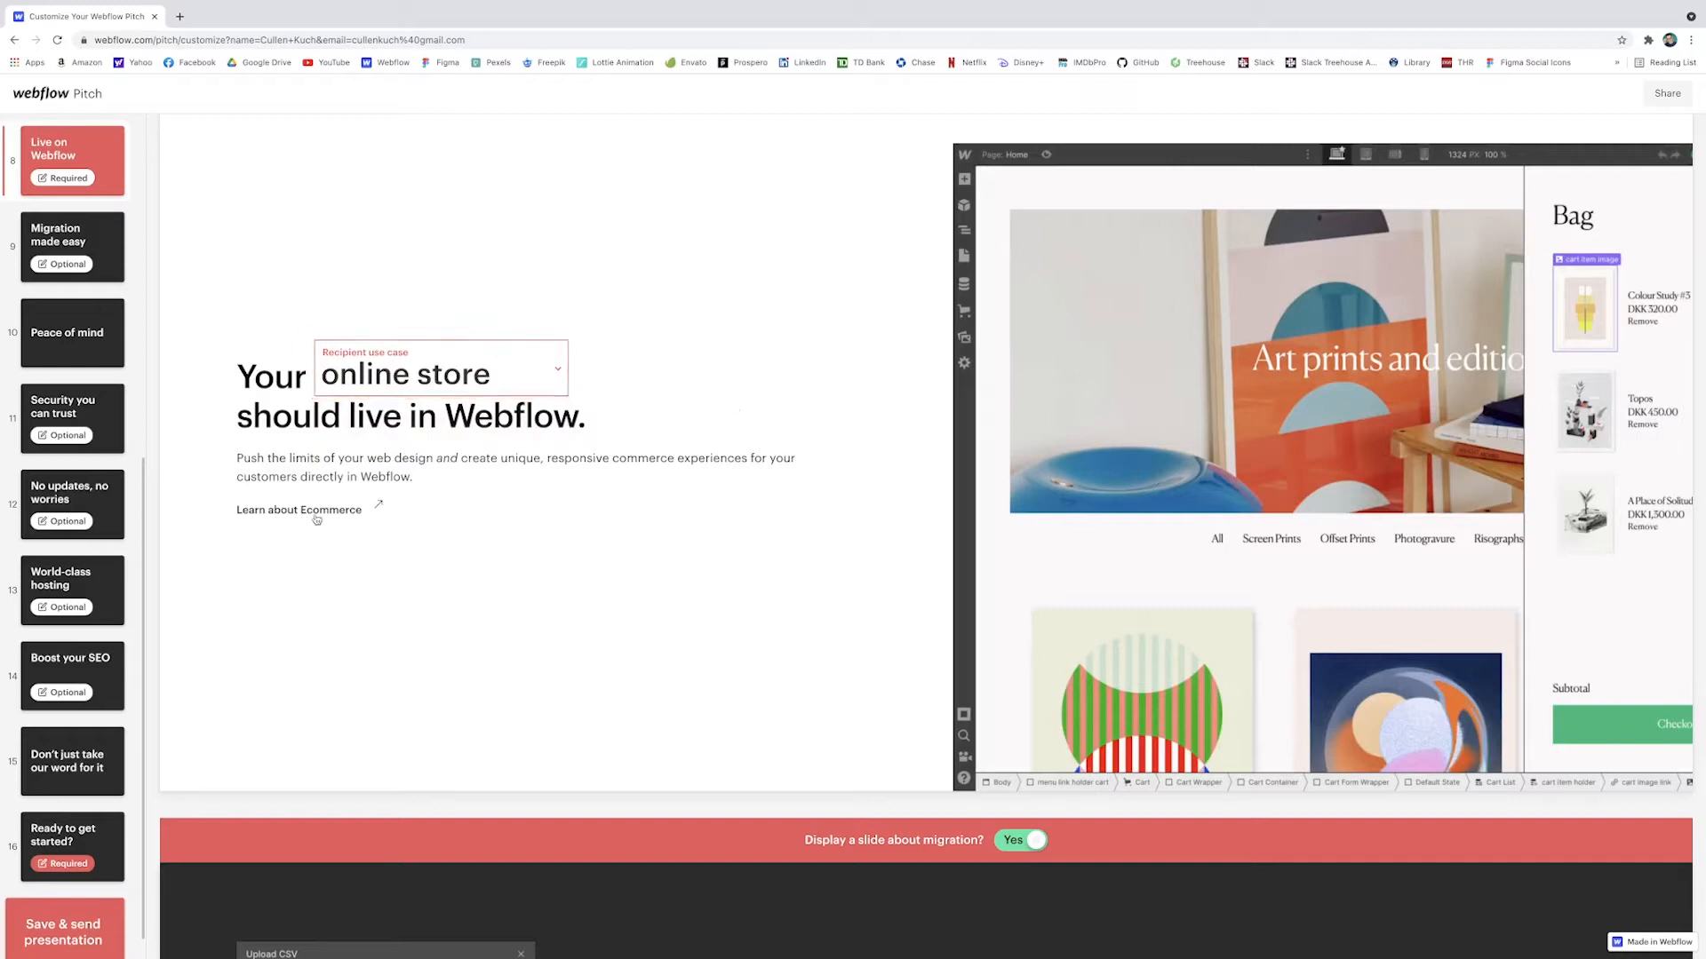
{"action": "left_click", "coordinate": [440, 373]}
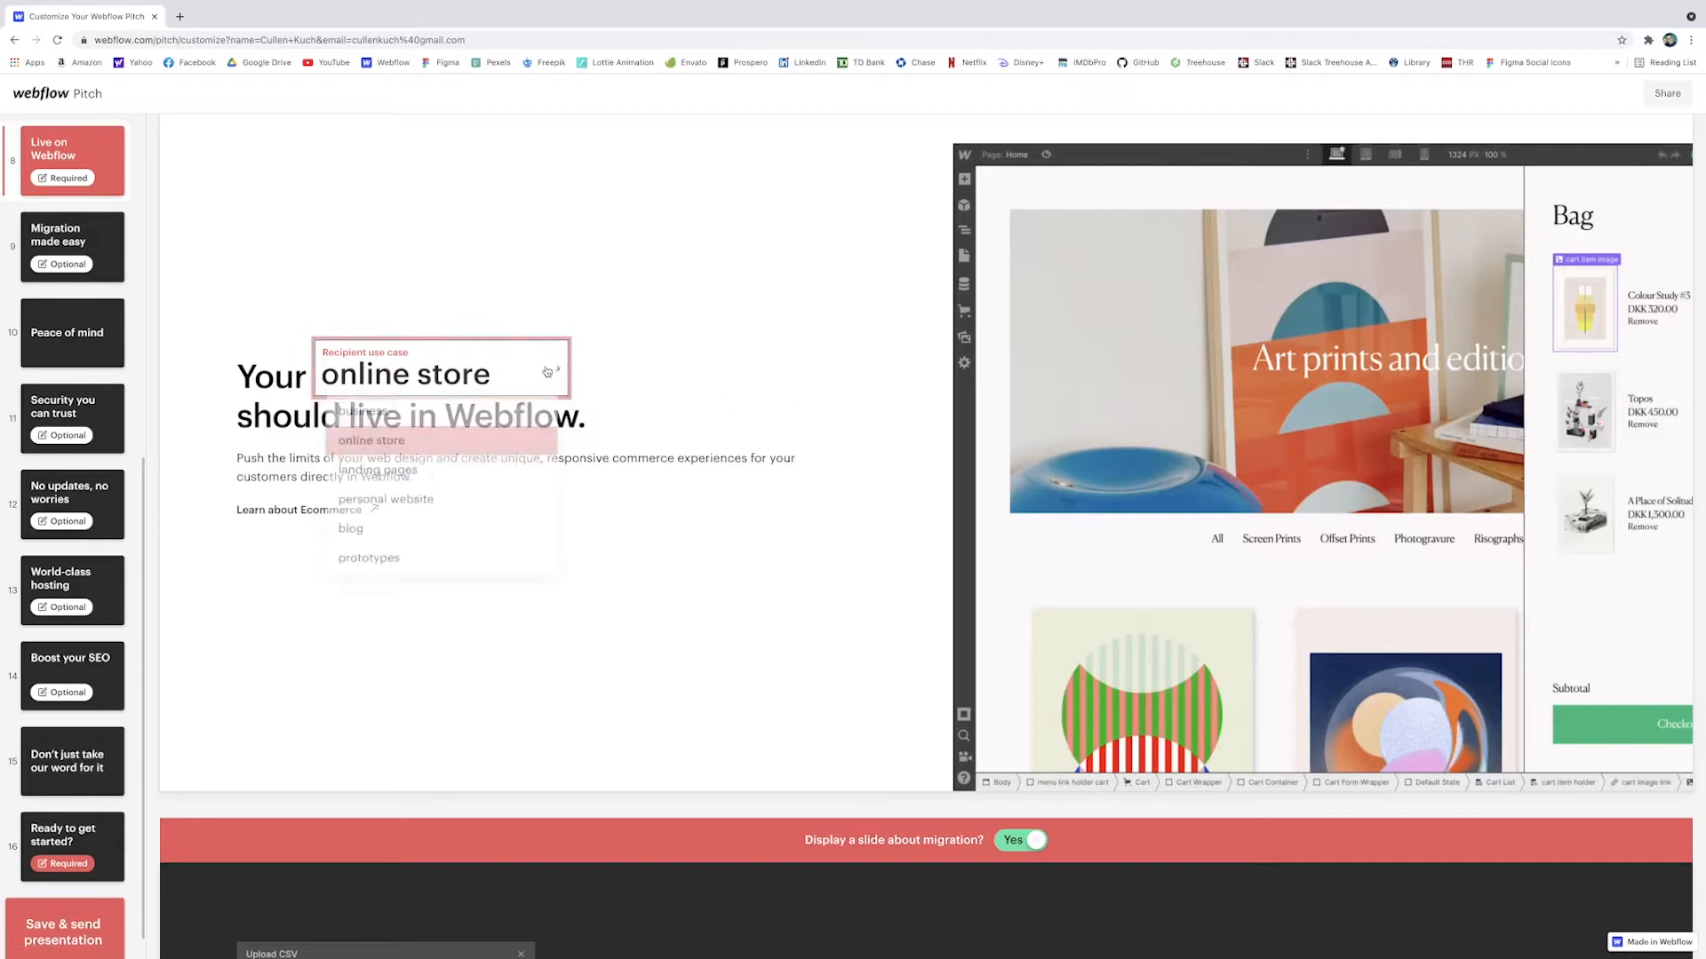
{"action": "scroll", "scroll_direction": "down", "scroll_amount": 3}
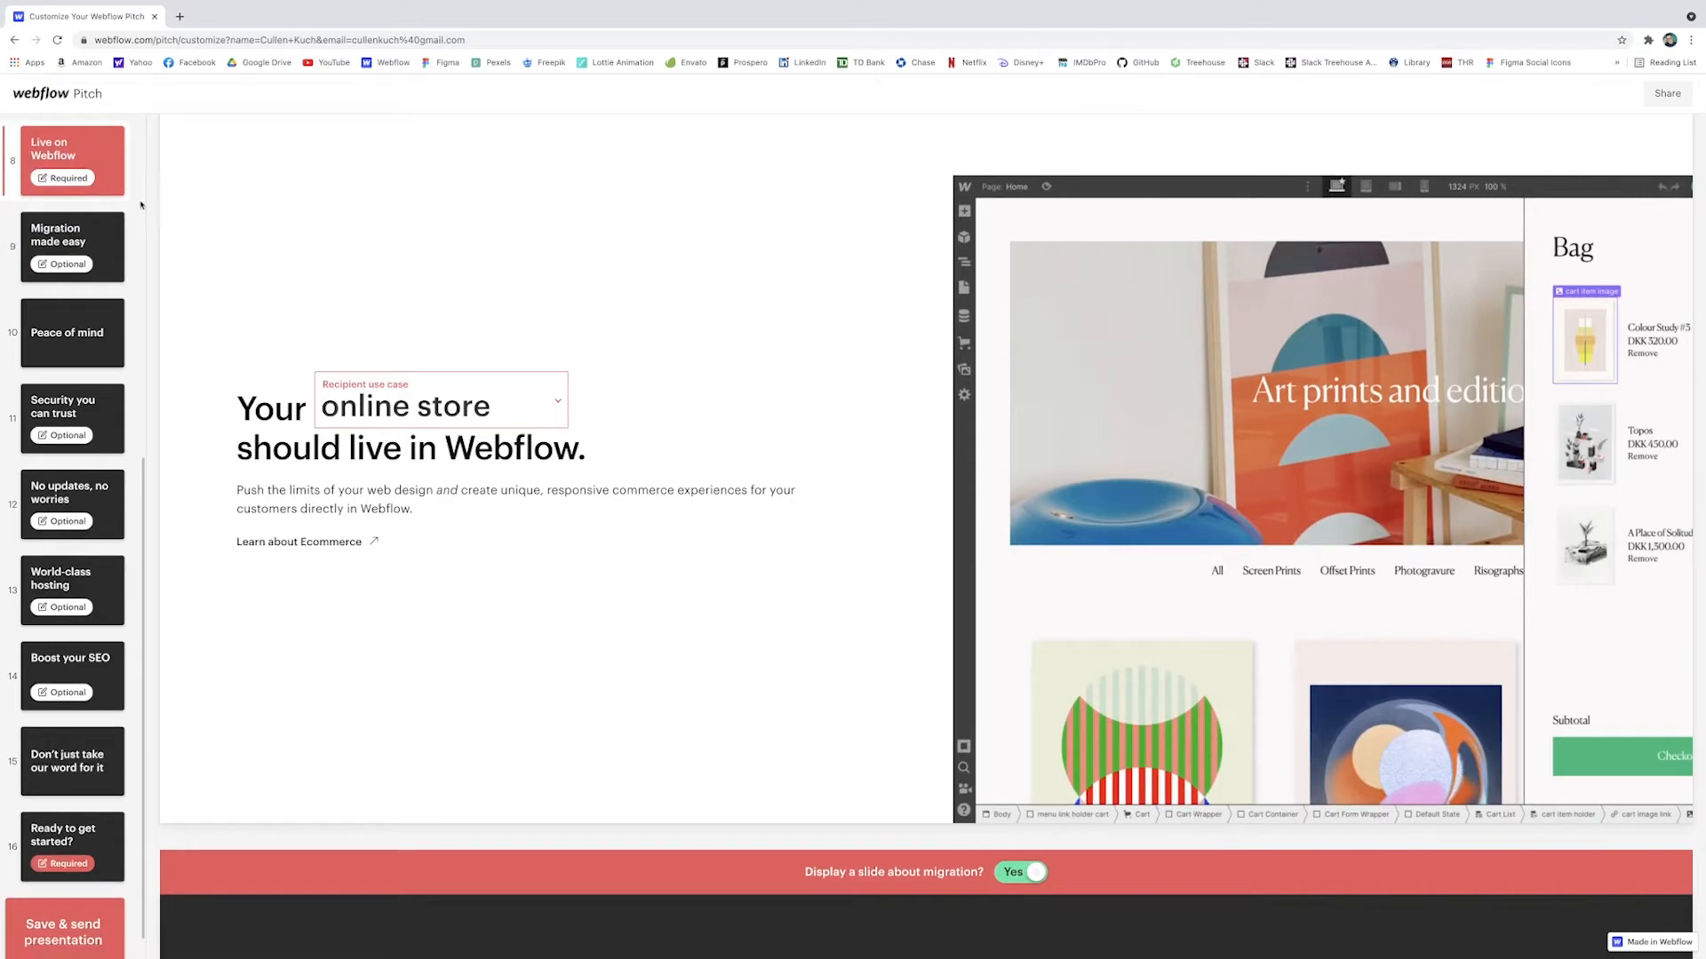
{"action": "scroll", "scroll_direction": "down", "scroll_amount": 3}
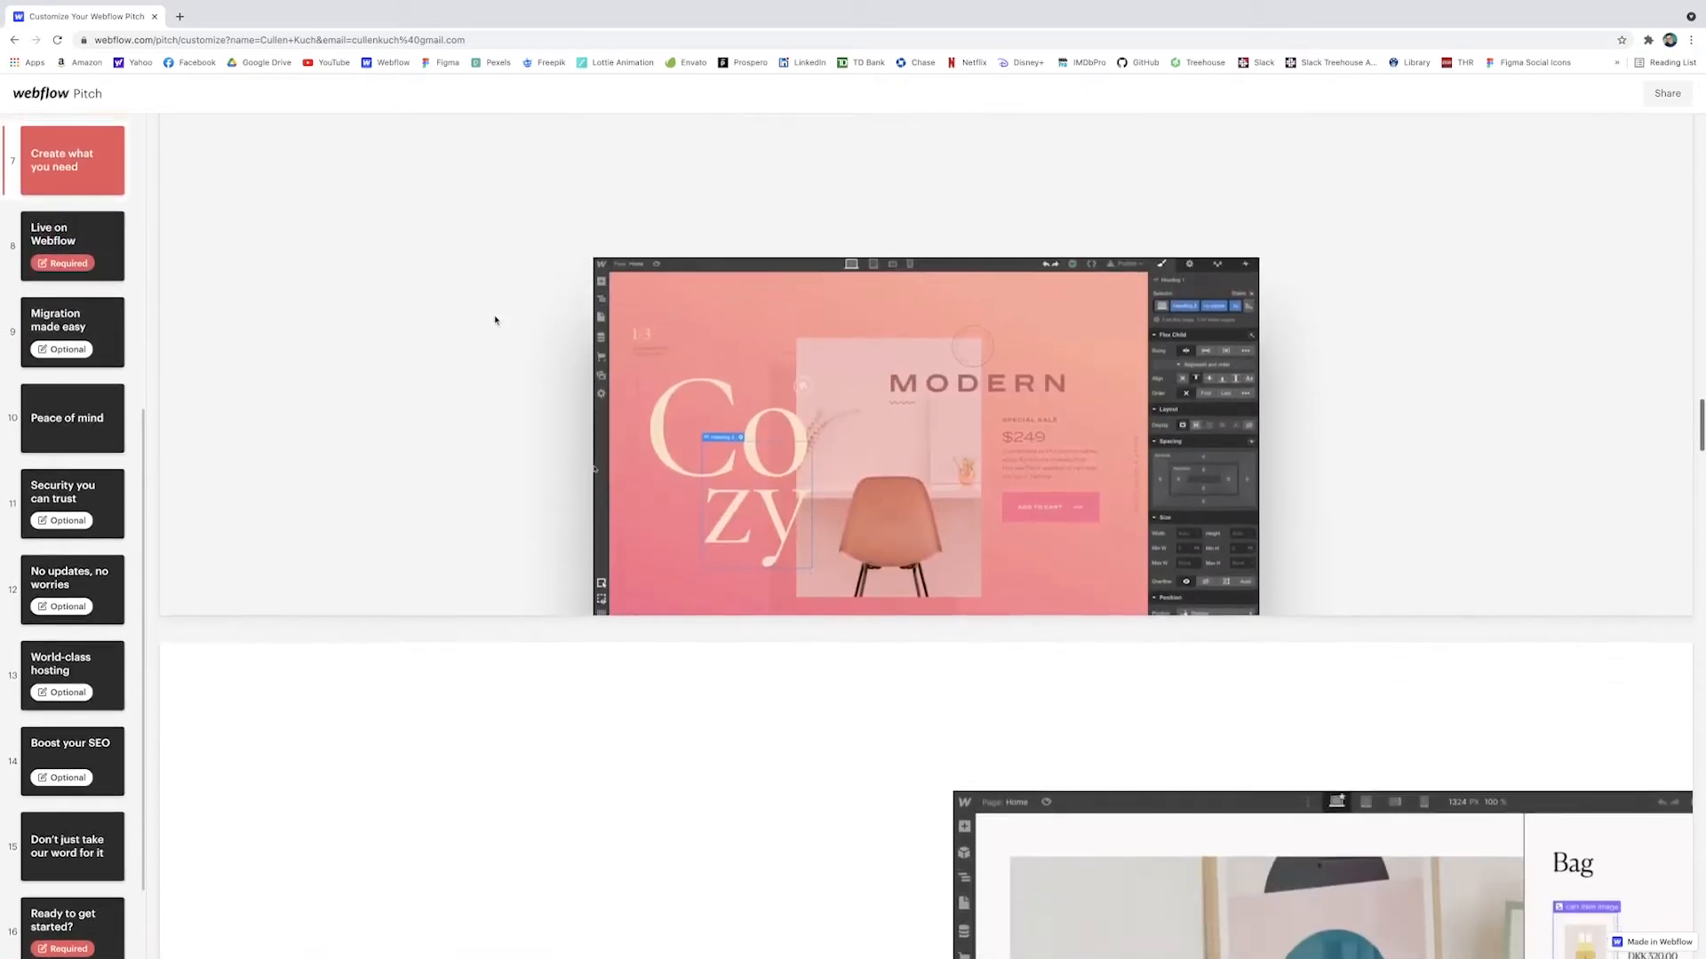
Step: Set 'Display a slide about migration?' to No, leaving security on Yes
{"action": "scroll", "scroll_direction": "down", "scroll_amount": 3}
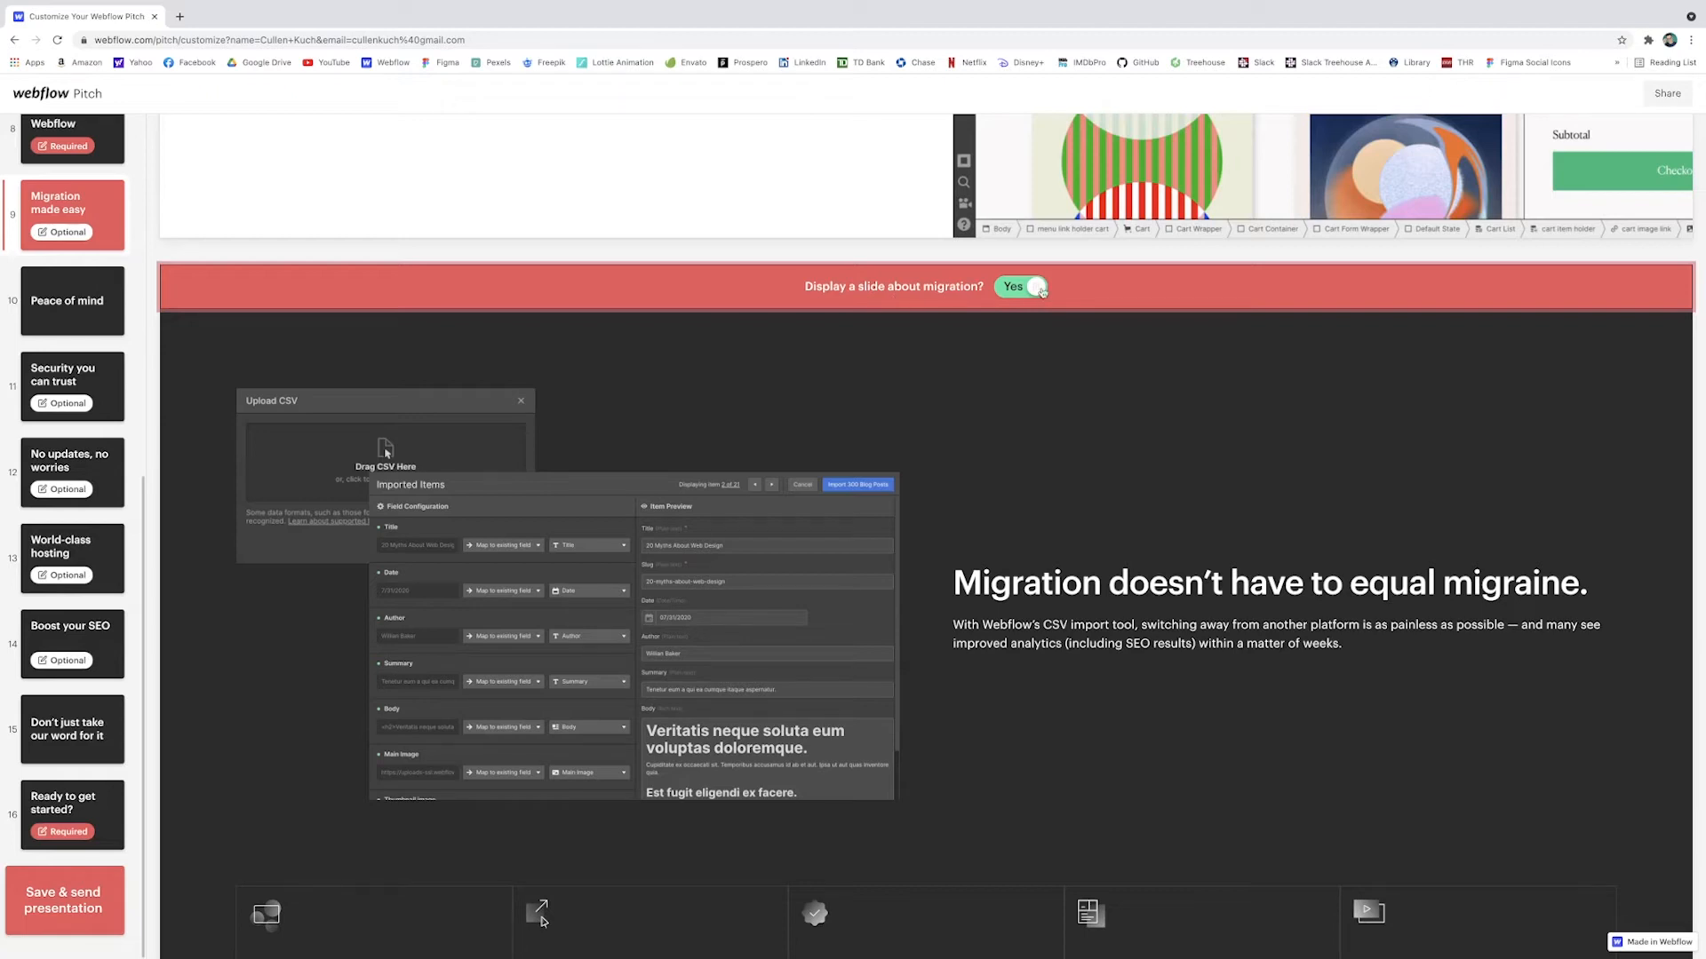
{"action": "left_click", "coordinate": [1021, 286]}
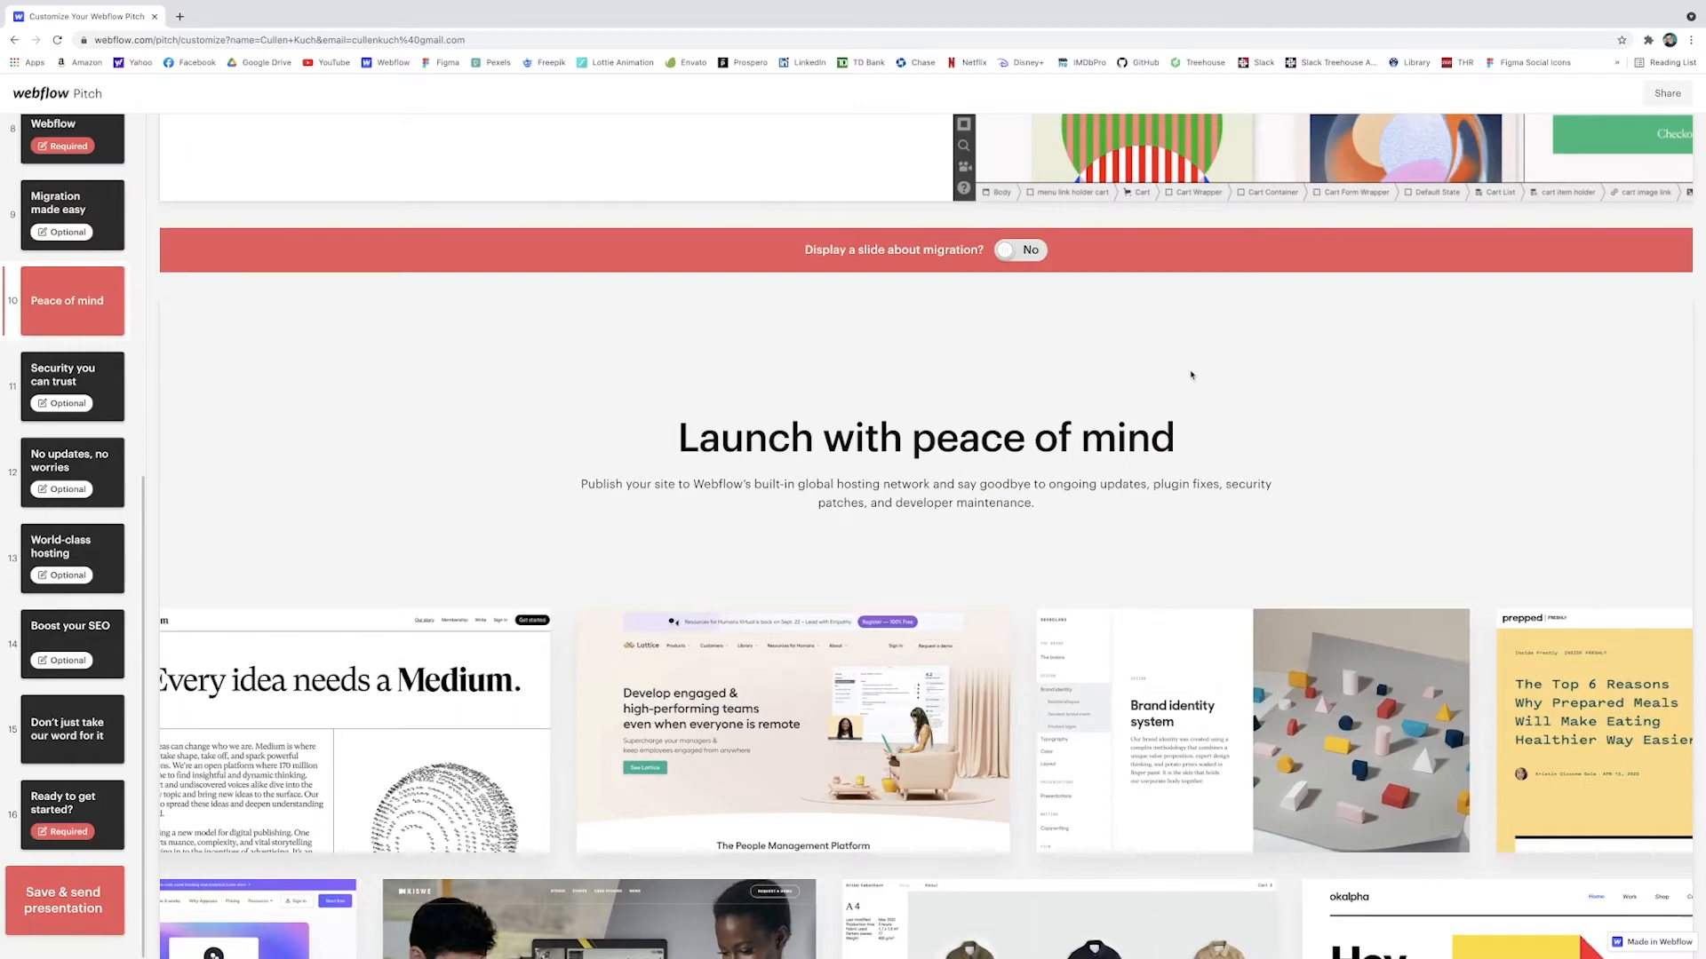
{"action": "mouse_move", "coordinate": [1037, 388]}
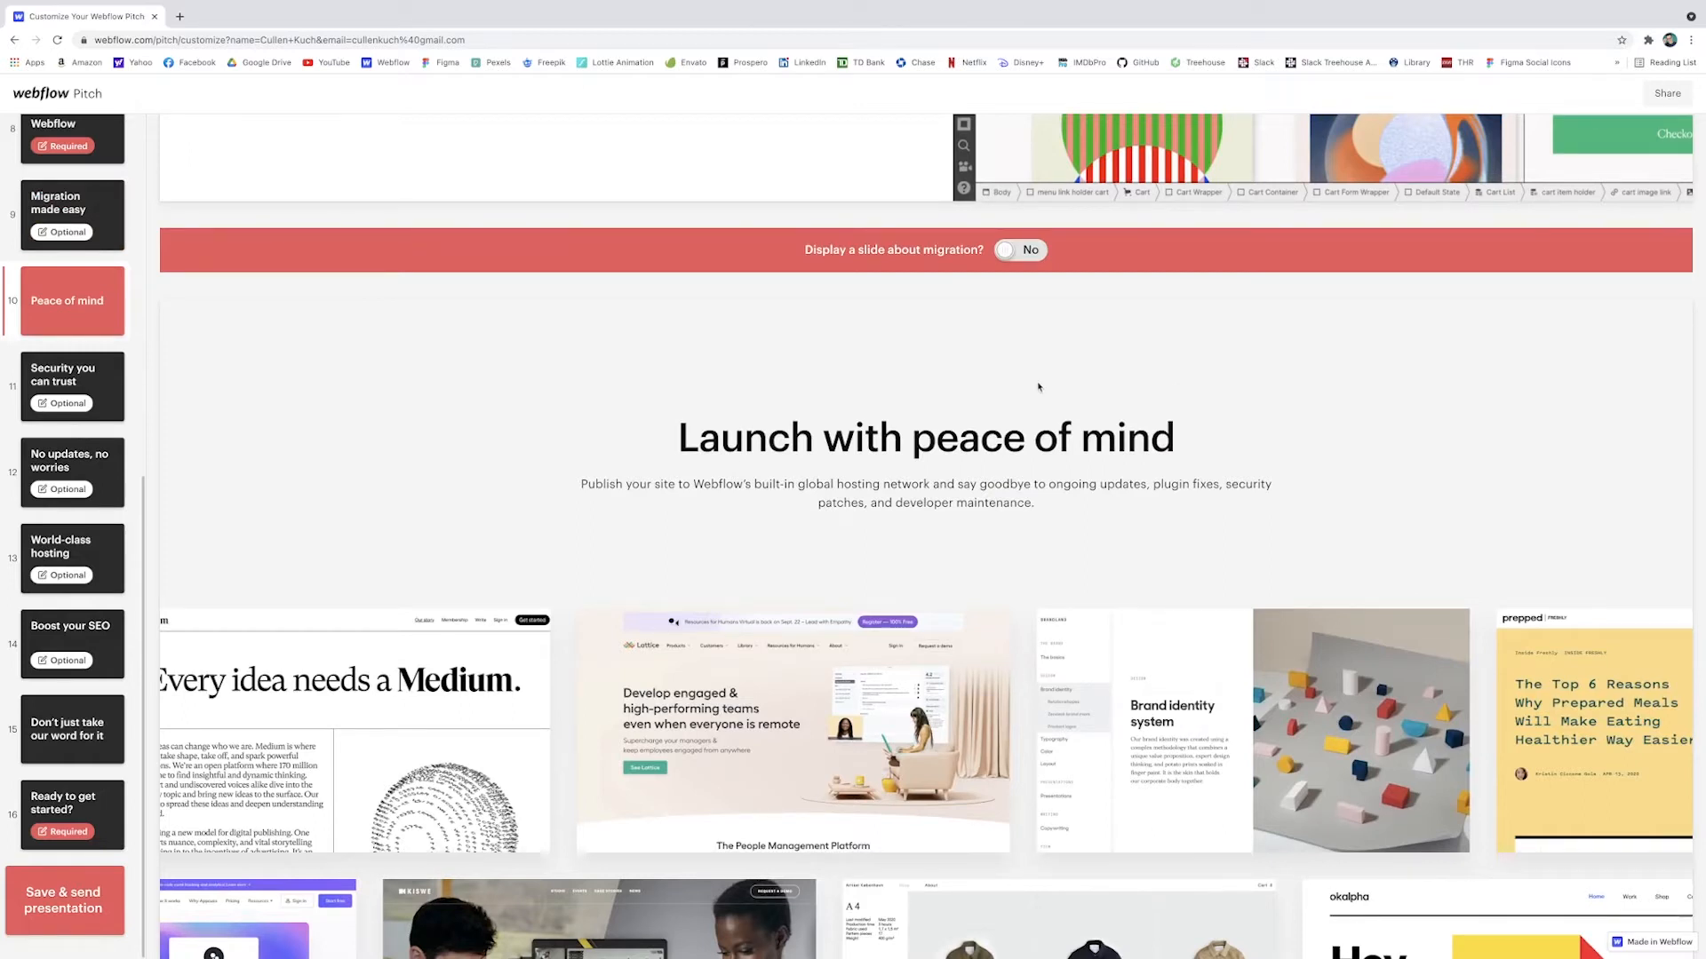
{"action": "scroll", "scroll_direction": "down", "scroll_amount": 3}
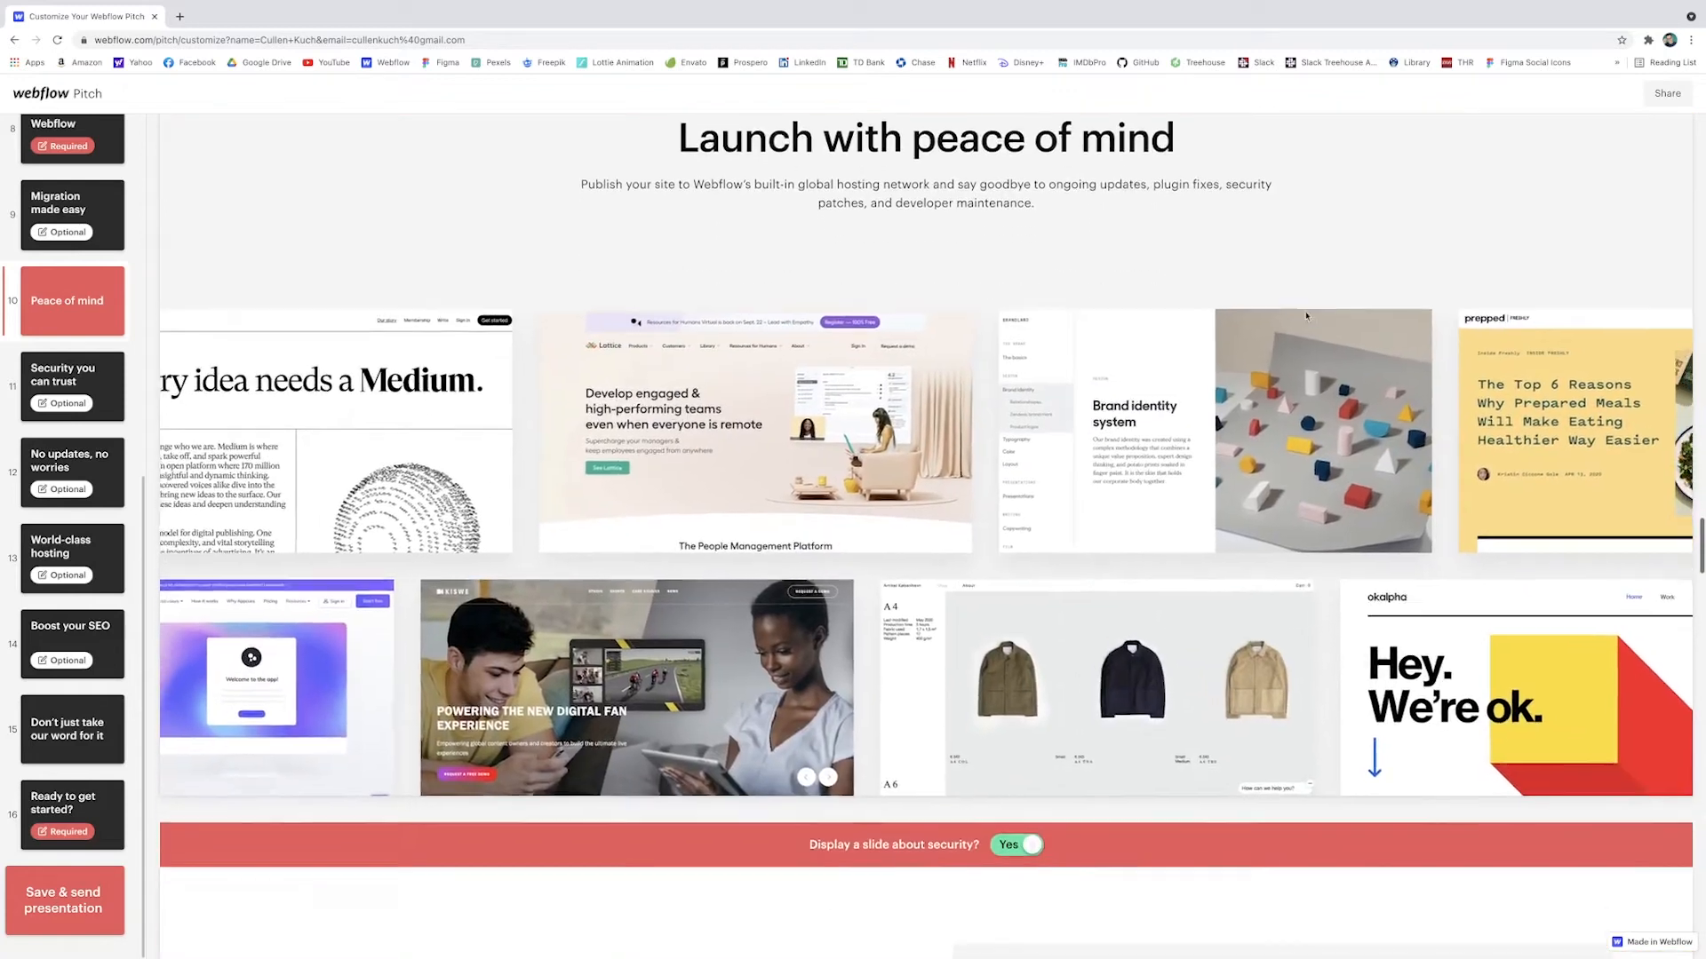
Step: Move through the sidebar slides to the closing Ready to get started? slide
{"action": "left_click", "coordinate": [71, 374]}
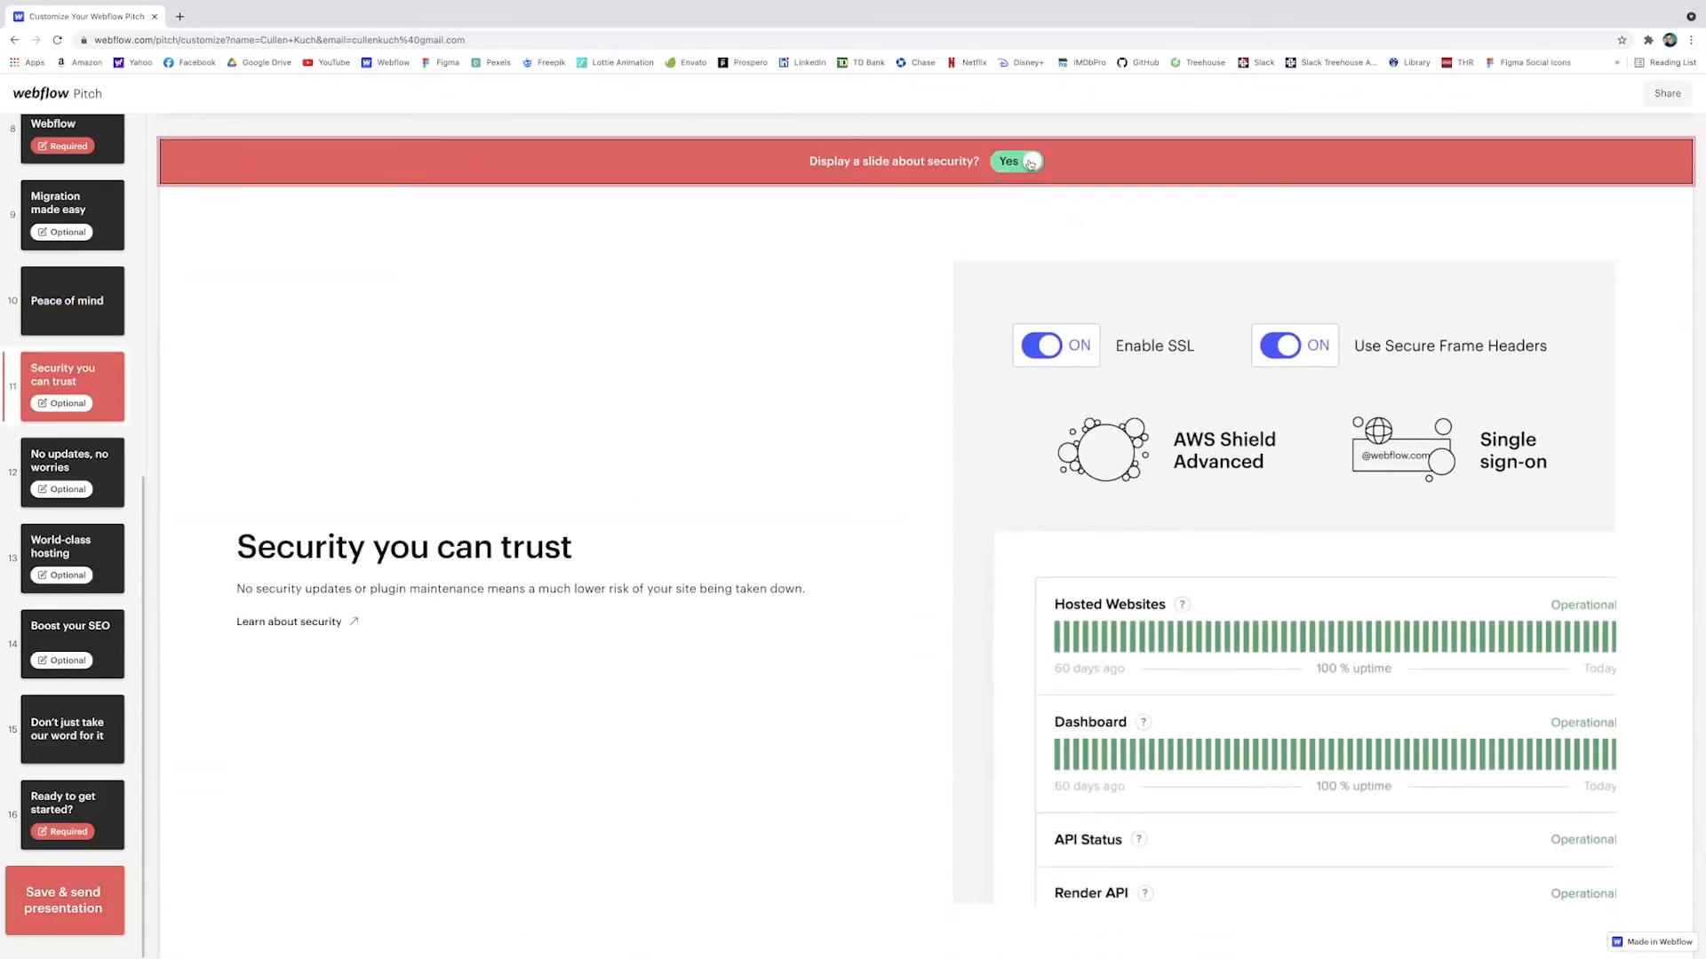
{"action": "left_click", "coordinate": [1015, 160]}
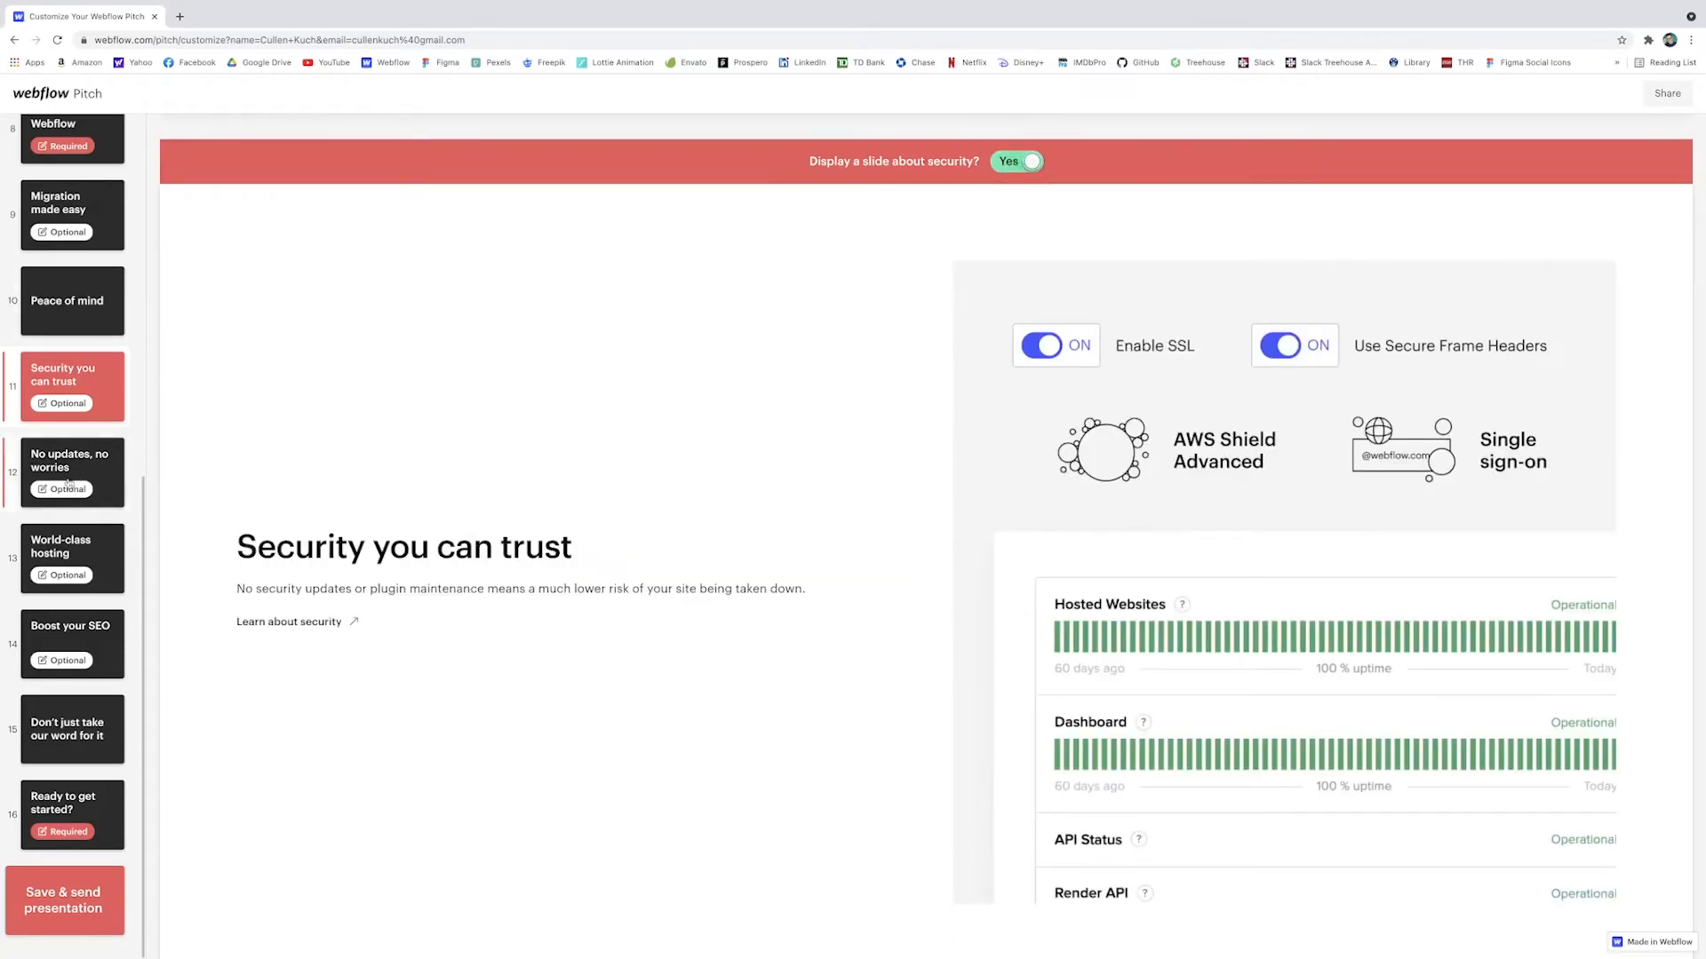
{"action": "left_click", "coordinate": [72, 729]}
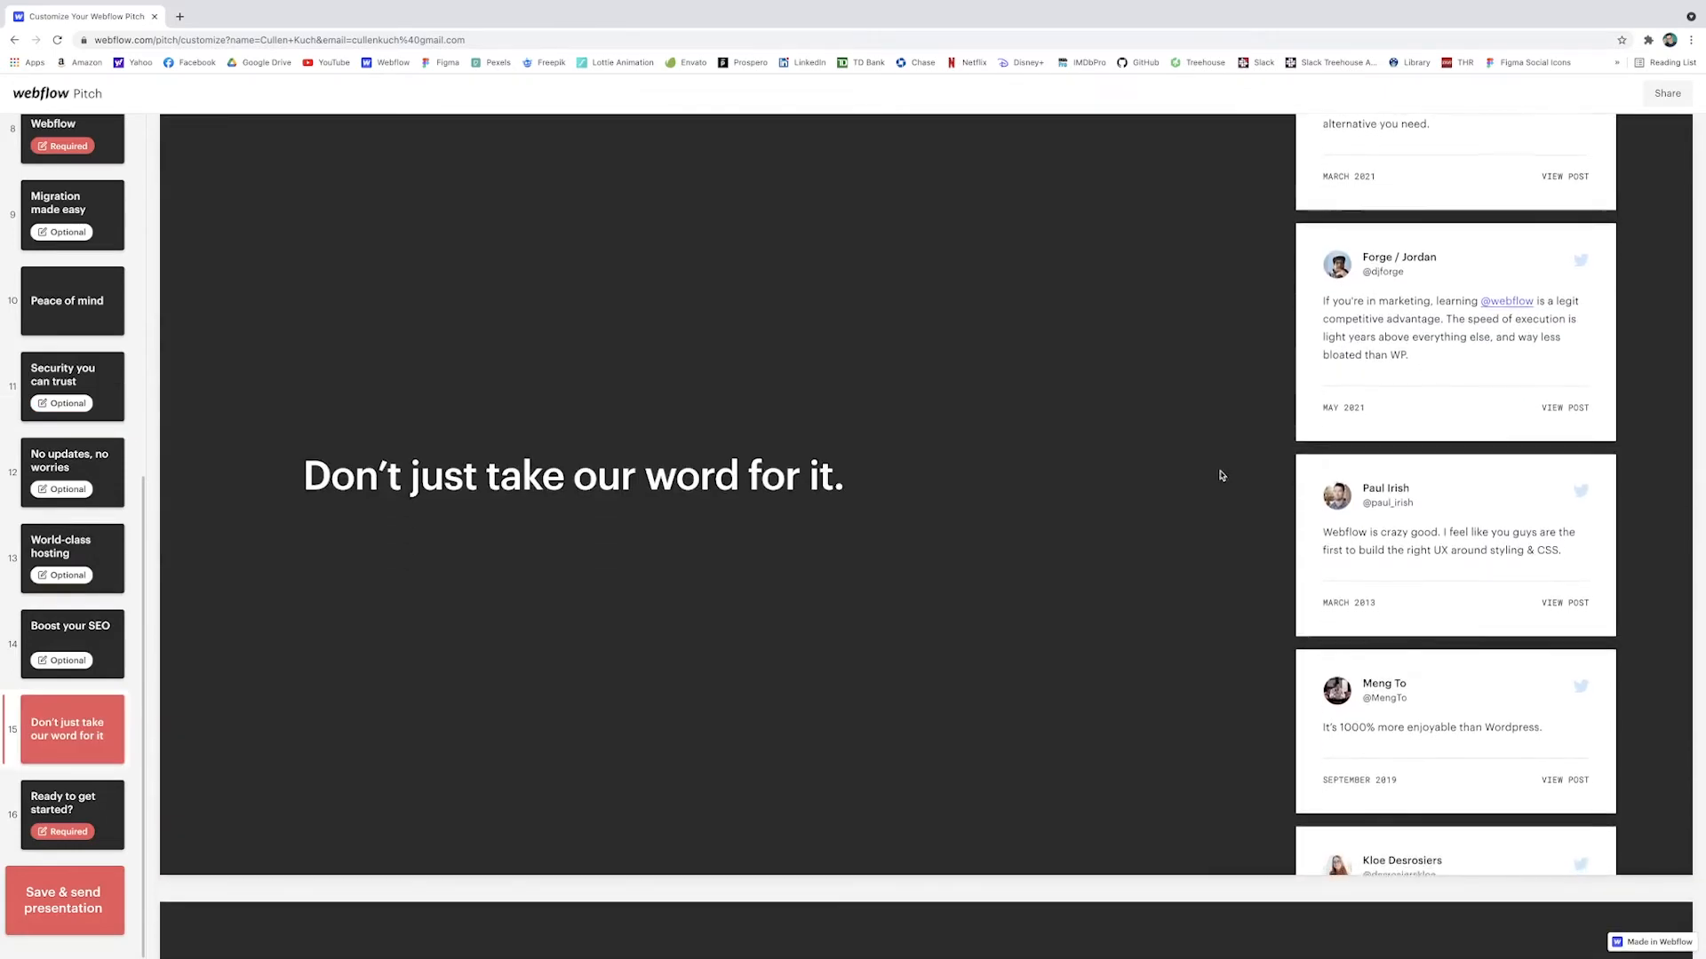
{"action": "scroll", "scroll_direction": "down", "scroll_amount": 3}
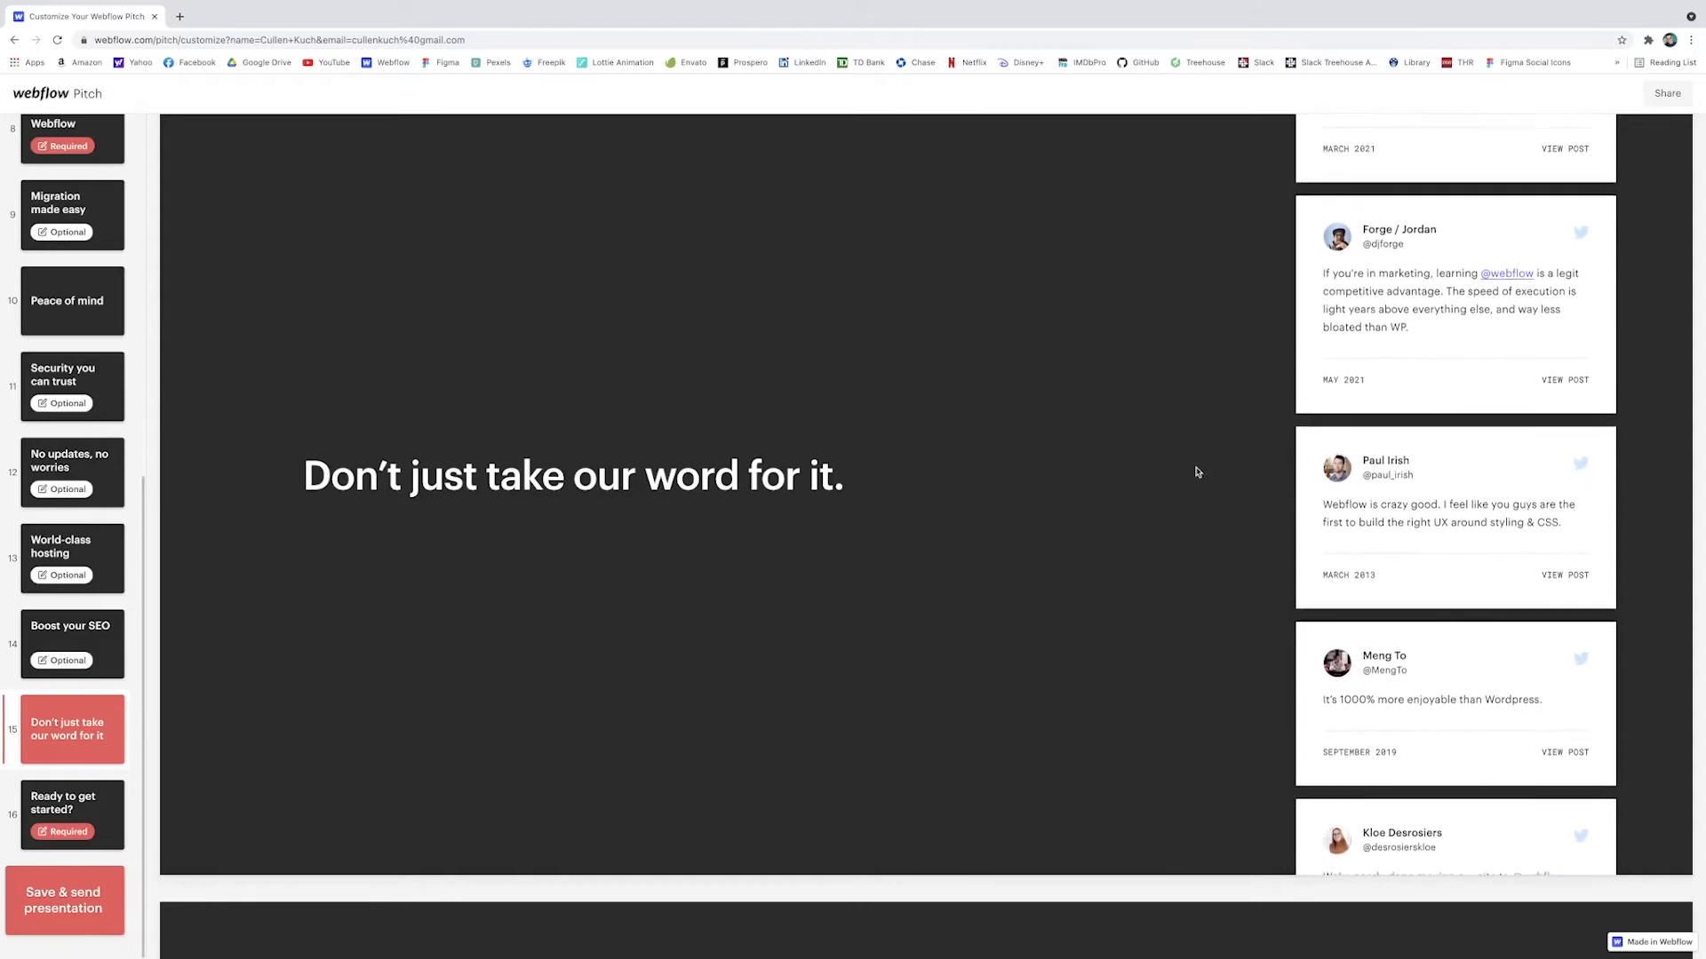
{"action": "scroll", "scroll_direction": "down", "scroll_amount": 3}
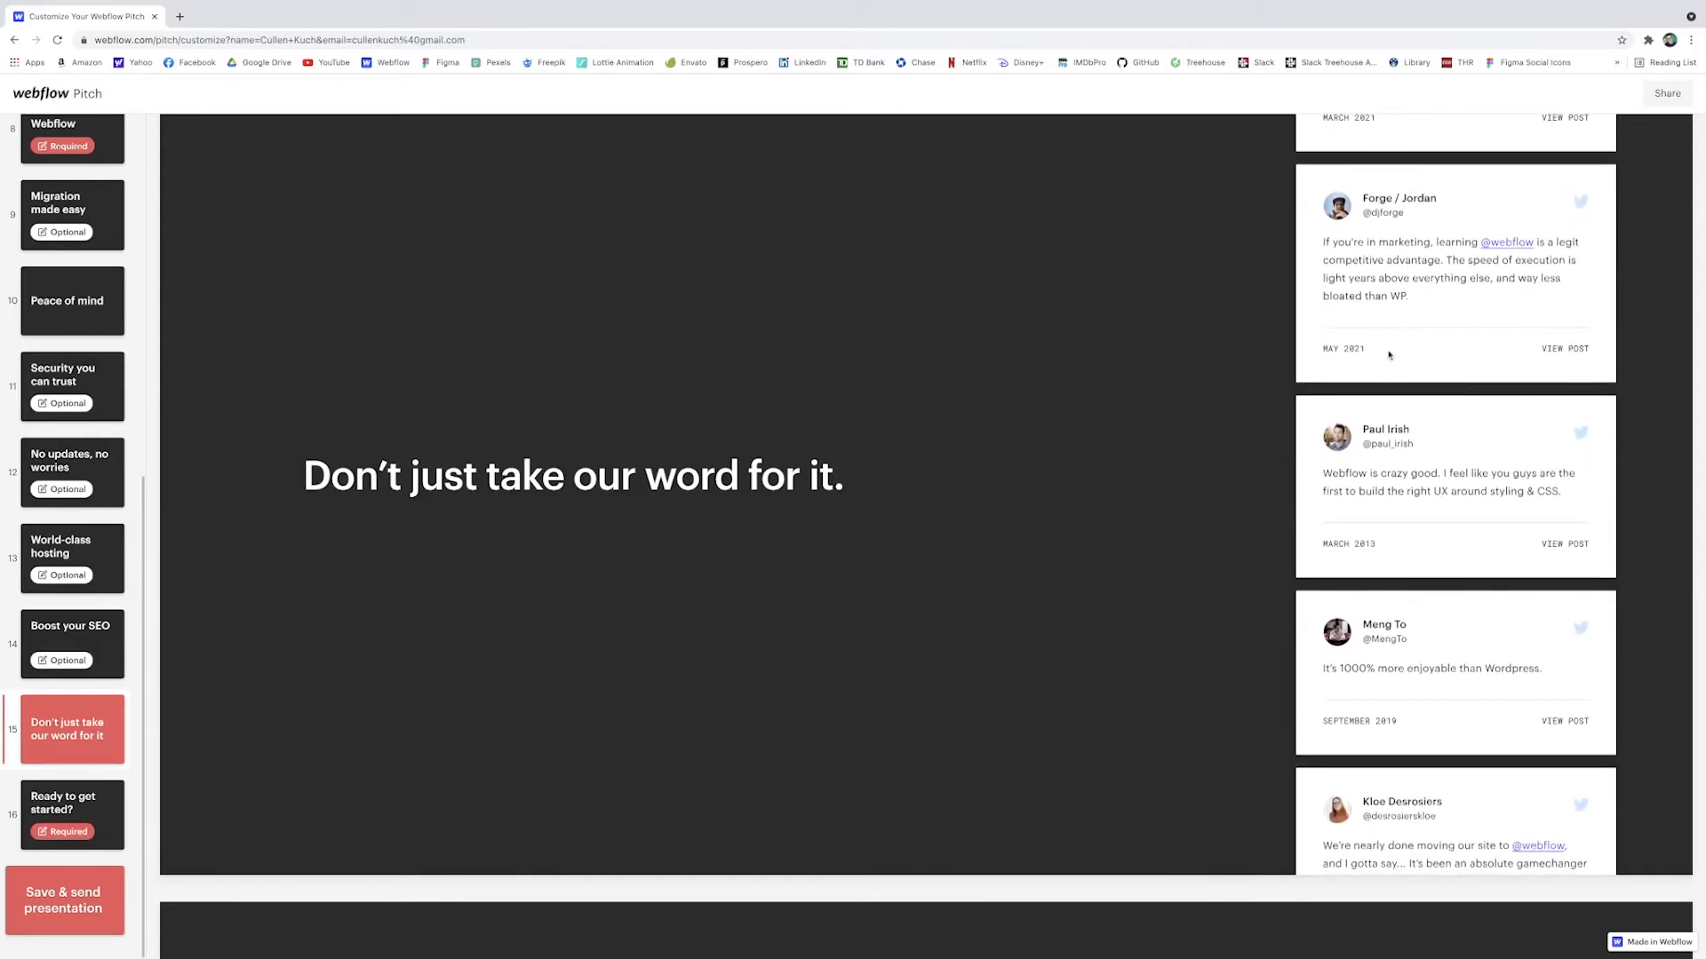
{"action": "scroll", "scroll_direction": "down", "scroll_amount": 3}
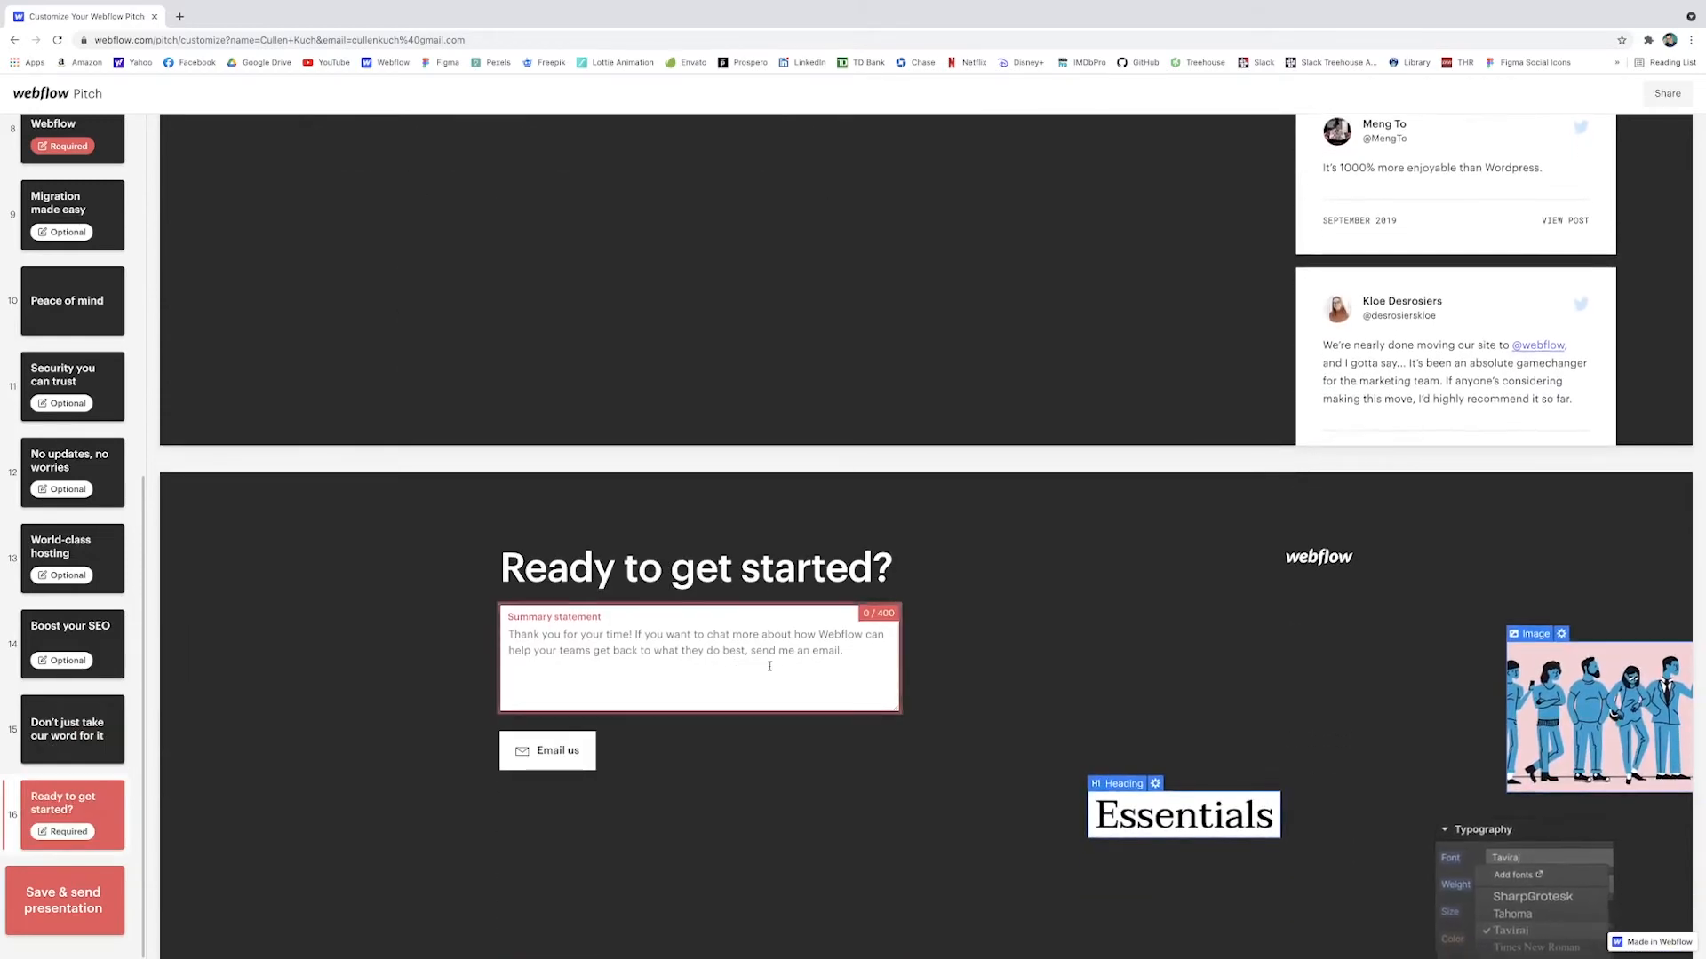
Step: Enter 'Thanks for your time, I look forward to hearing from you and potentially working together!' and fix spelling
{"action": "type", "text": "Thanks for your time, I"}
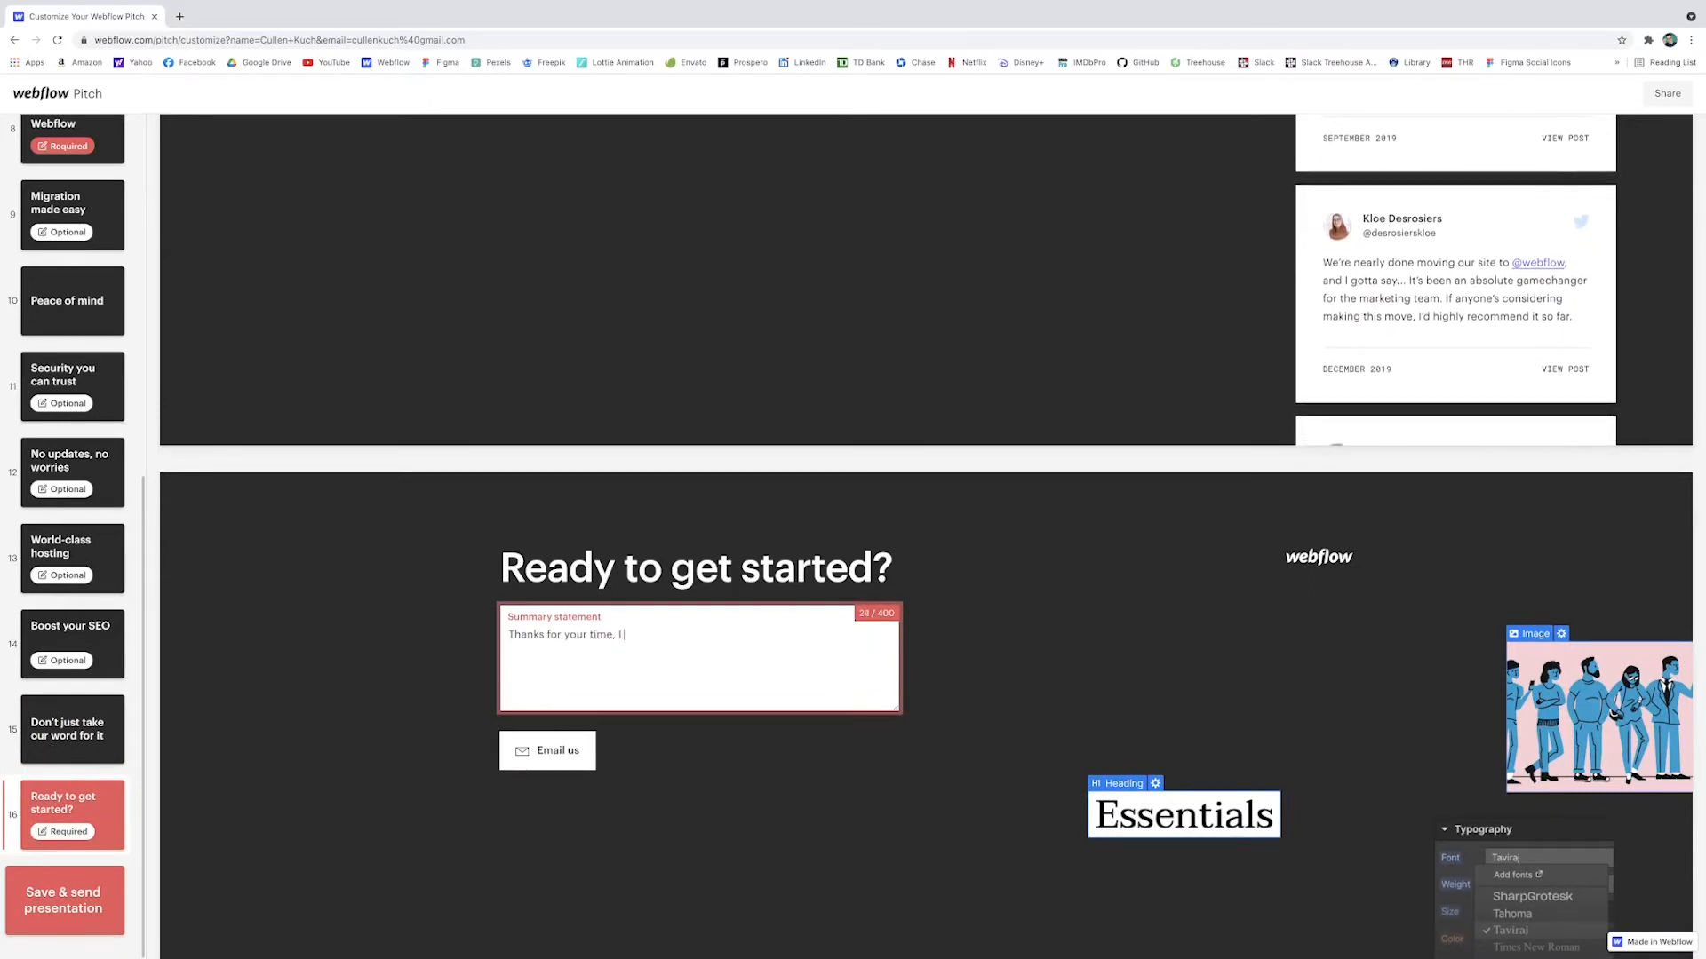
{"action": "type", "text": "look forward"}
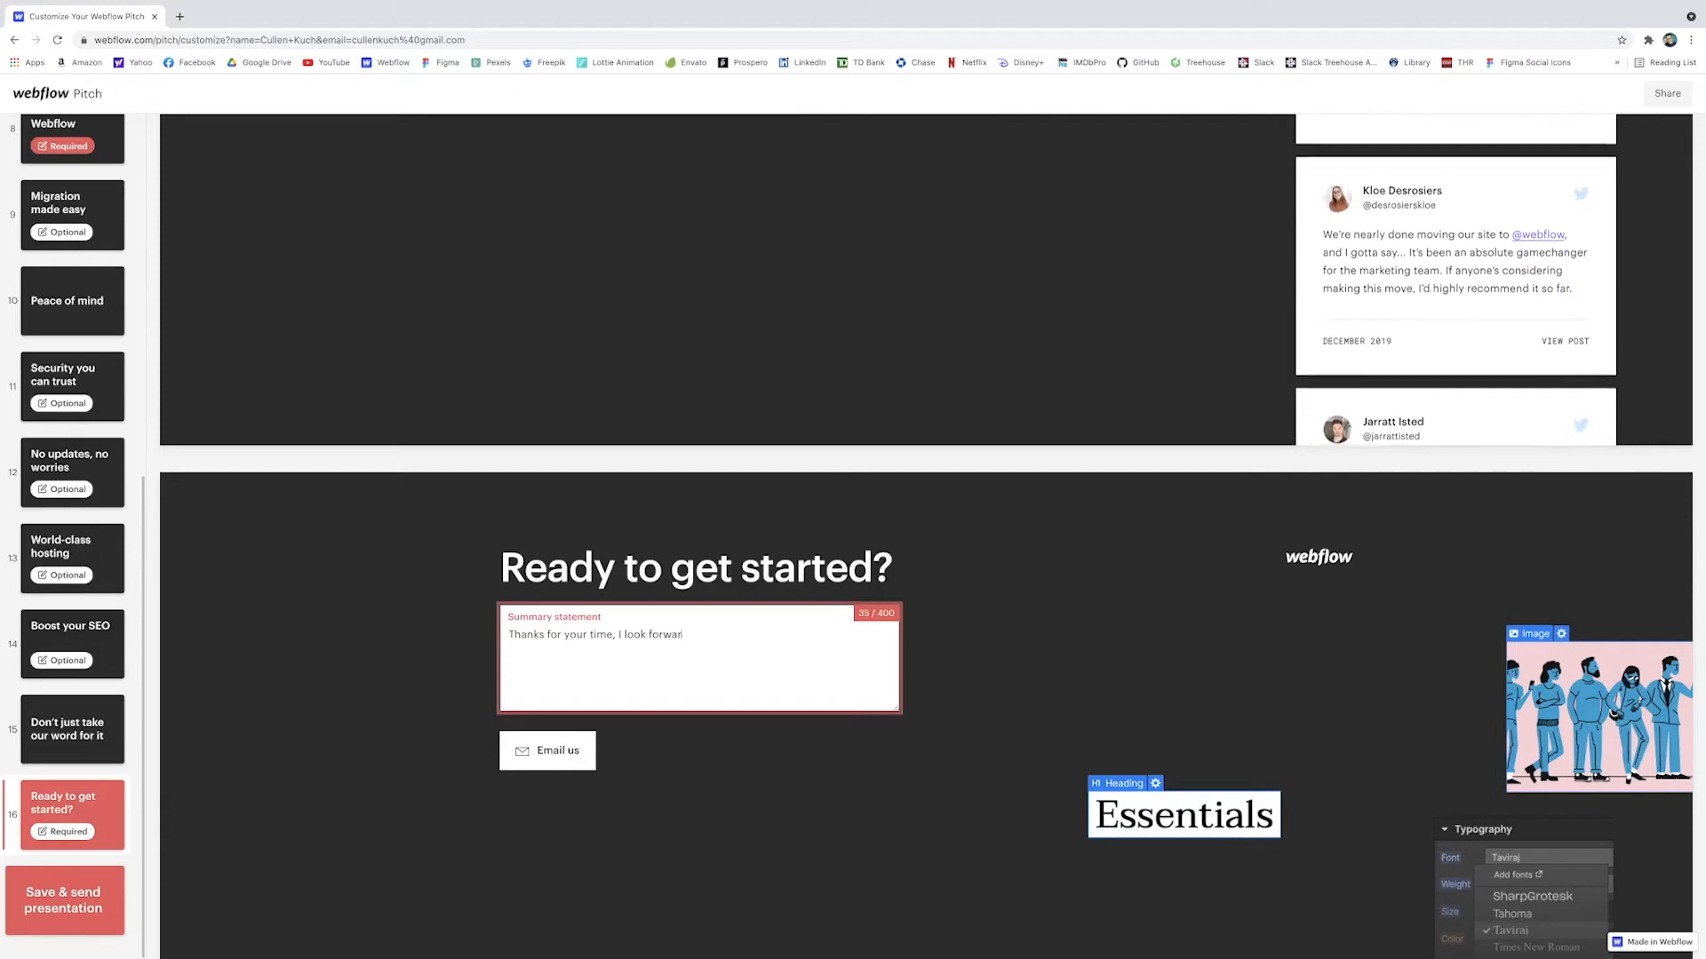
{"action": "type", "text": "to hearing from"}
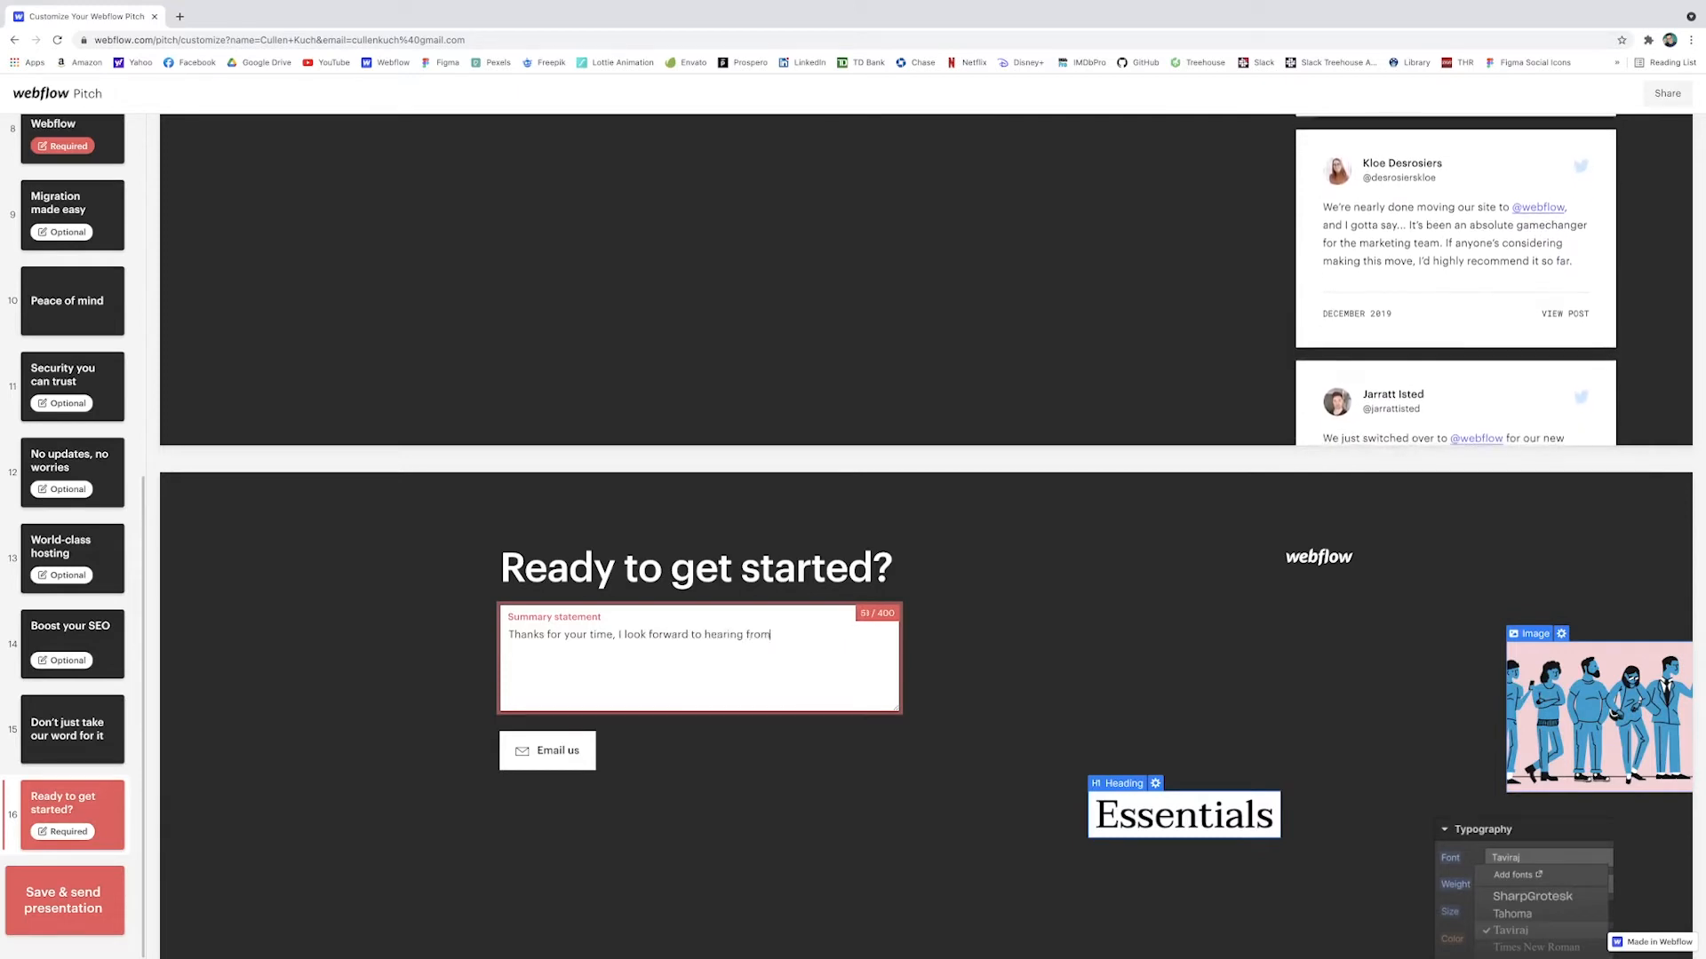
{"action": "type", "text": "you"}
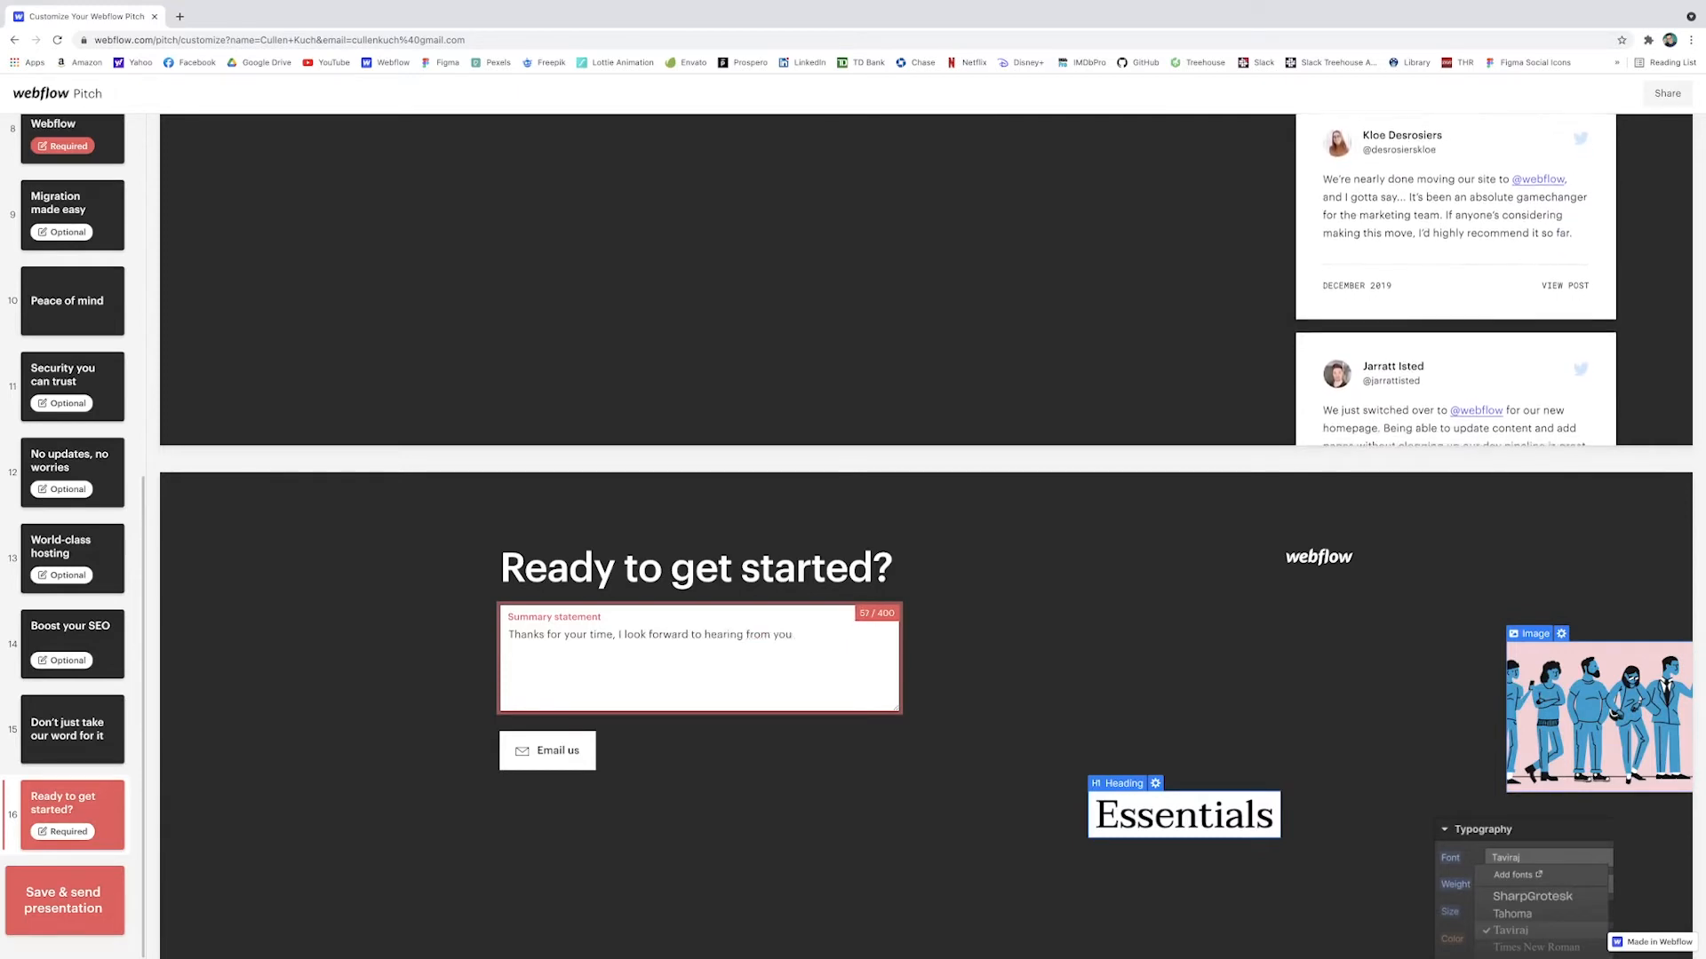
{"action": "type", "text": "and potentialy working"}
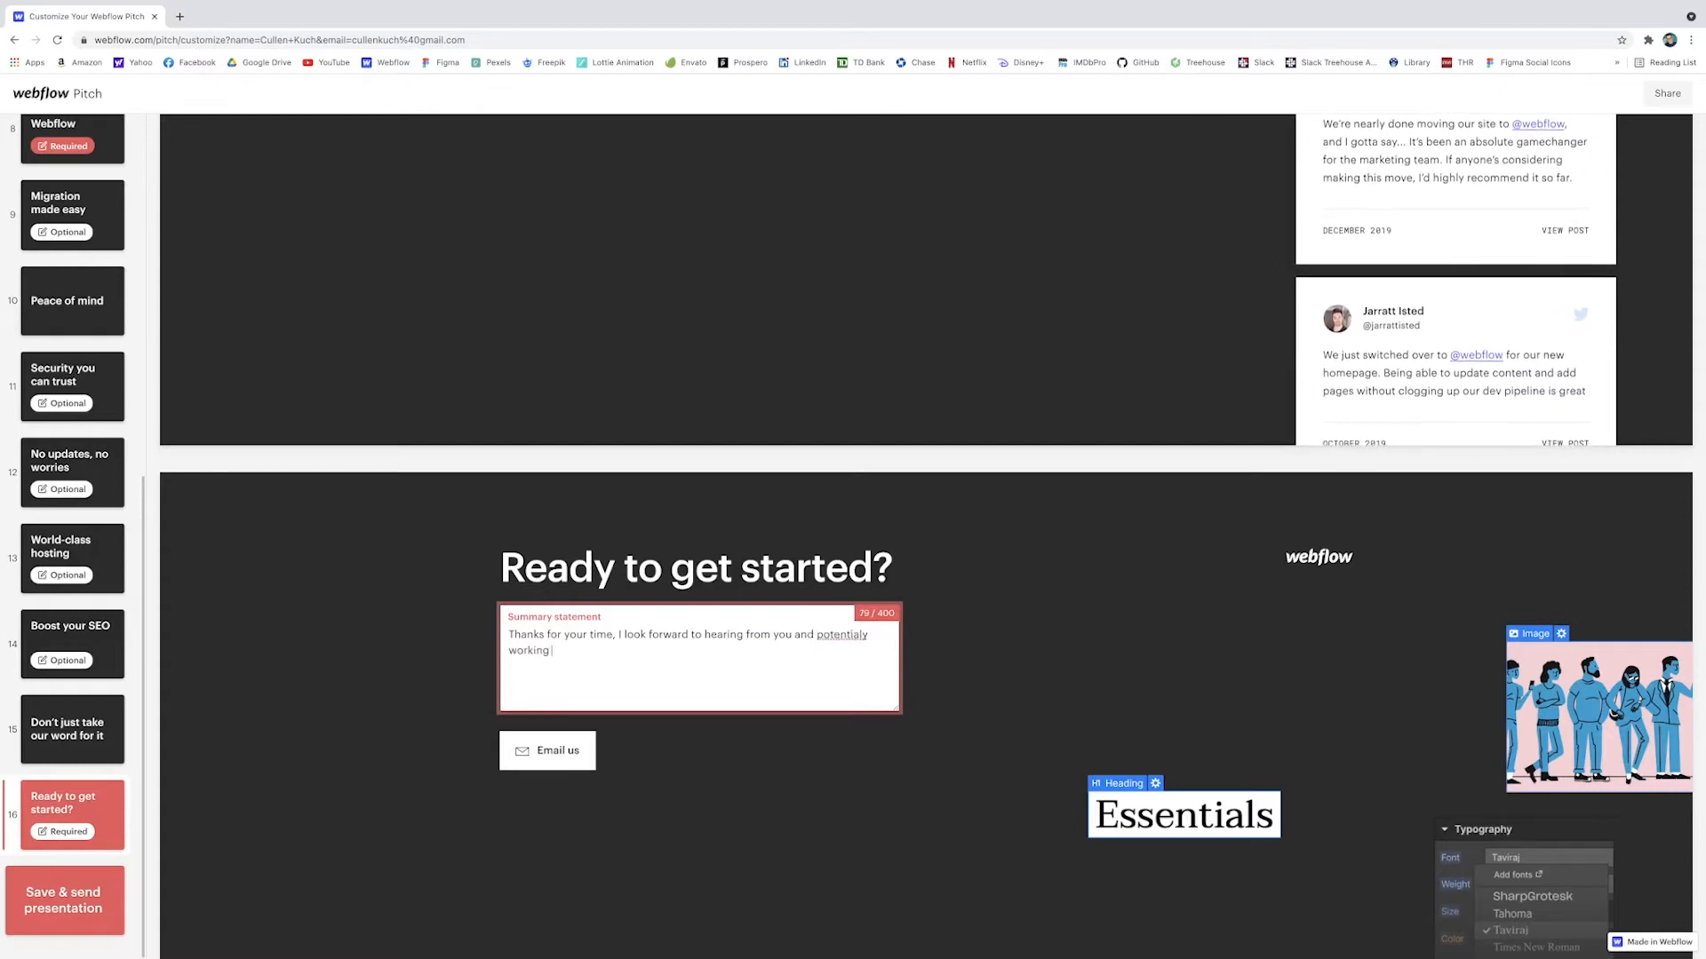
{"action": "right_click", "coordinate": [841, 634]}
{"action": "type", "text": " together!"}
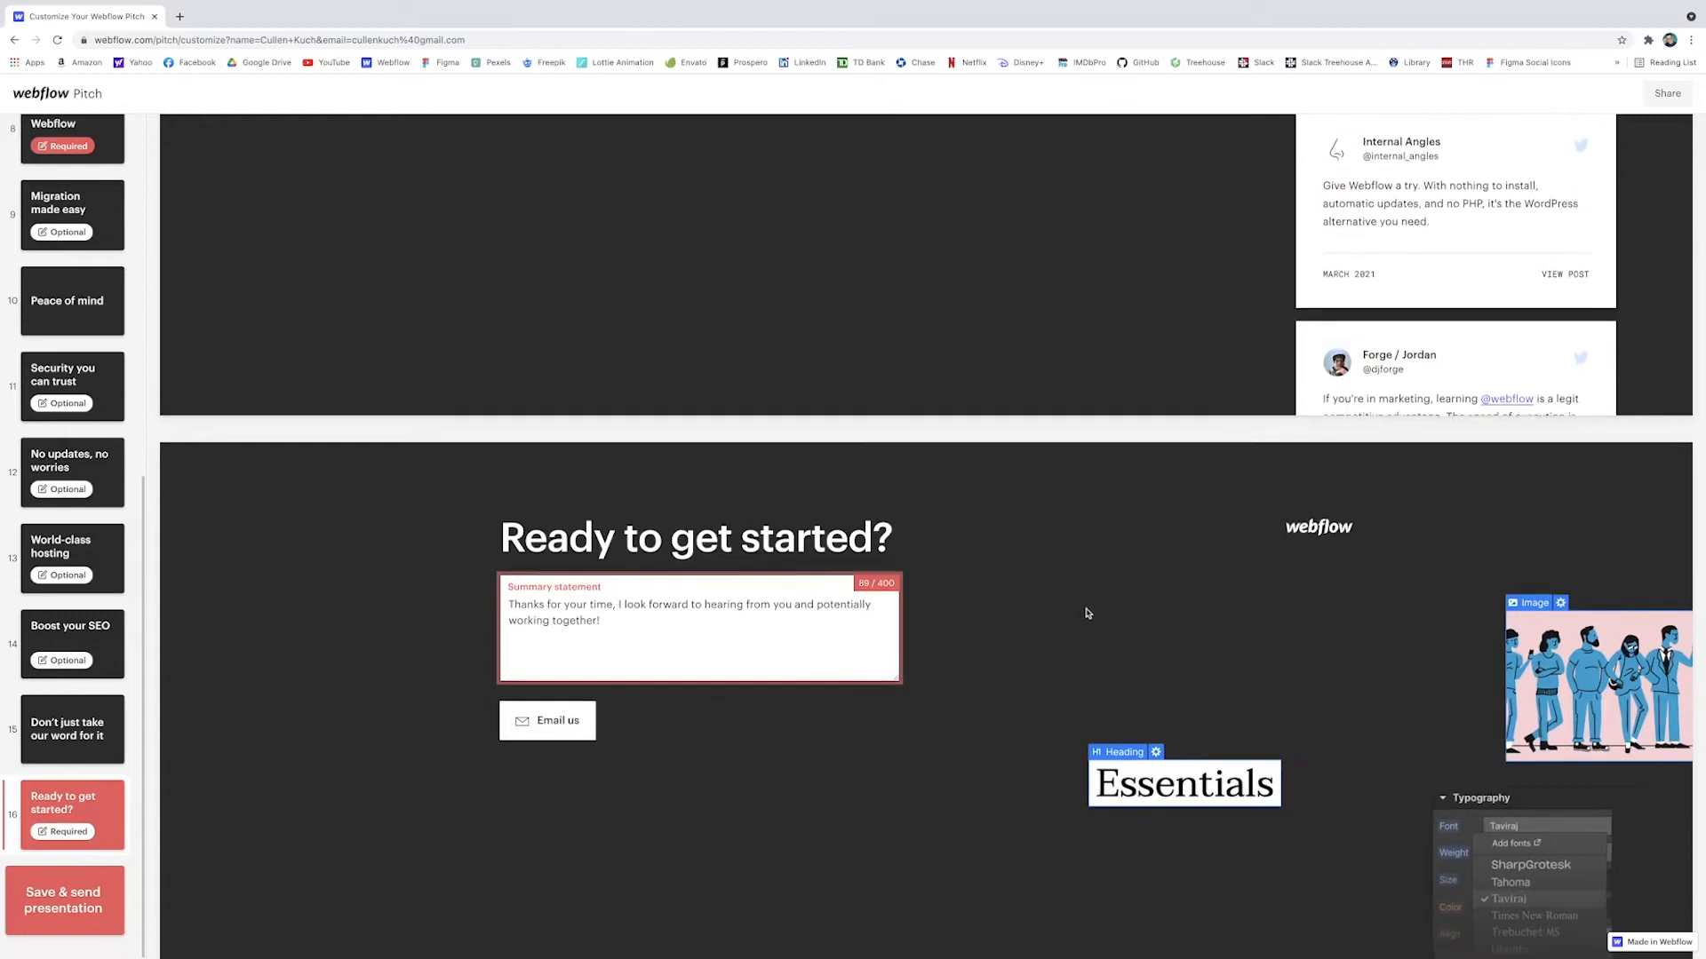
Step: Confirm Save & send on the Let's get it page to email the presentation link
{"action": "left_click", "coordinate": [63, 900]}
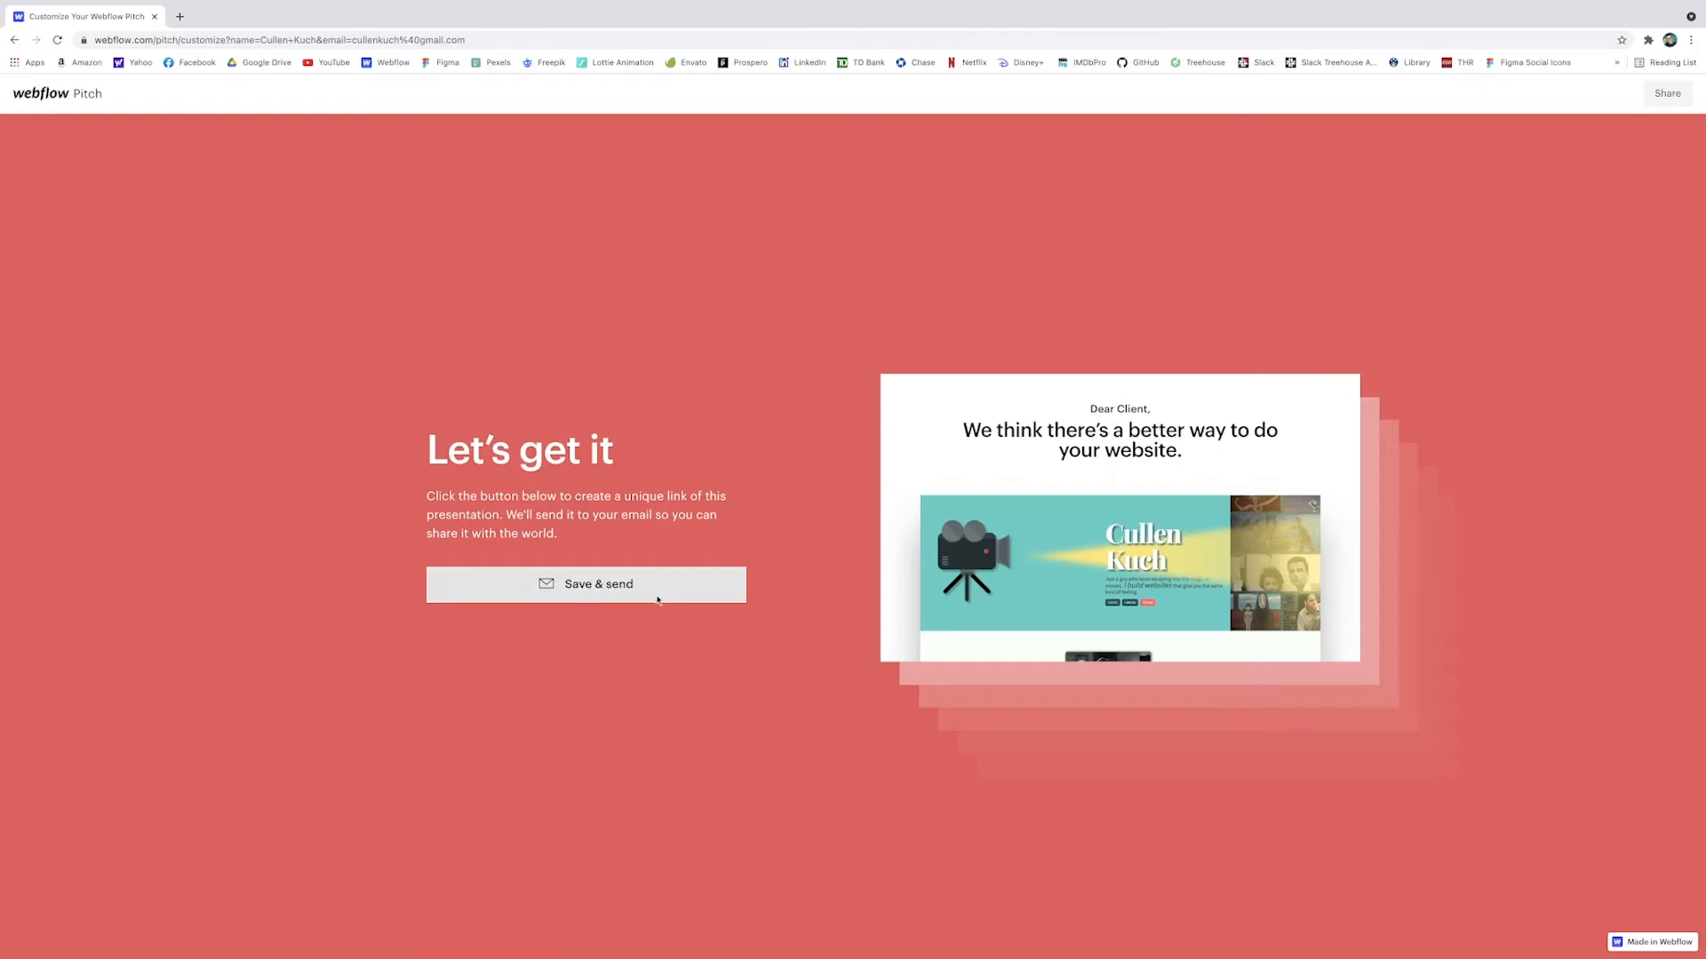
{"action": "left_click", "coordinate": [586, 585]}
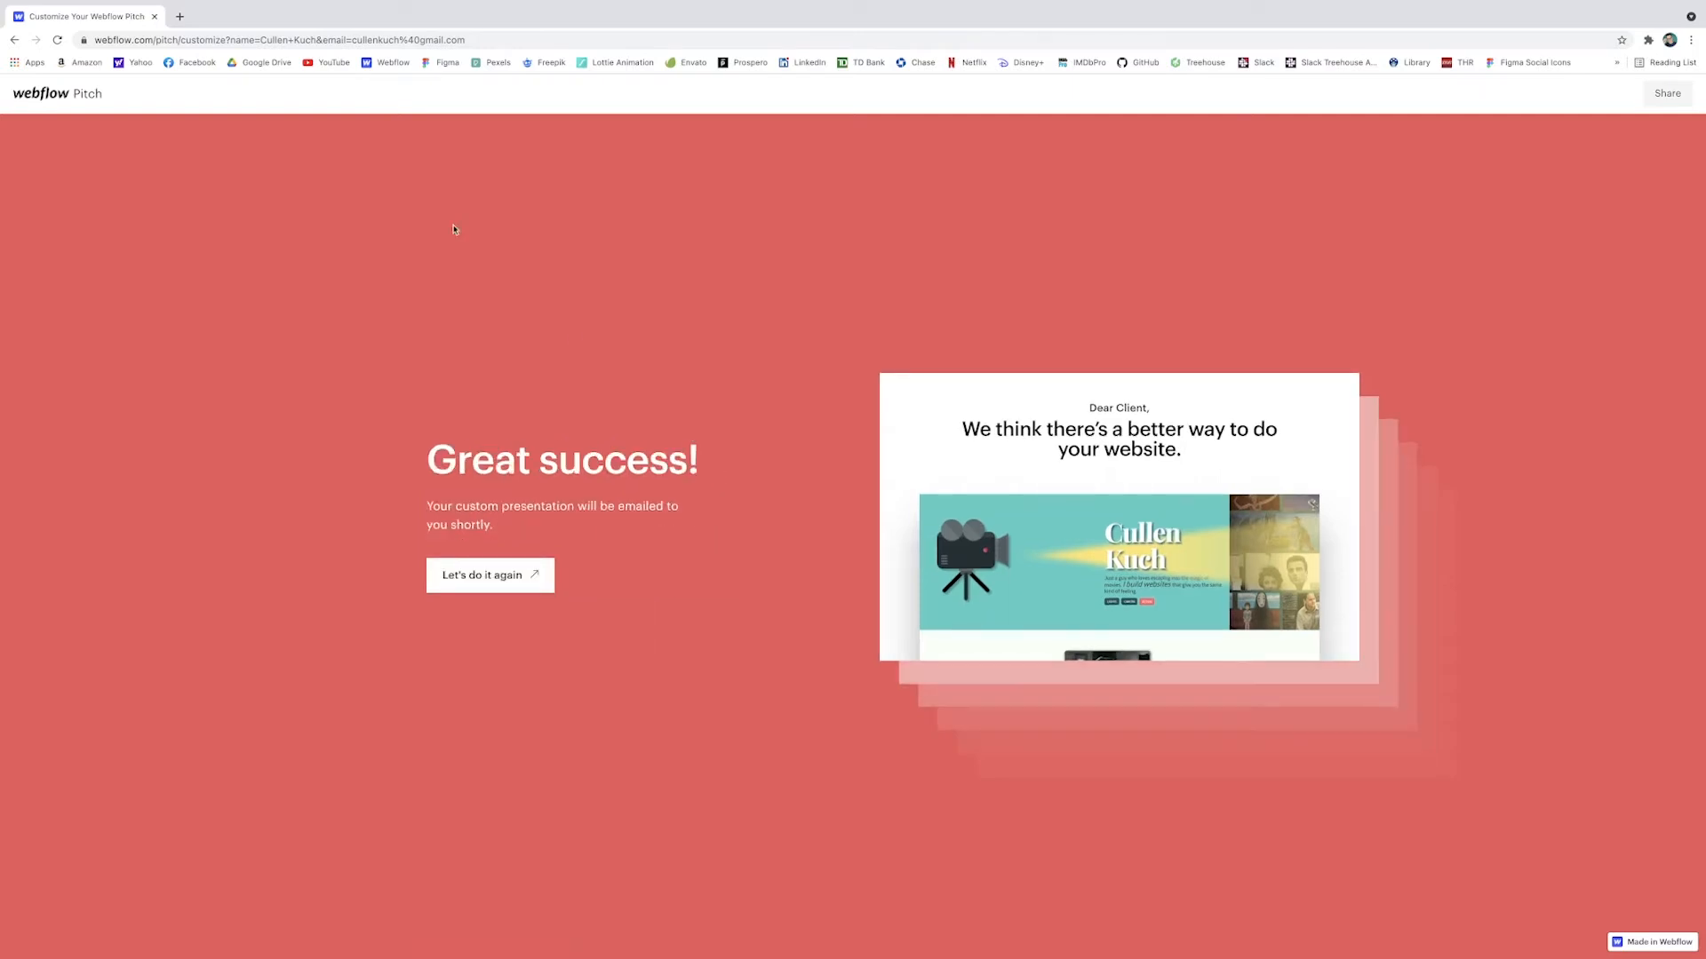
{"action": "mouse_move", "coordinate": [487, 160]}
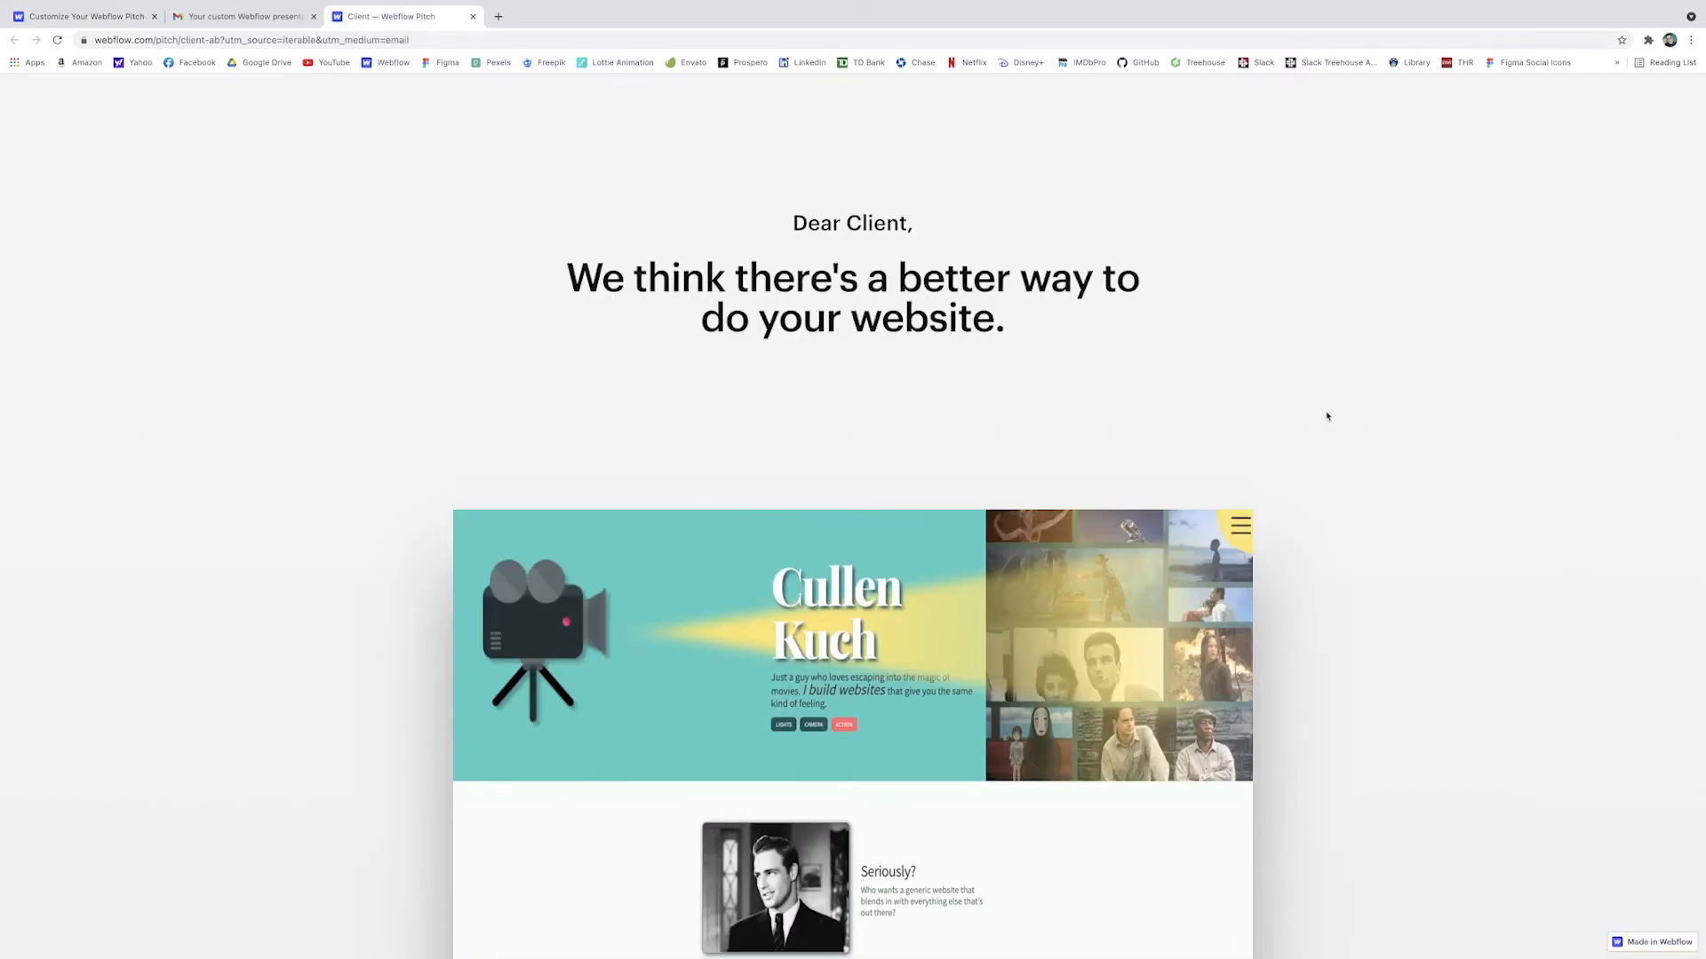
{"action": "mouse_move", "coordinate": [1325, 412]}
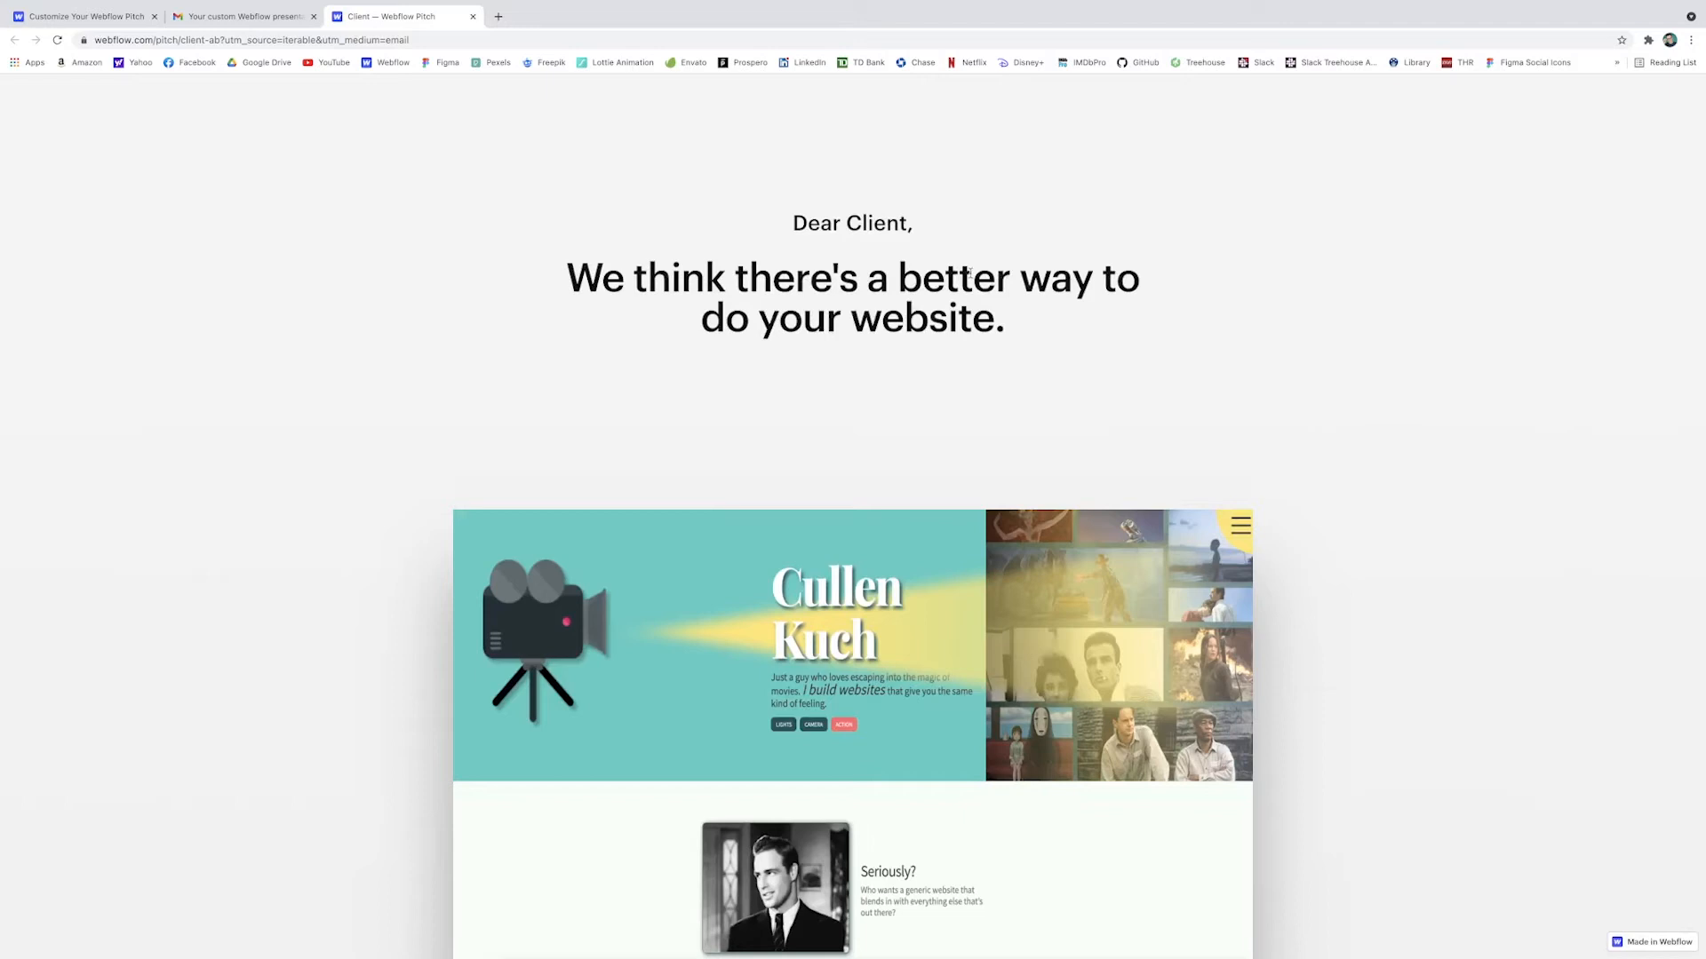
Step: Select the word Client in the emailed presentation's Dear Client greeting
{"action": "double_click", "coordinate": [872, 223]}
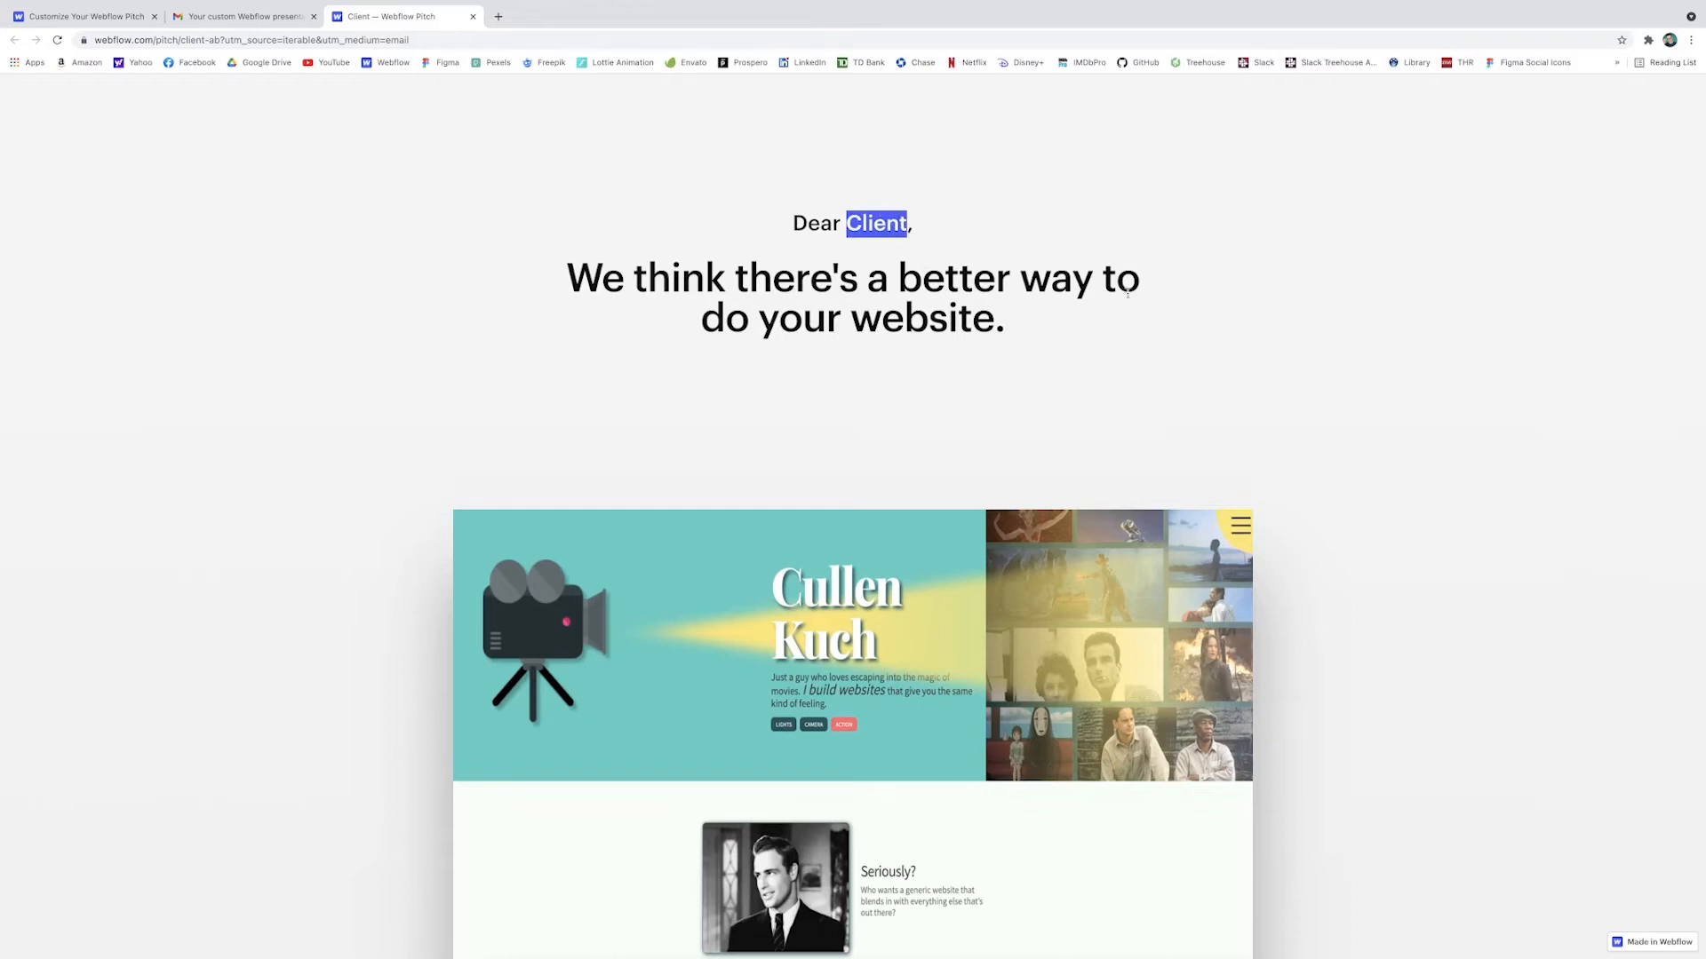
{"action": "scroll", "scroll_direction": "down", "scroll_amount": 3}
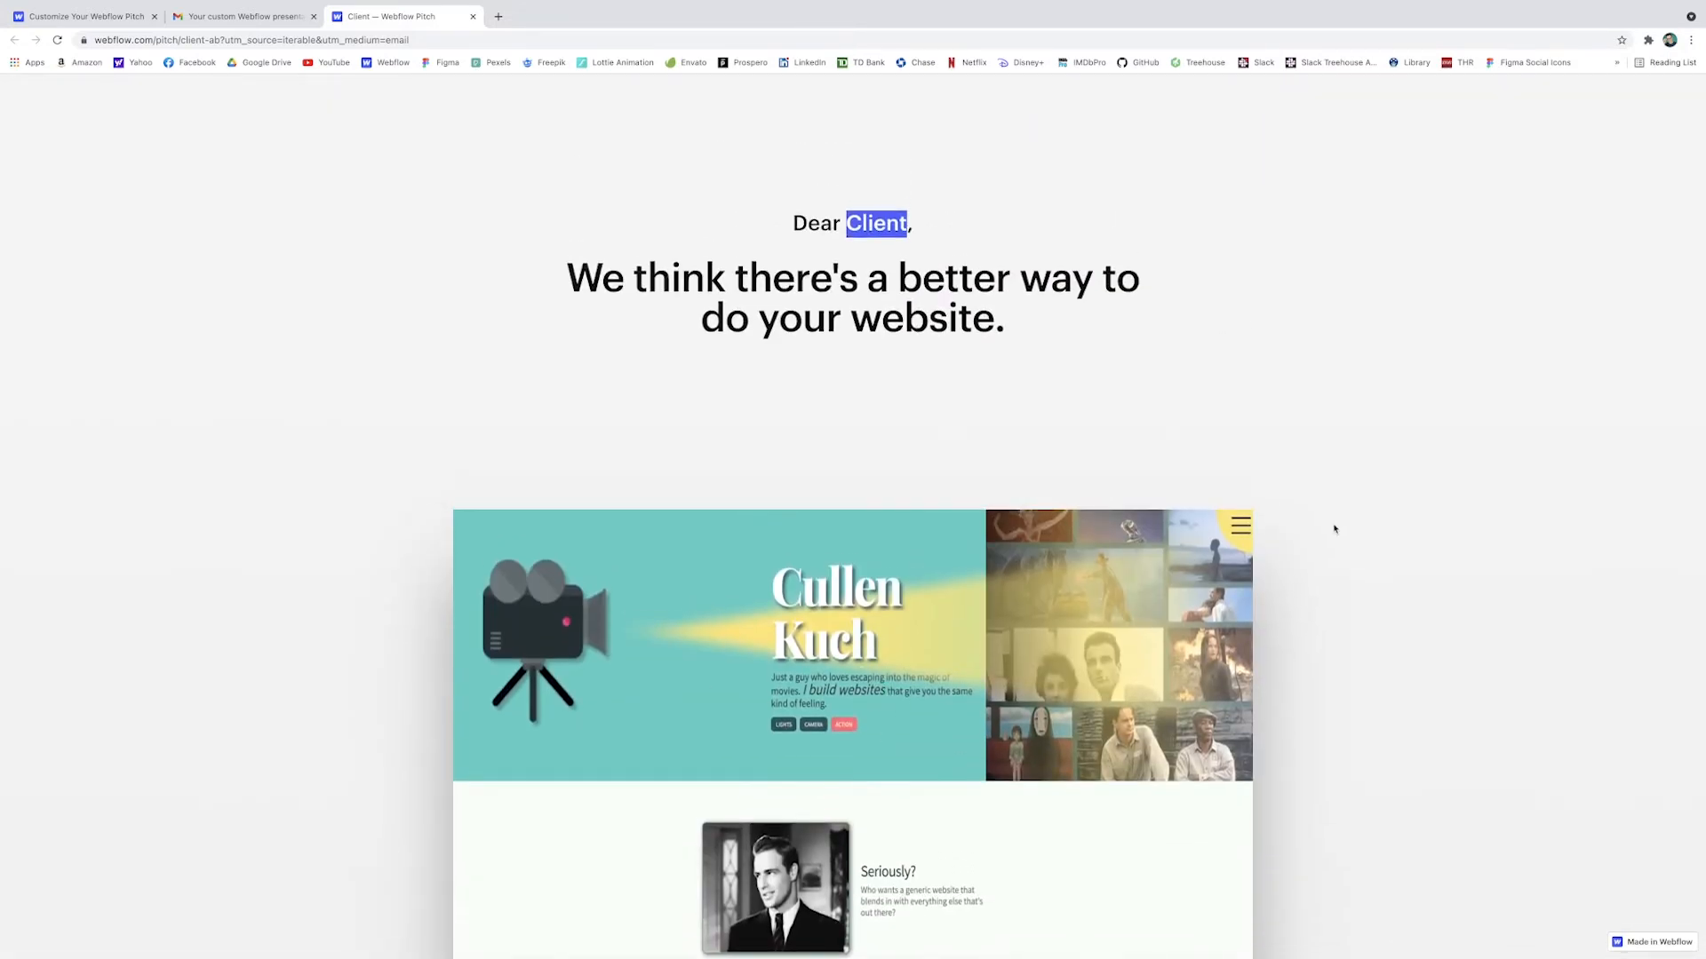
{"action": "mouse_move", "coordinate": [1414, 641]}
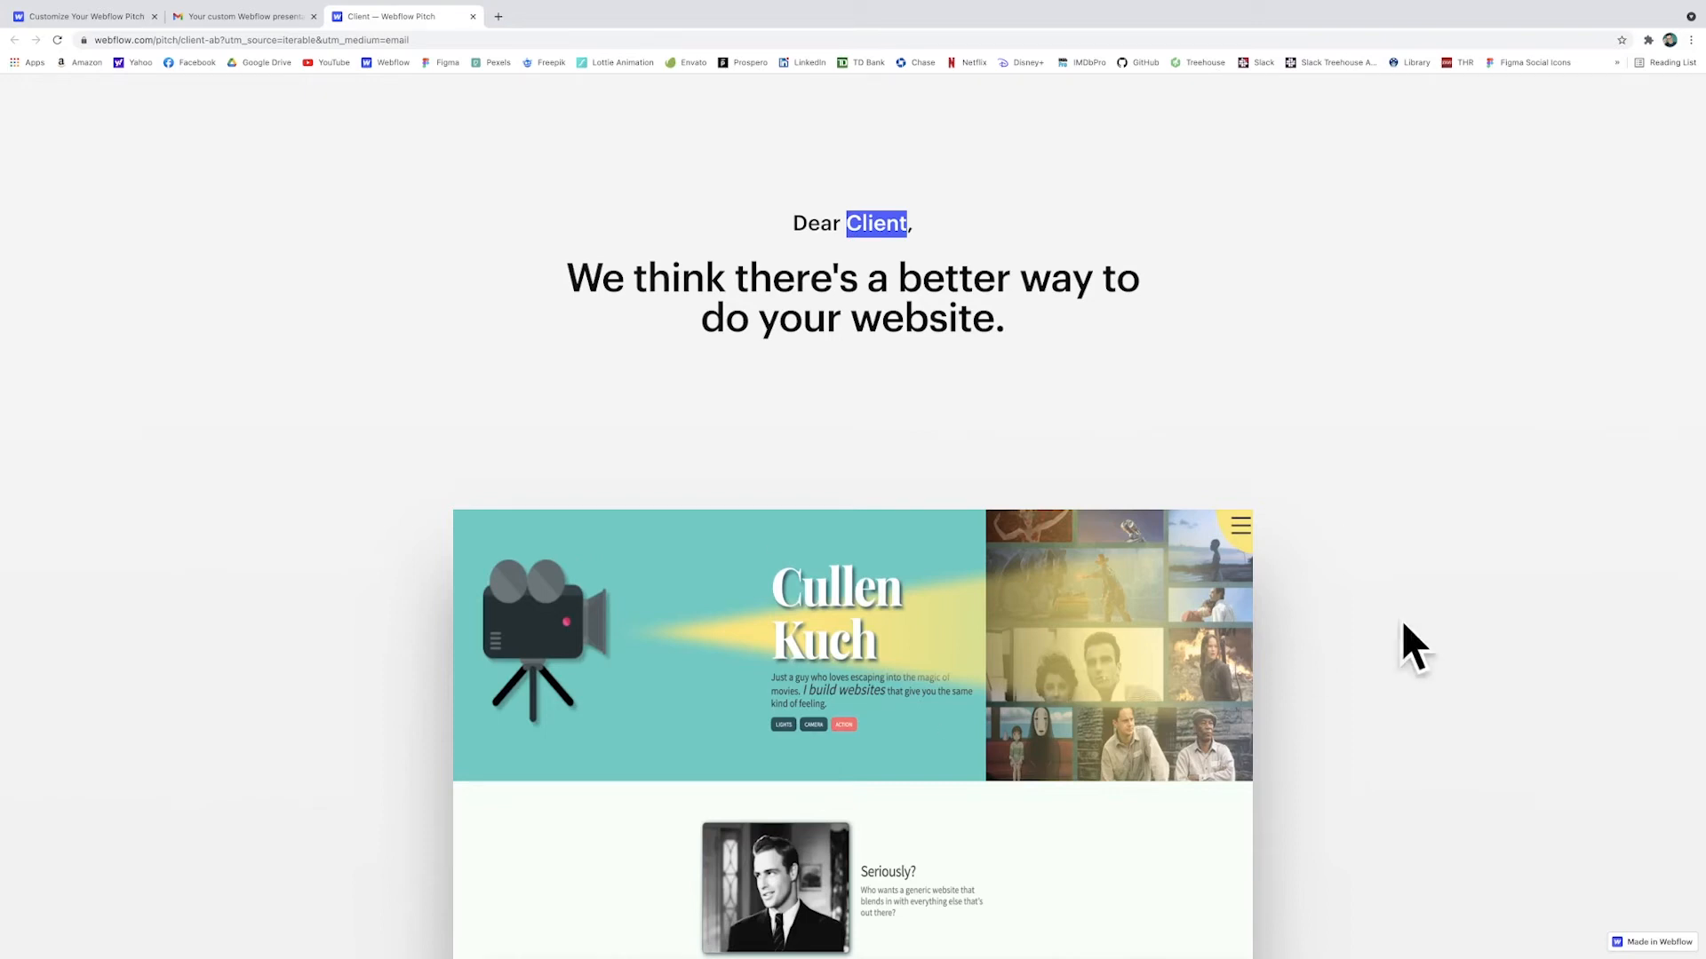
{"action": "mouse_move", "coordinate": [1402, 624]}
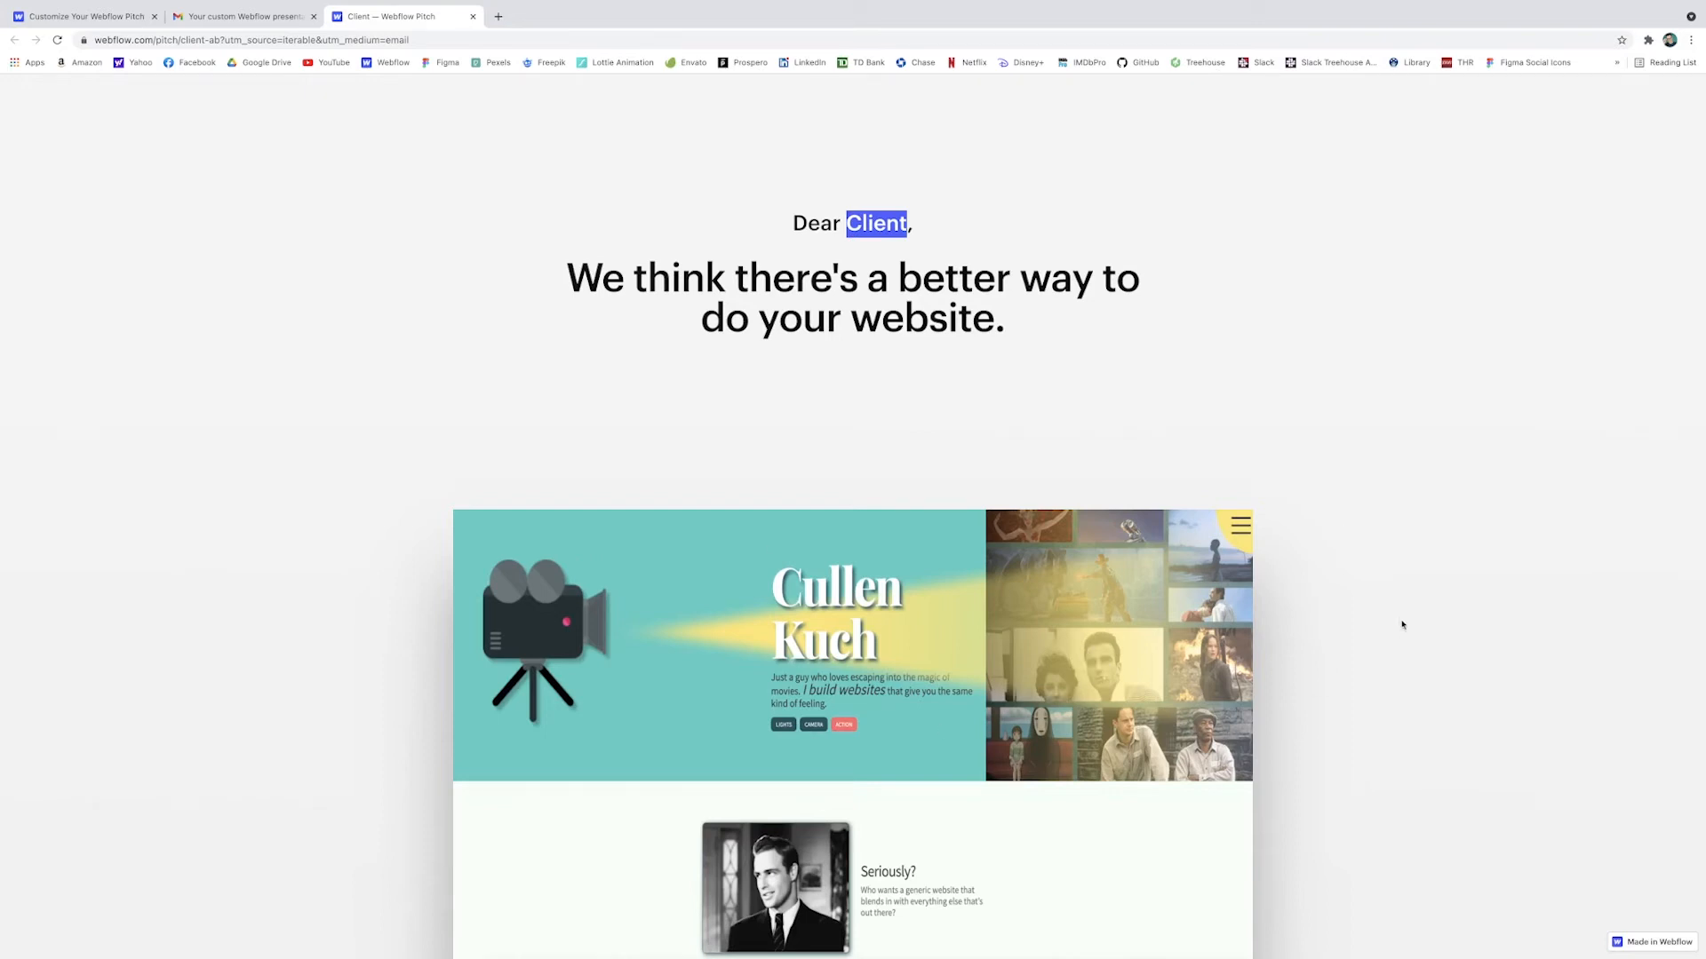
{"action": "mouse_move", "coordinate": [1352, 561]}
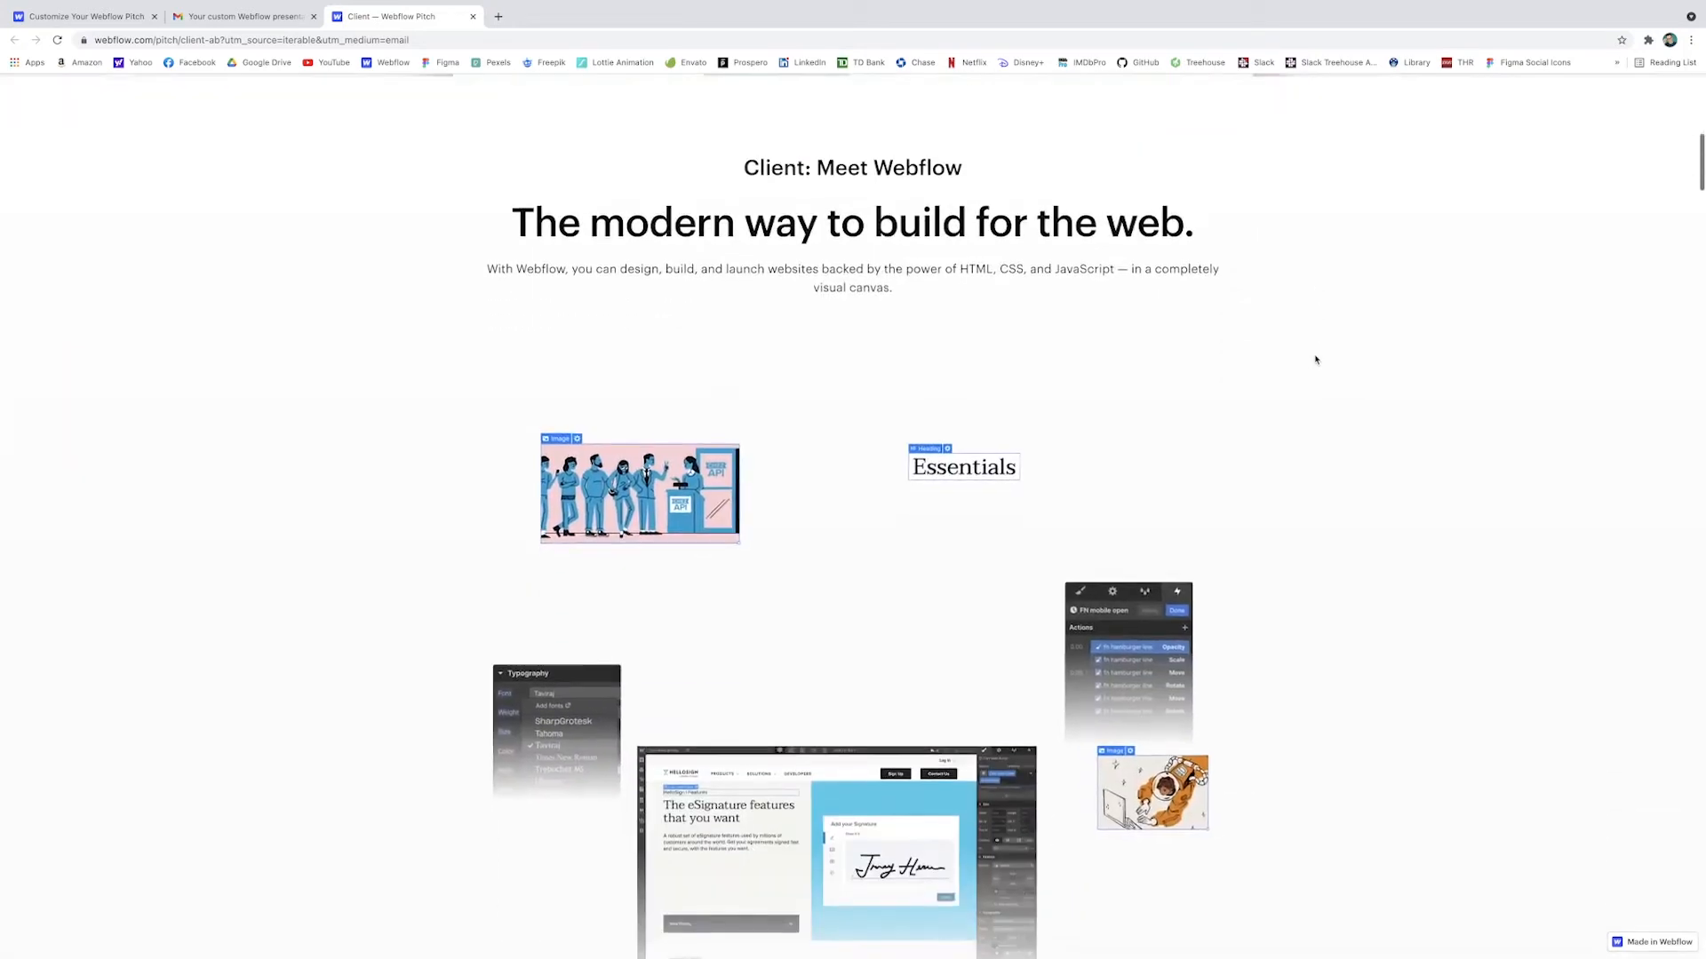
Step: Scroll down to the 'Your online store should live in Webflow' section
{"action": "scroll", "scroll_direction": "up", "scroll_amount": 3}
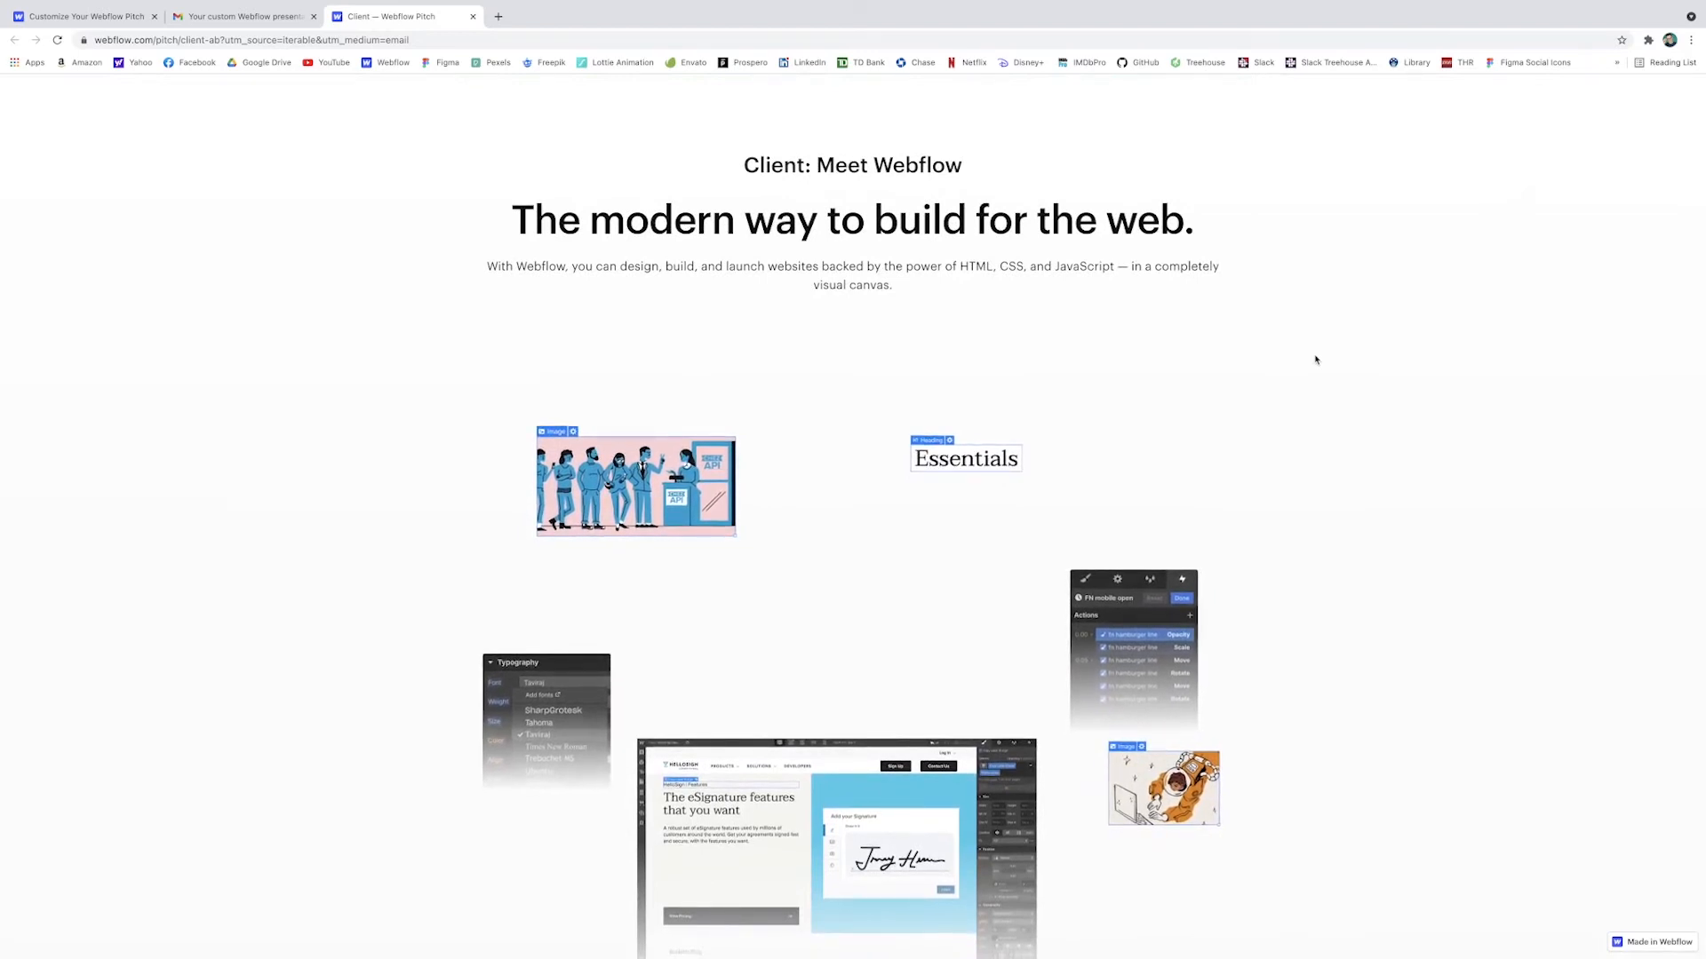
{"action": "scroll", "scroll_direction": "down", "scroll_amount": 3}
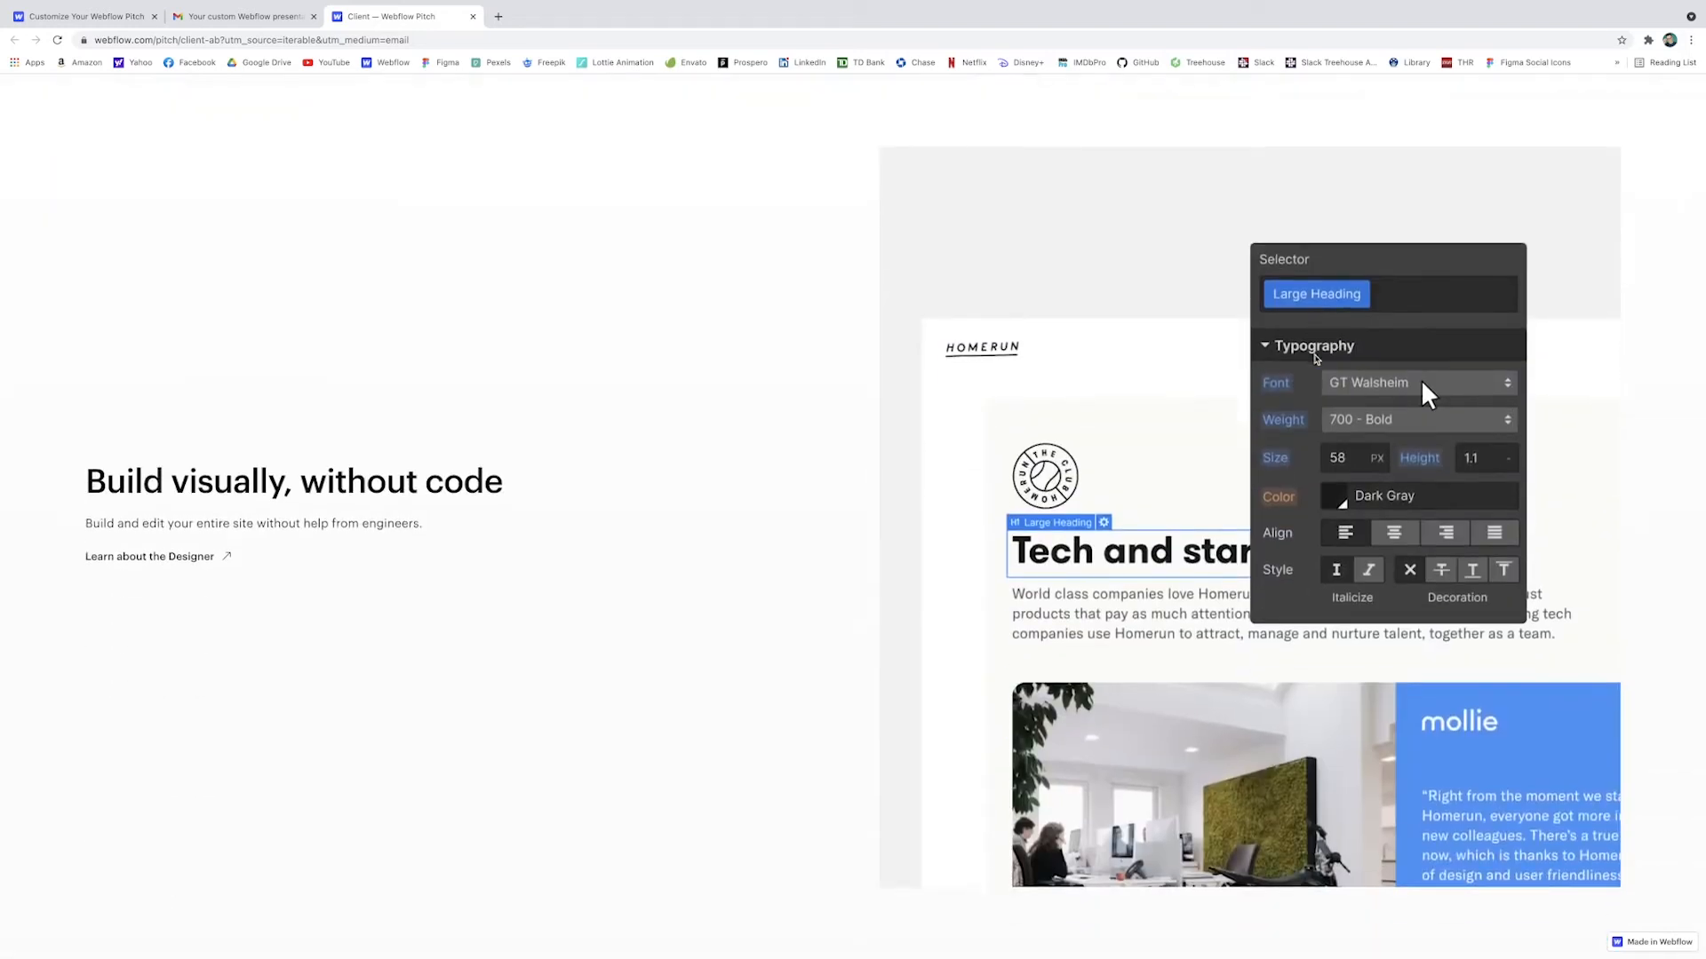
{"action": "mouse_move", "coordinate": [415, 545]}
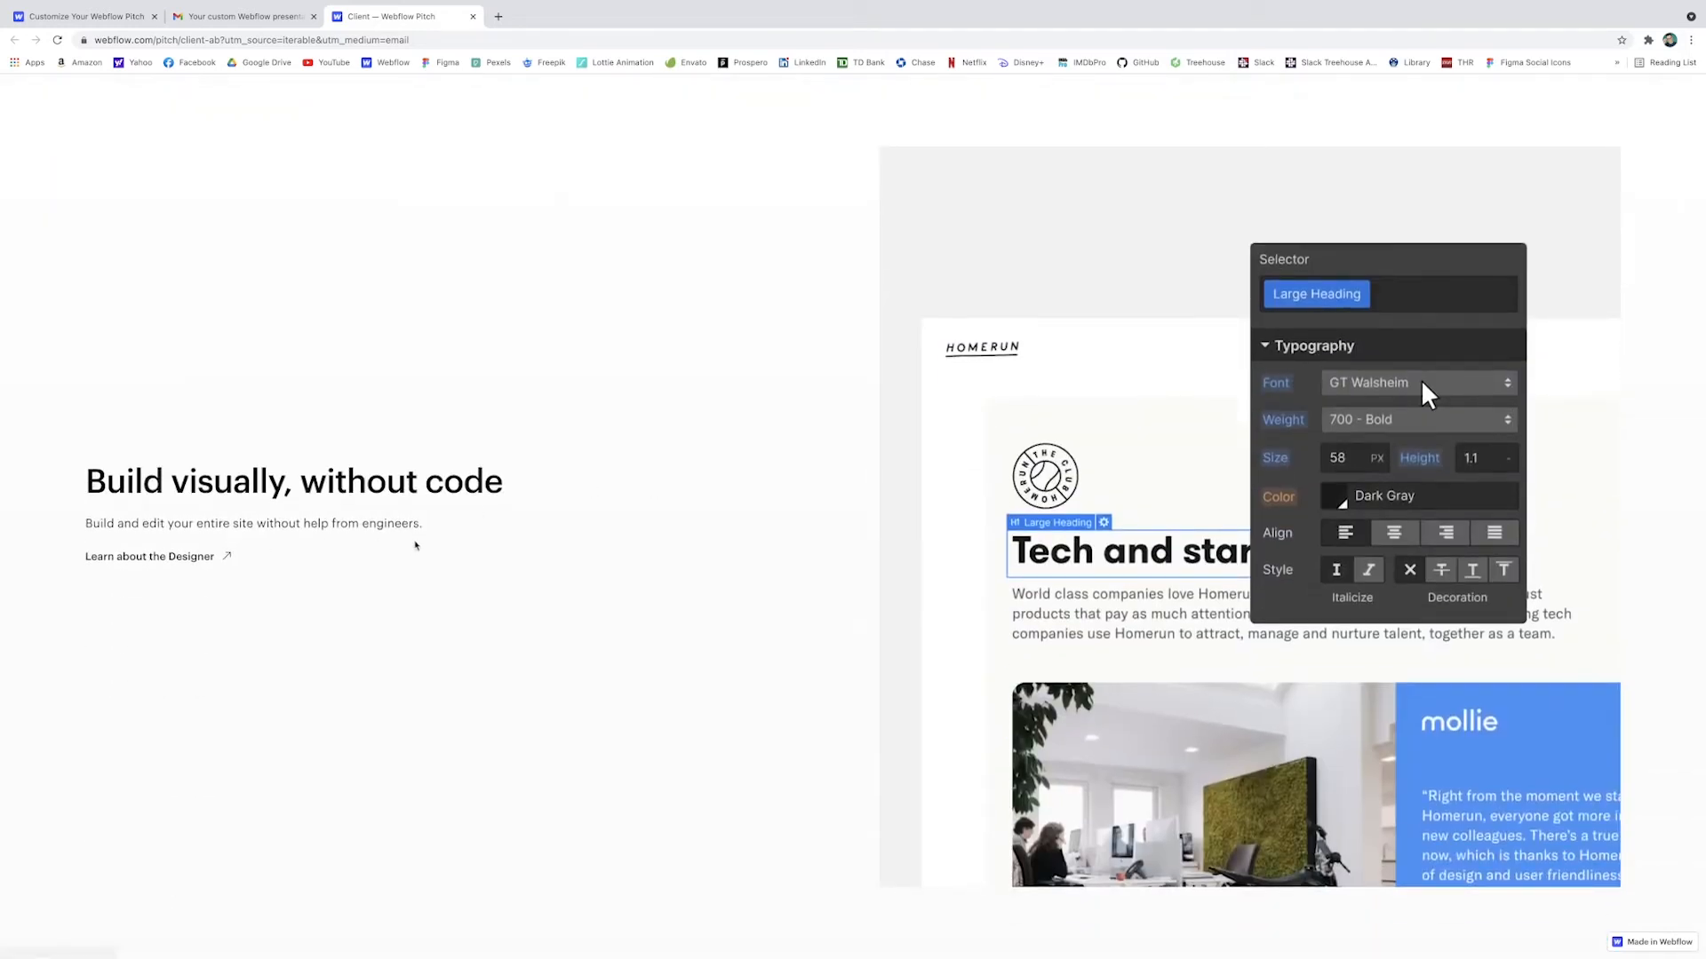
{"action": "scroll", "scroll_direction": "down", "scroll_amount": 3}
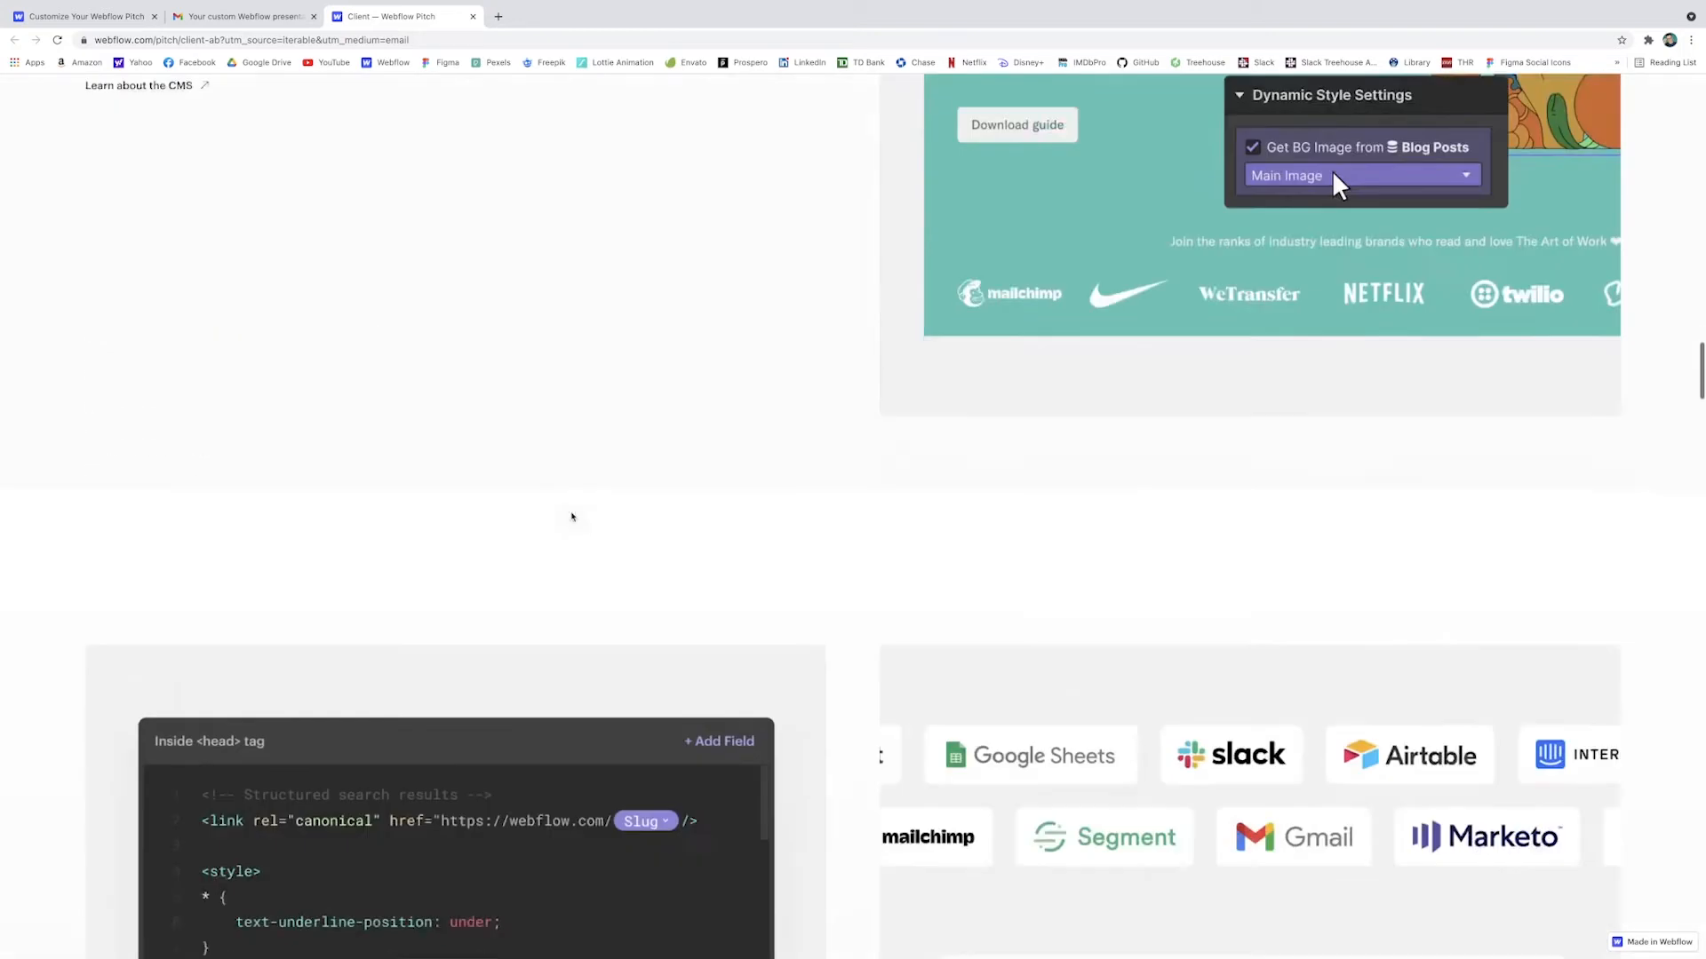
{"action": "scroll", "scroll_direction": "down", "scroll_amount": 3}
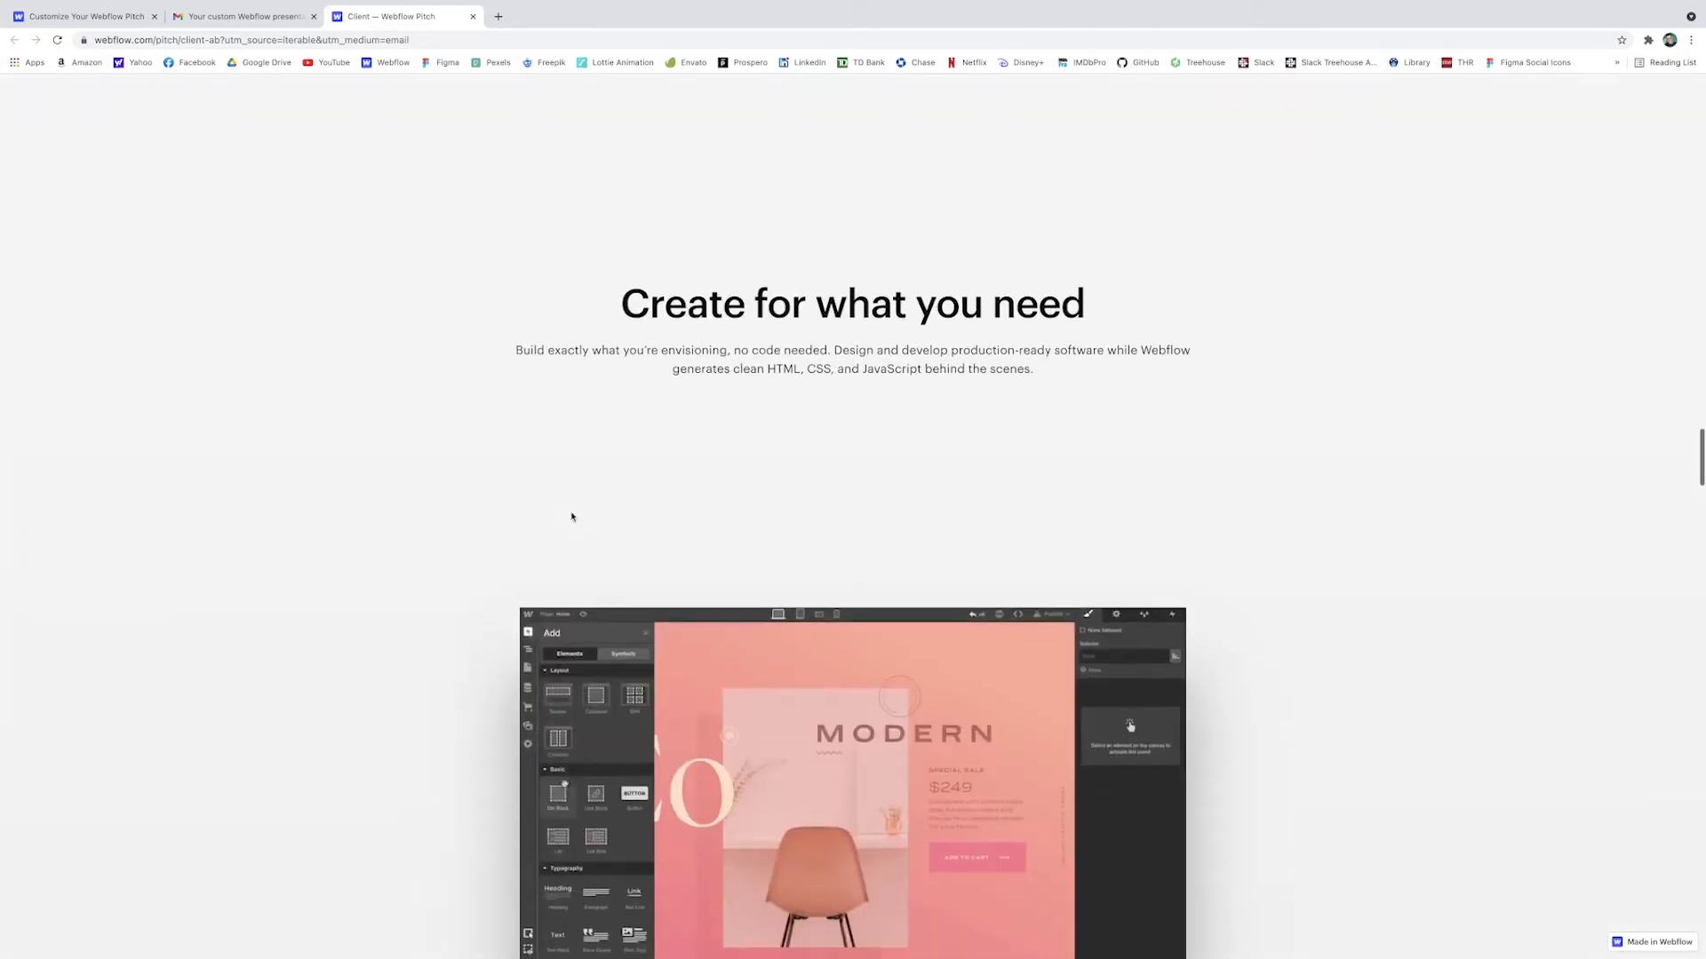
{"action": "scroll", "scroll_direction": "down", "scroll_amount": 3}
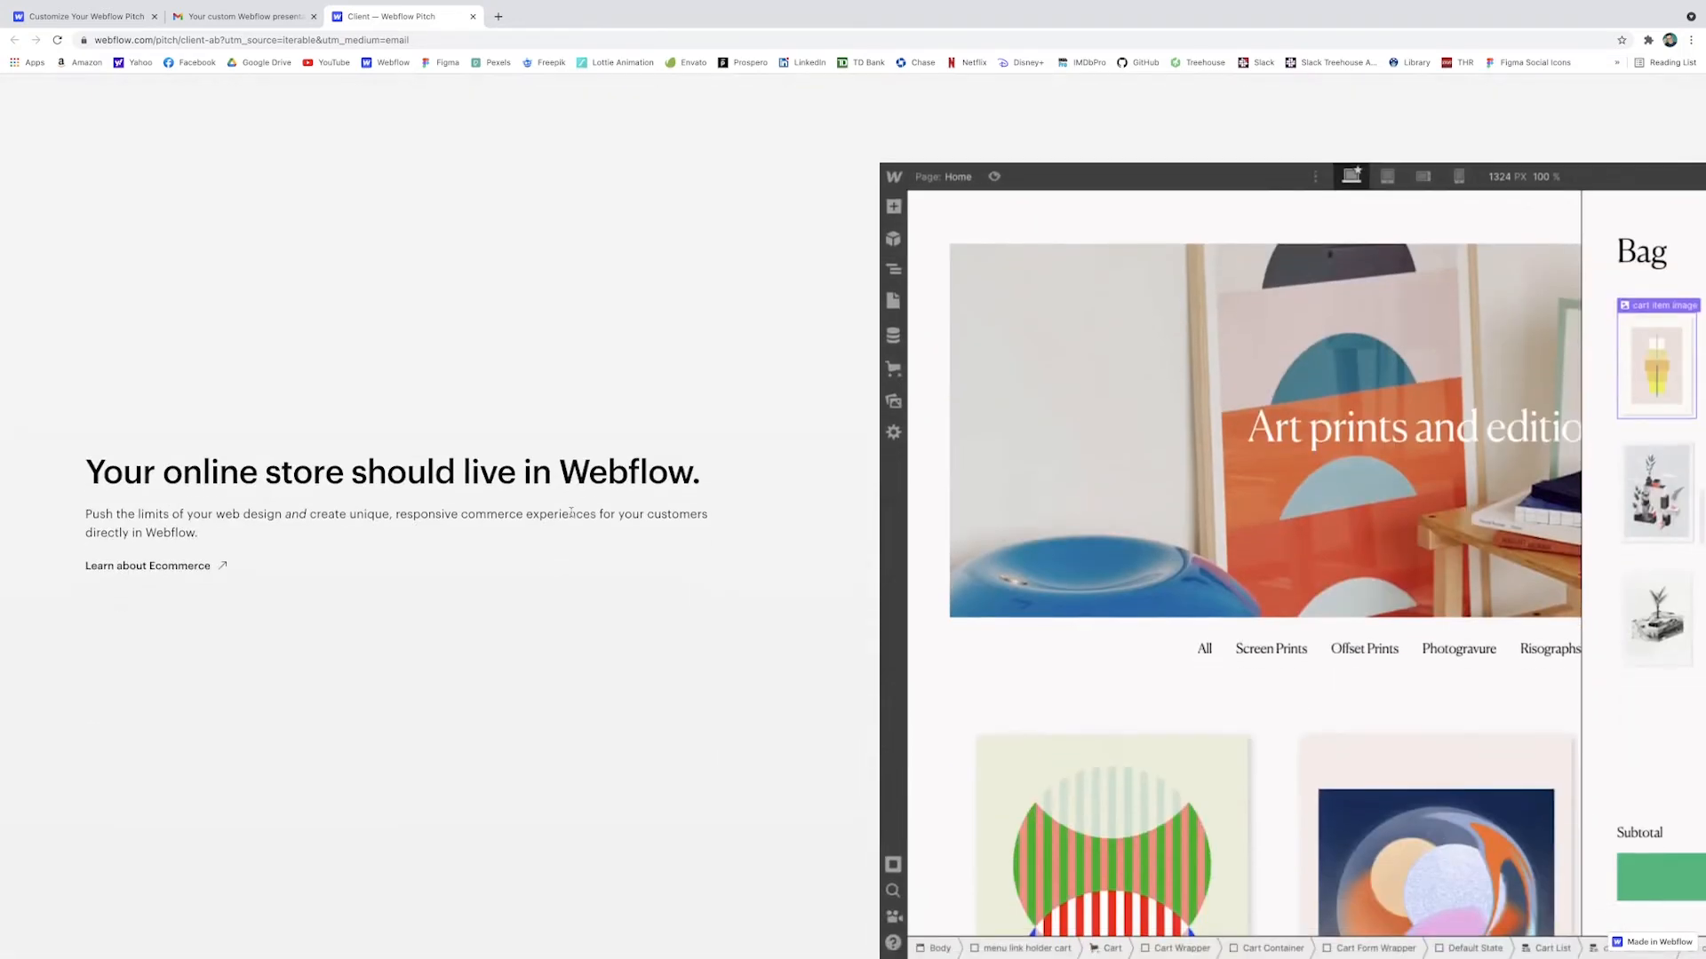
{"action": "scroll", "scroll_direction": "down", "scroll_amount": 3}
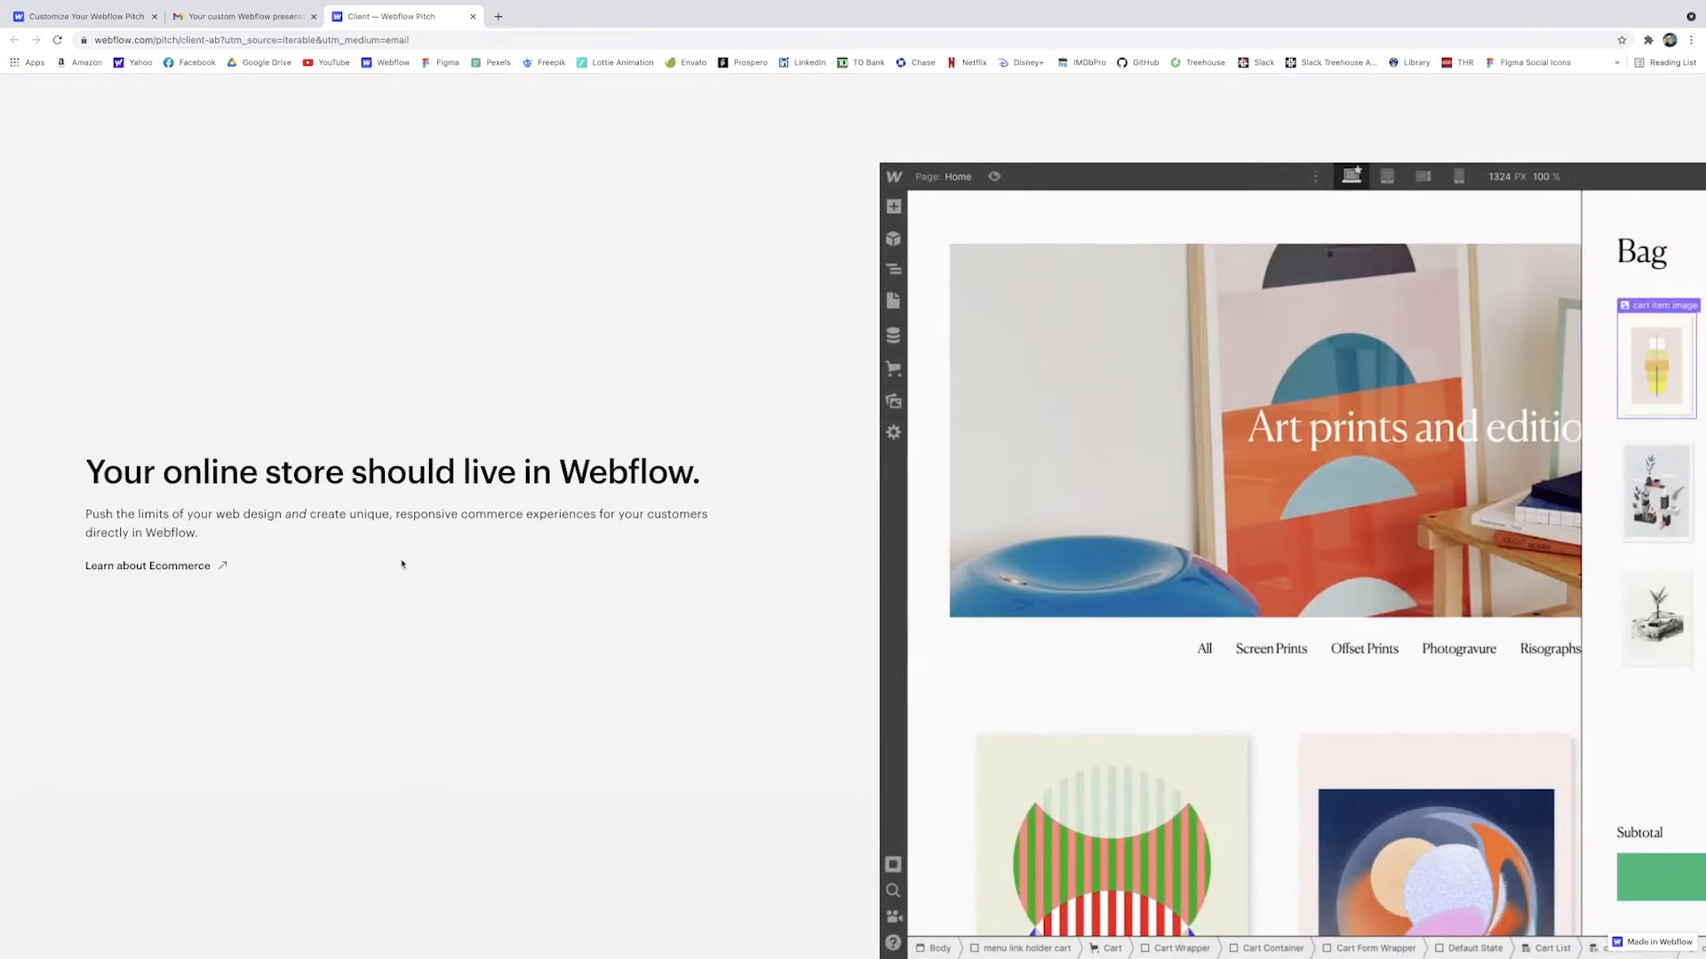
{"action": "mouse_move", "coordinate": [794, 528]}
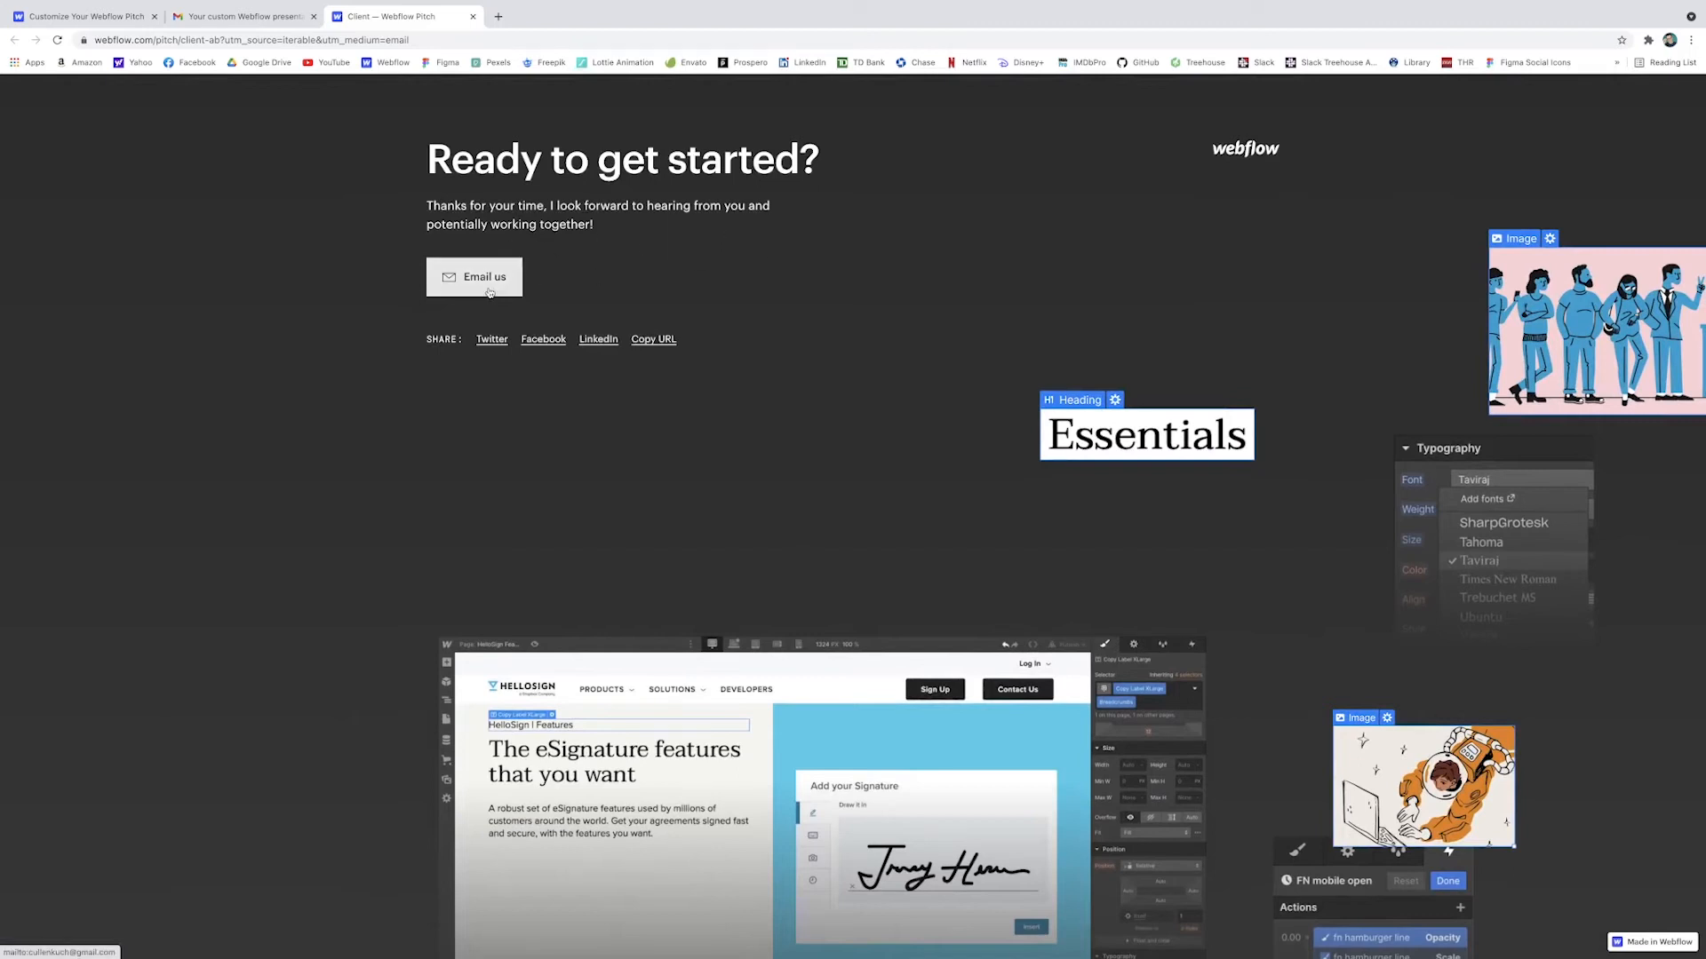
{"action": "mouse_move", "coordinate": [988, 359]}
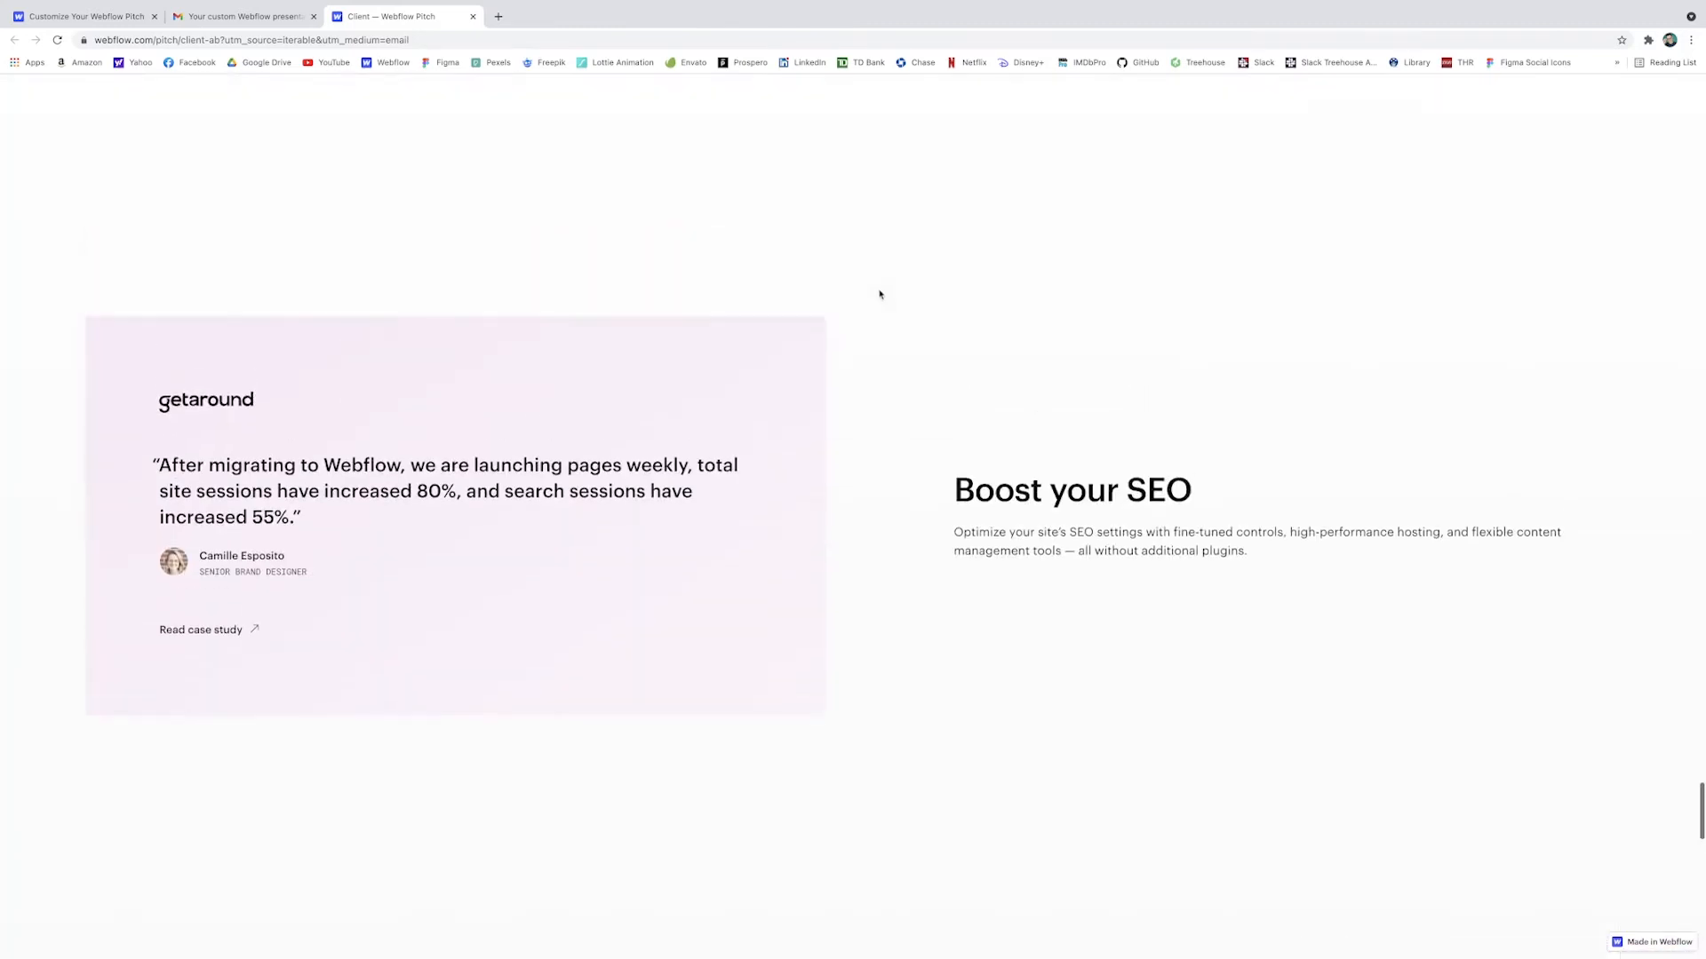
Step: Scroll down through the remaining presentation slides
{"action": "scroll", "scroll_direction": "down", "scroll_amount": 3}
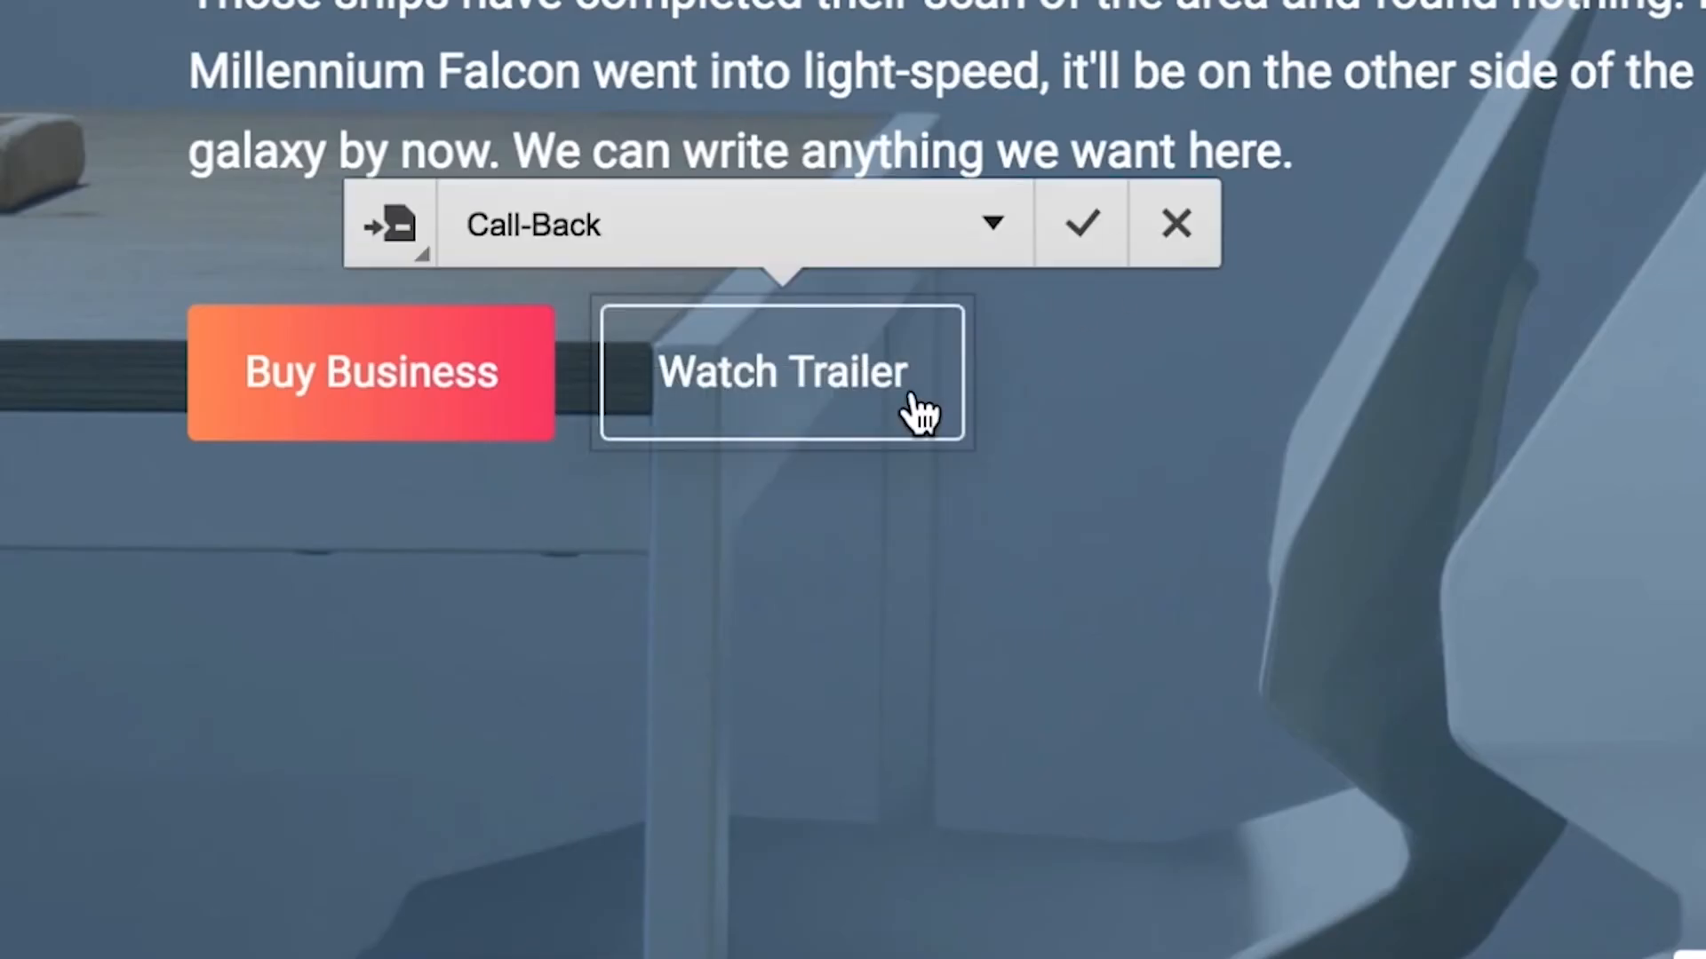
Step: Confirm the Watch Trailer button's link target as Call-Back
{"action": "left_click", "coordinate": [780, 371]}
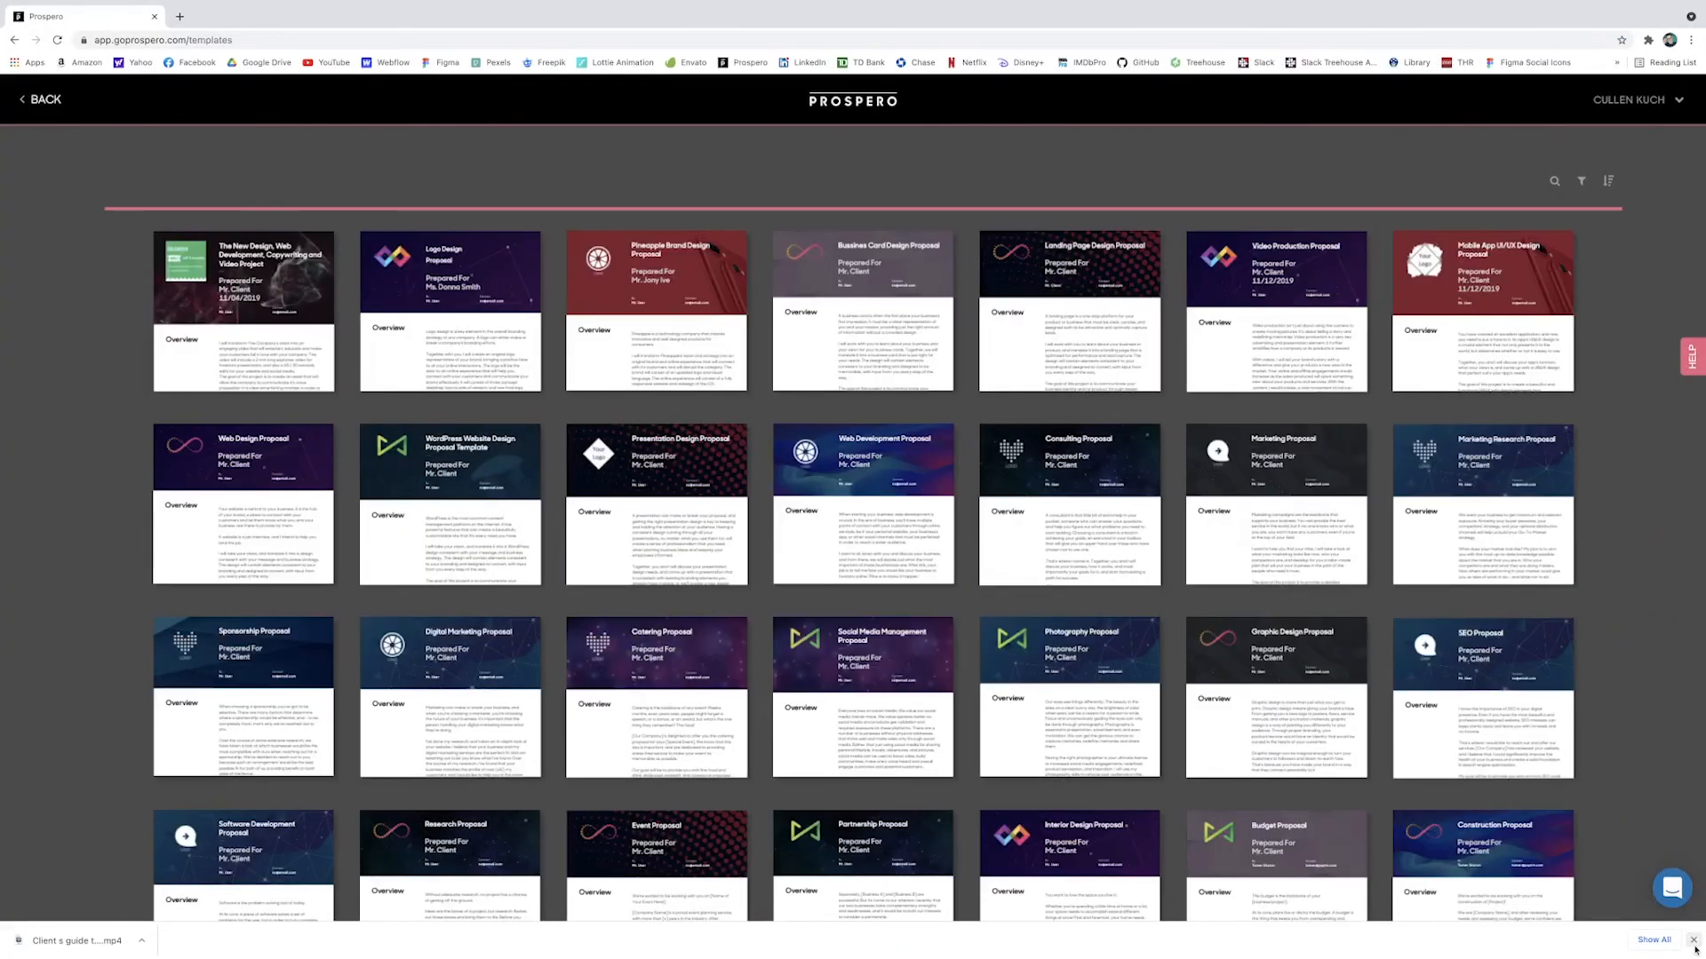
{"action": "mouse_move", "coordinate": [863, 504]}
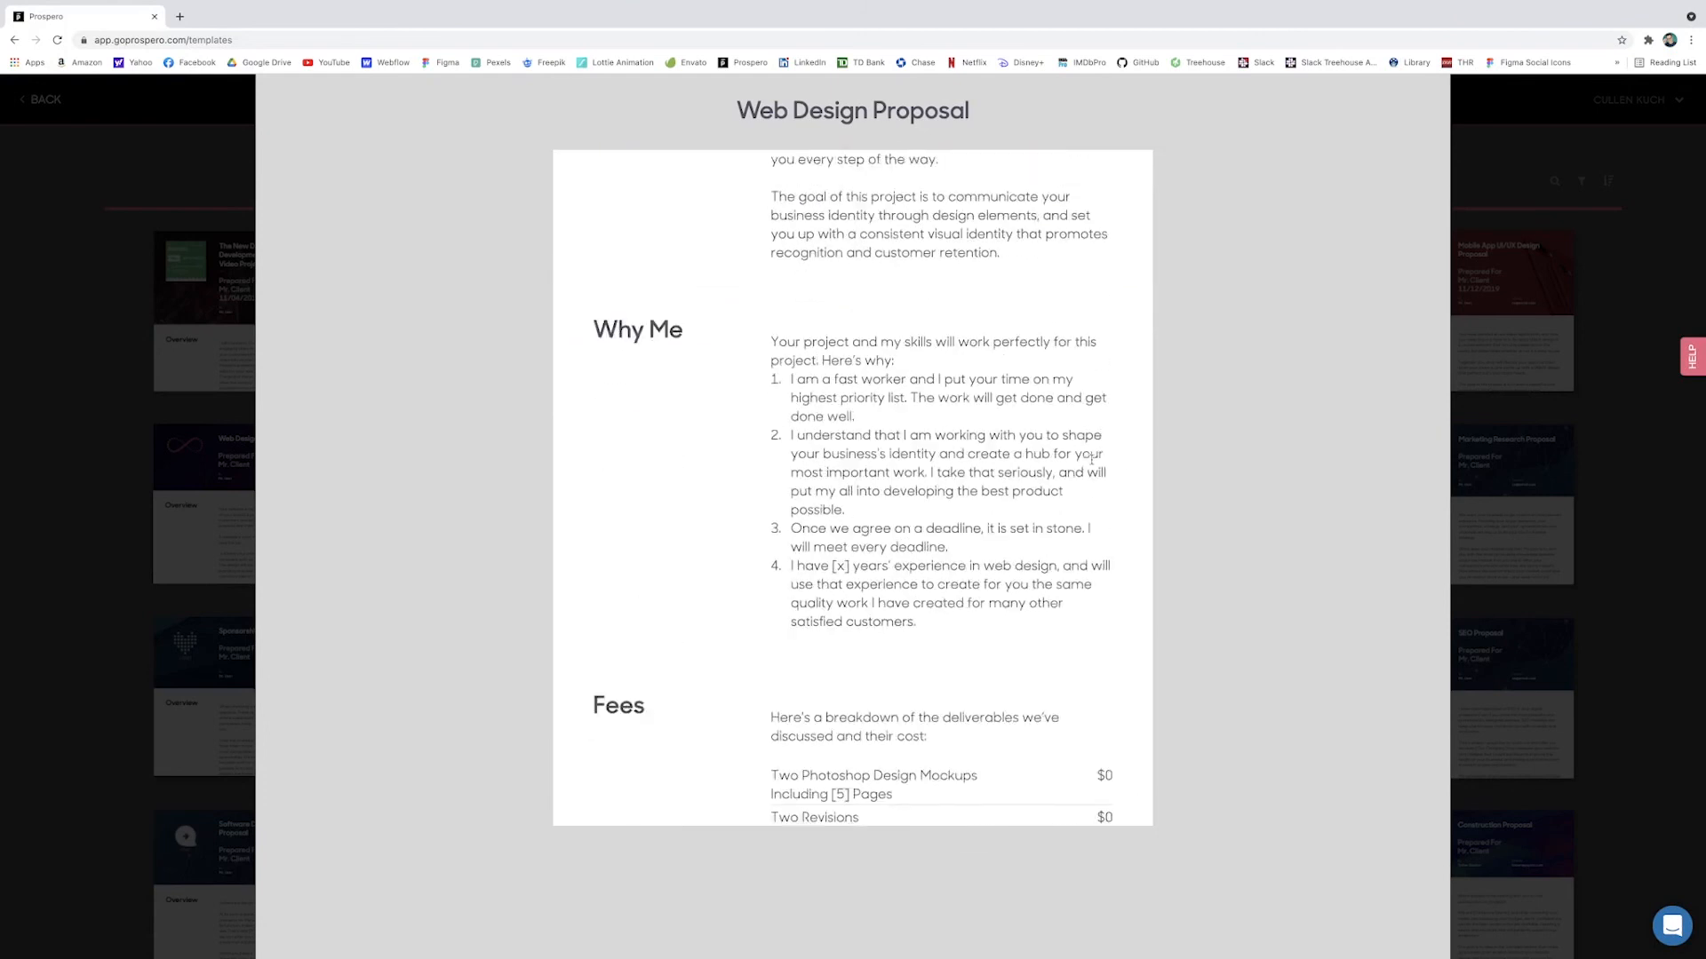
Step: Scroll the Web Design Proposal preview down to its terms and signature section
{"action": "scroll", "scroll_direction": "down", "scroll_amount": 3}
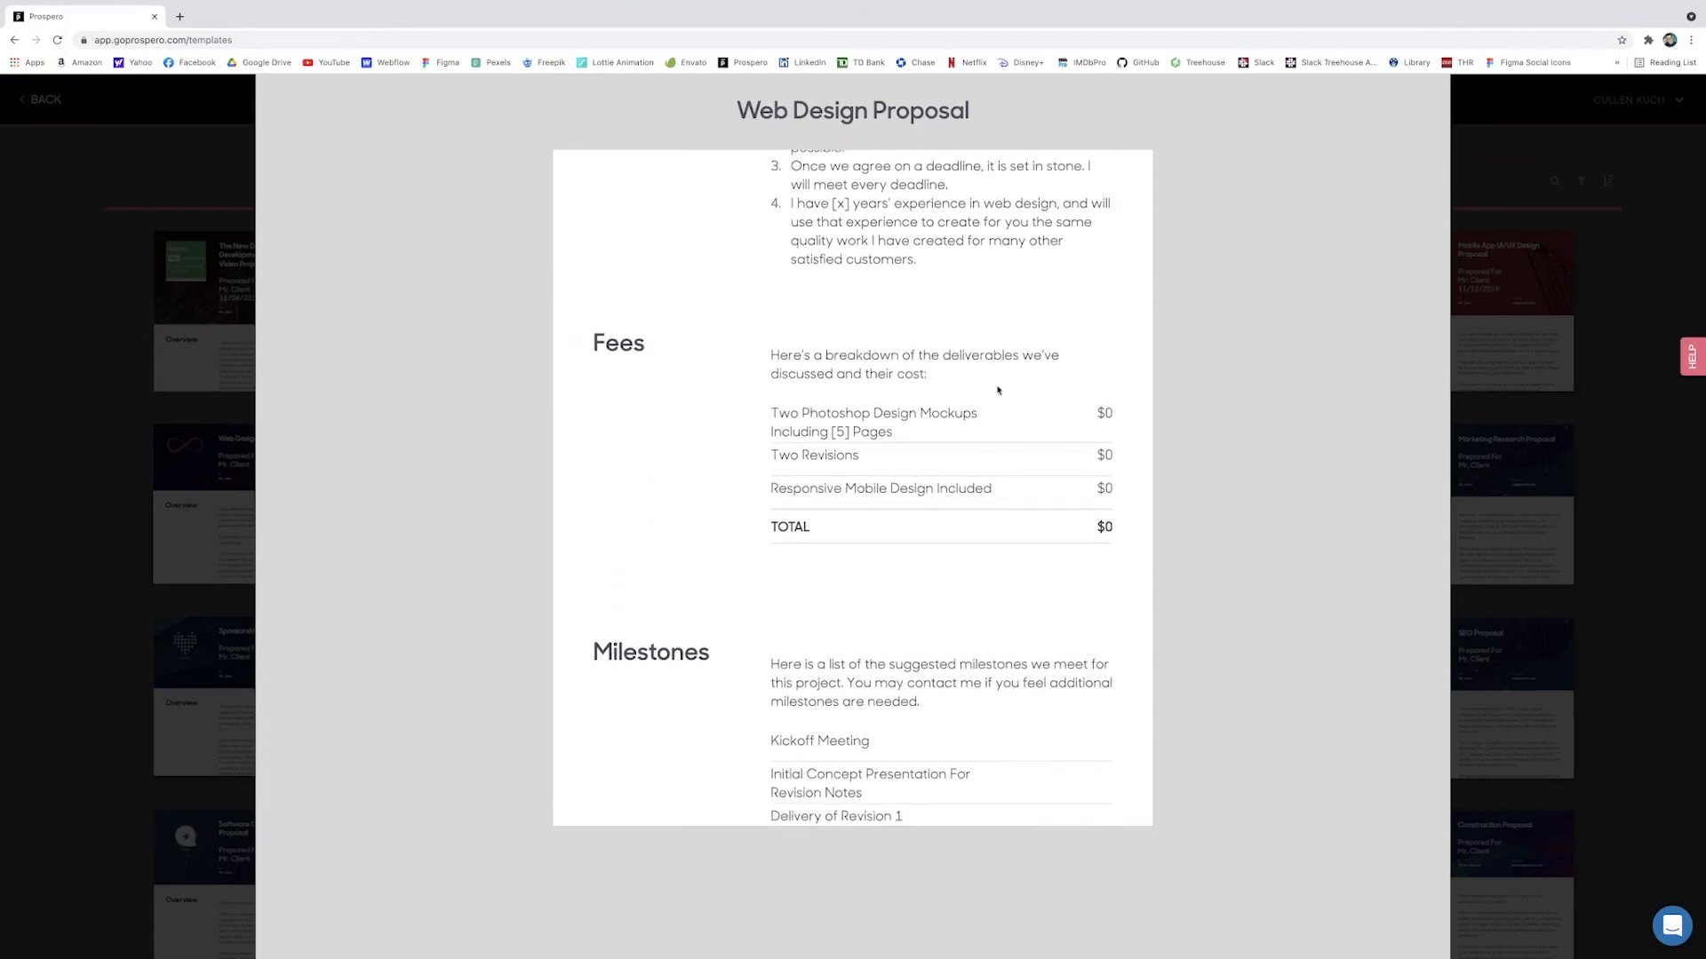
{"action": "scroll", "scroll_direction": "down", "scroll_amount": 3}
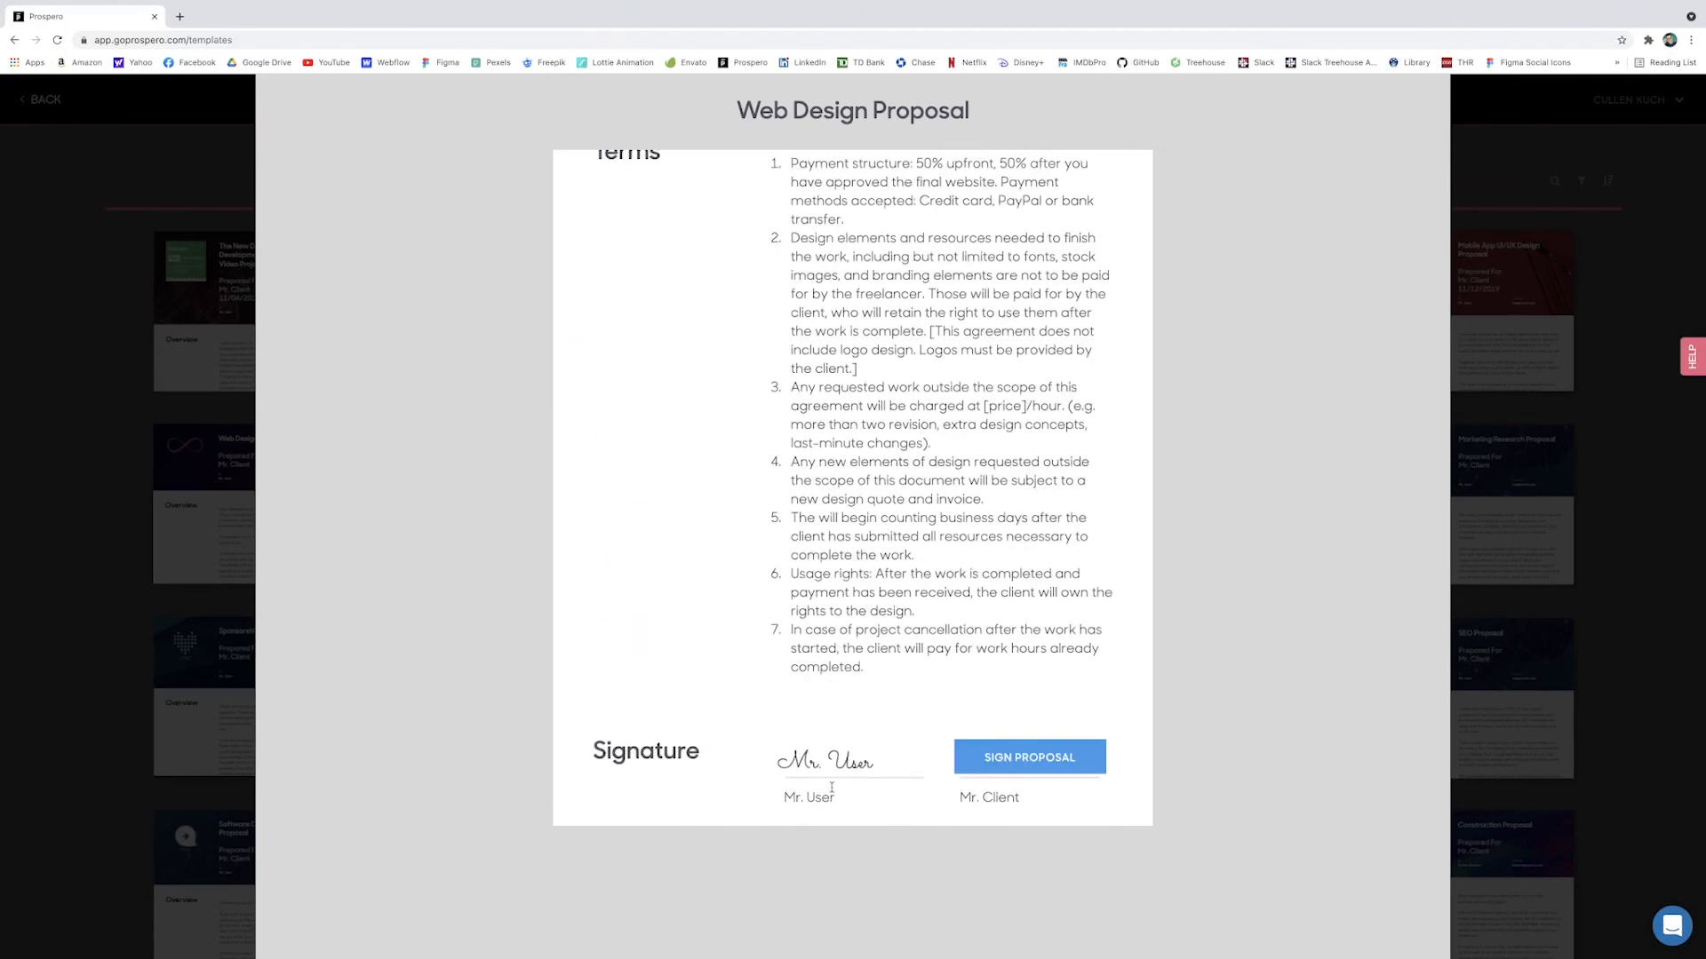